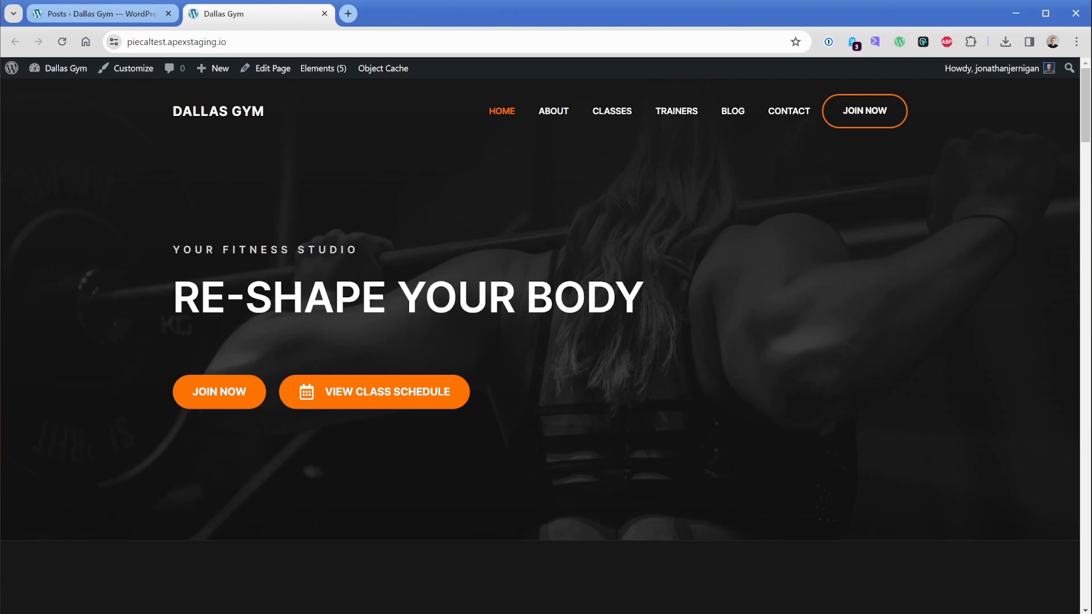
# Scroll through the class cards on the Classes page, then browse the Blog page's posts.
pyautogui.click(611, 111)
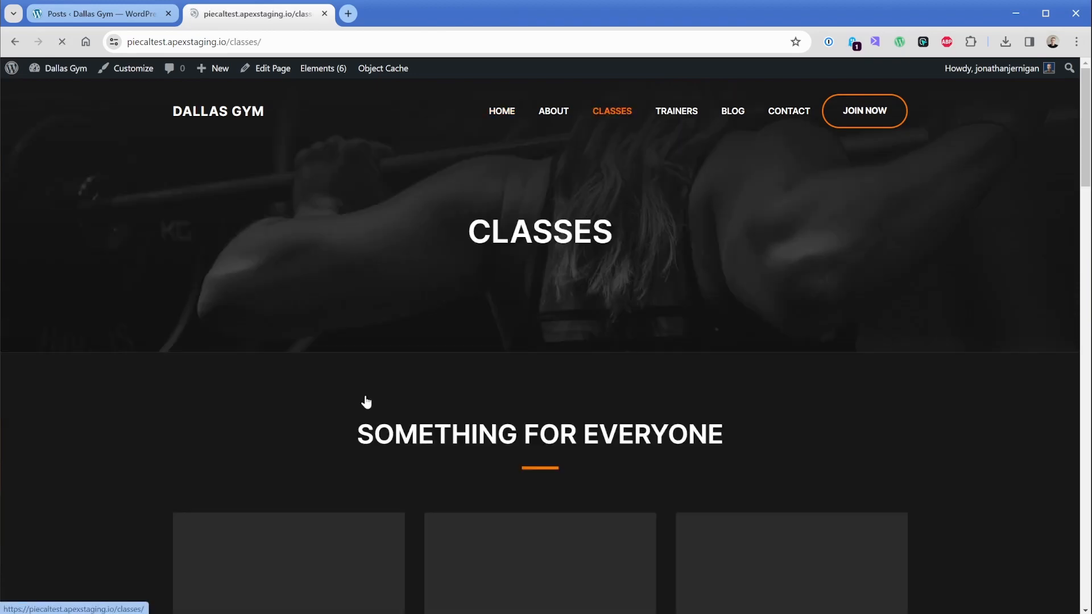
pyautogui.scroll(-3)
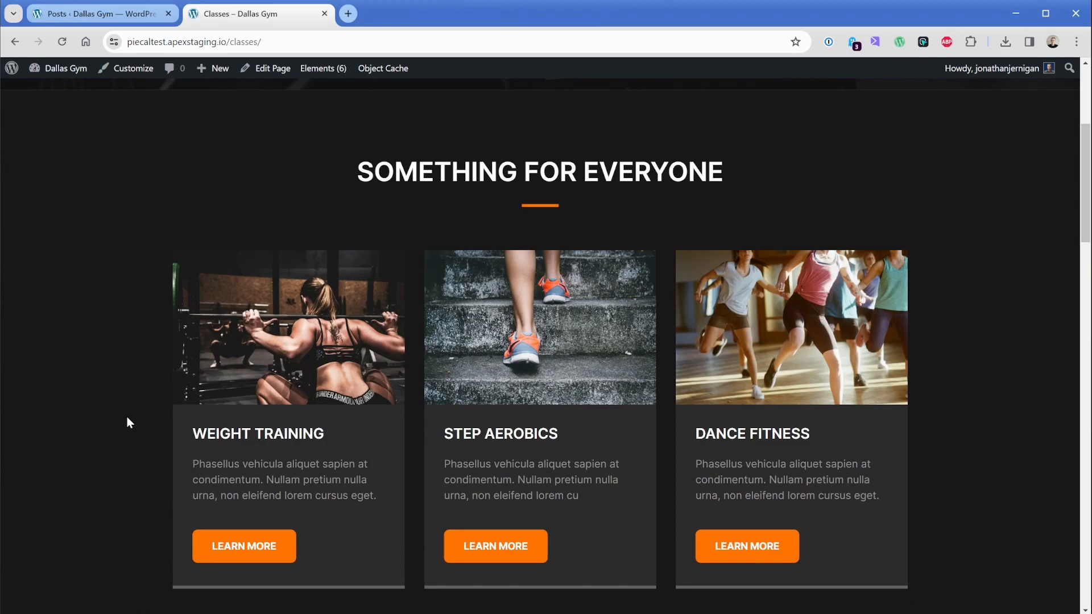
pyautogui.scroll(-3)
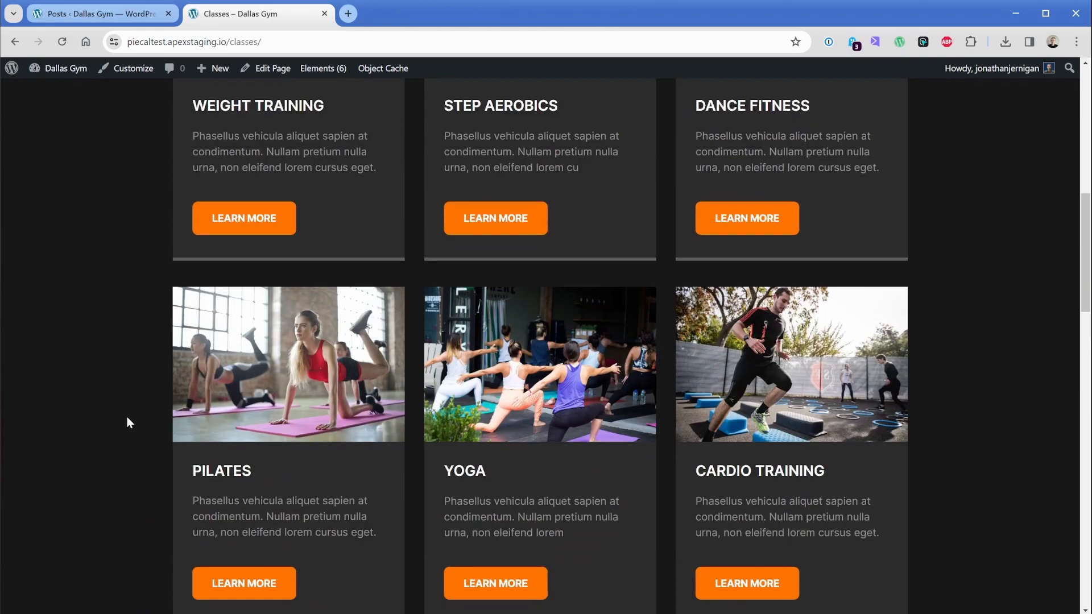
pyautogui.scroll(3)
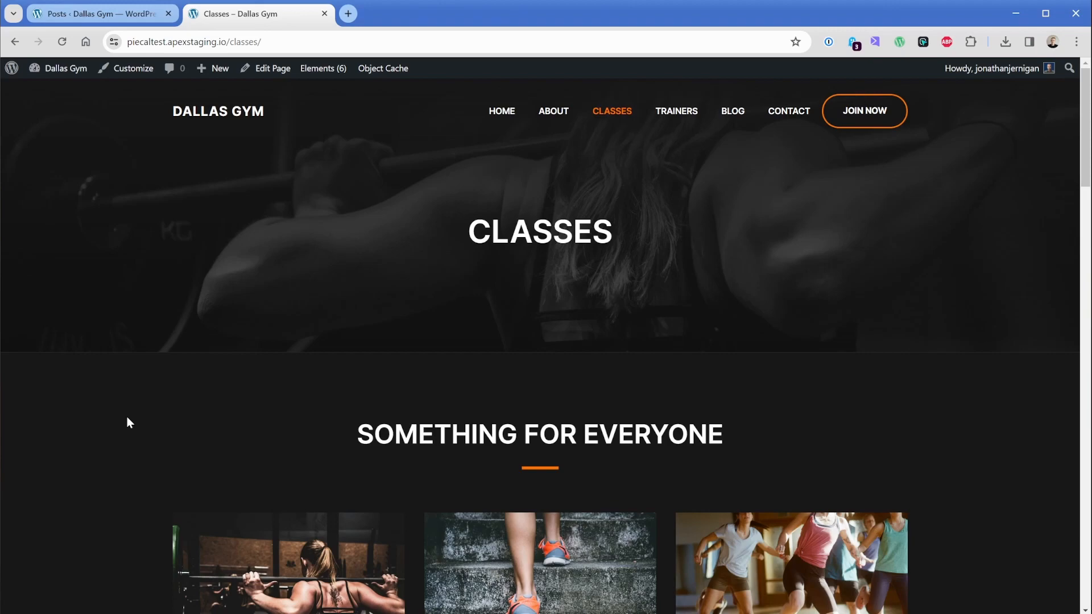
pyautogui.click(732, 111)
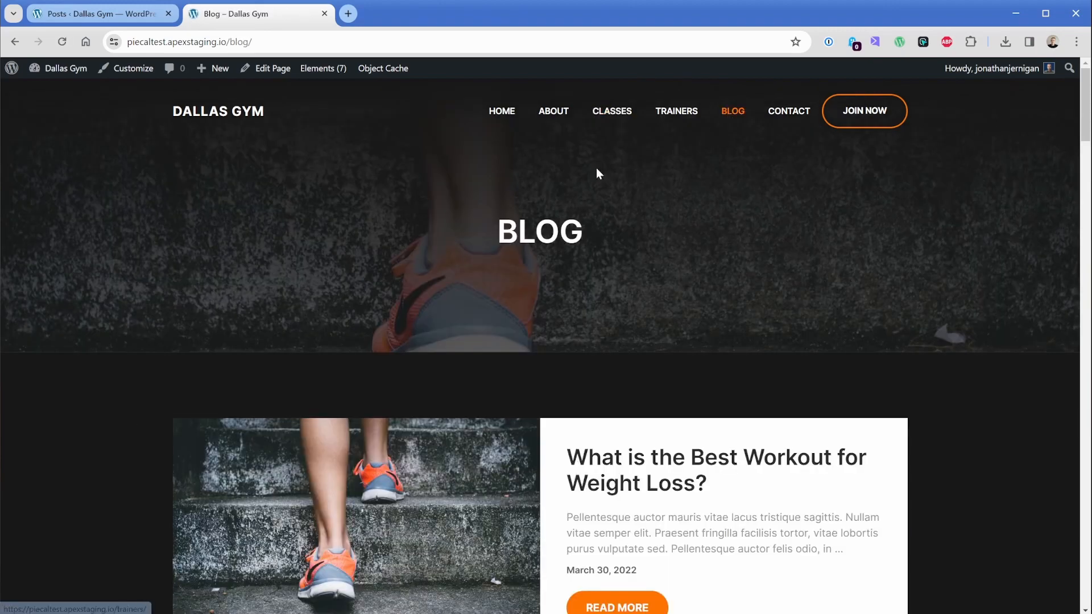
pyautogui.scroll(-3)
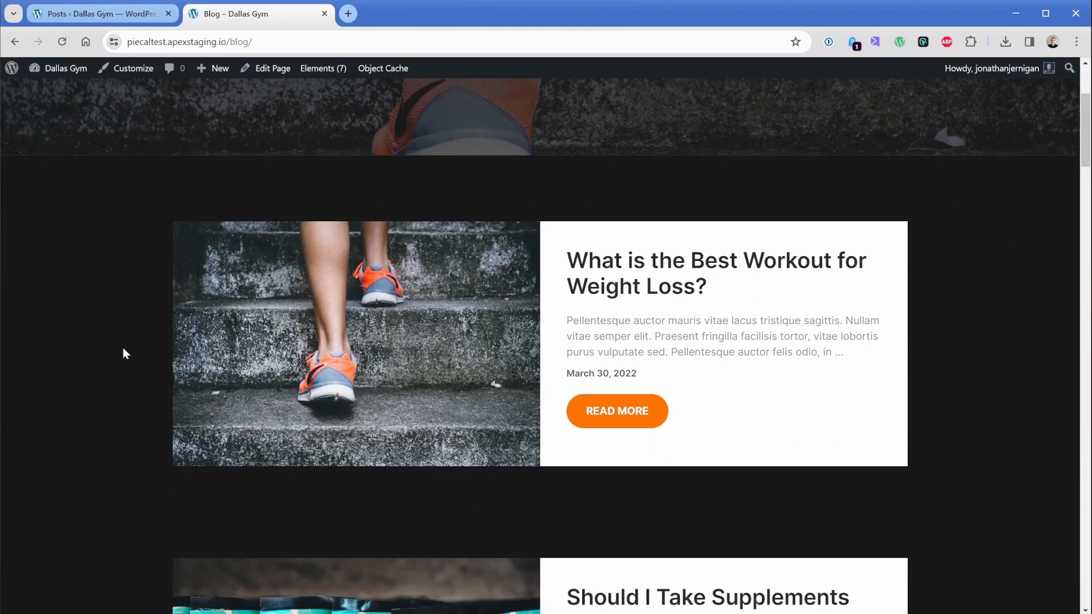
# Return from the Posts admin tab to the Installed Plugins list.
pyautogui.click(97, 13)
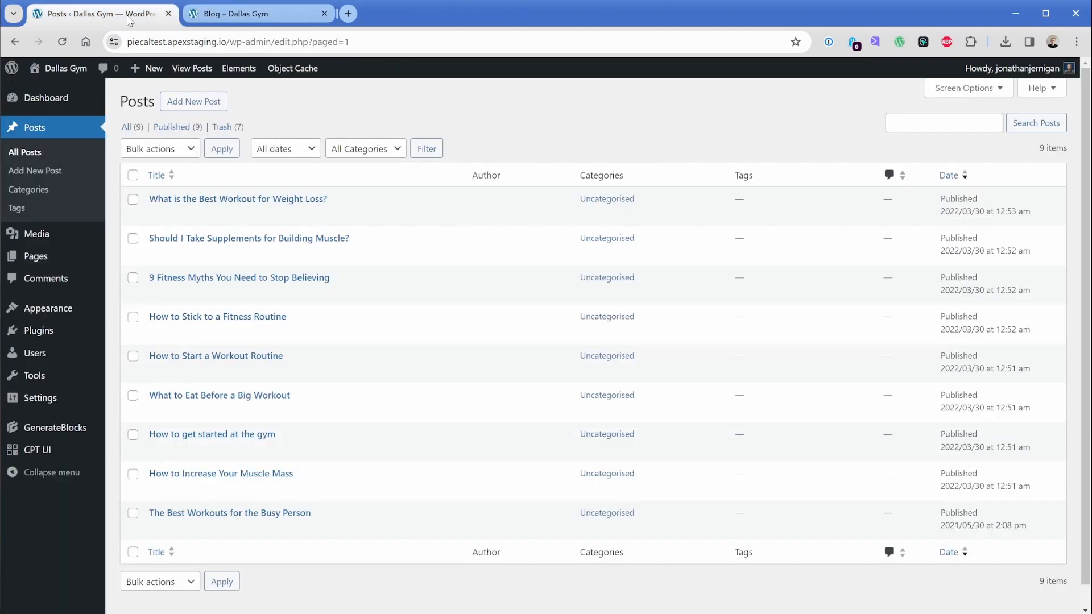
pyautogui.moveTo(25, 154)
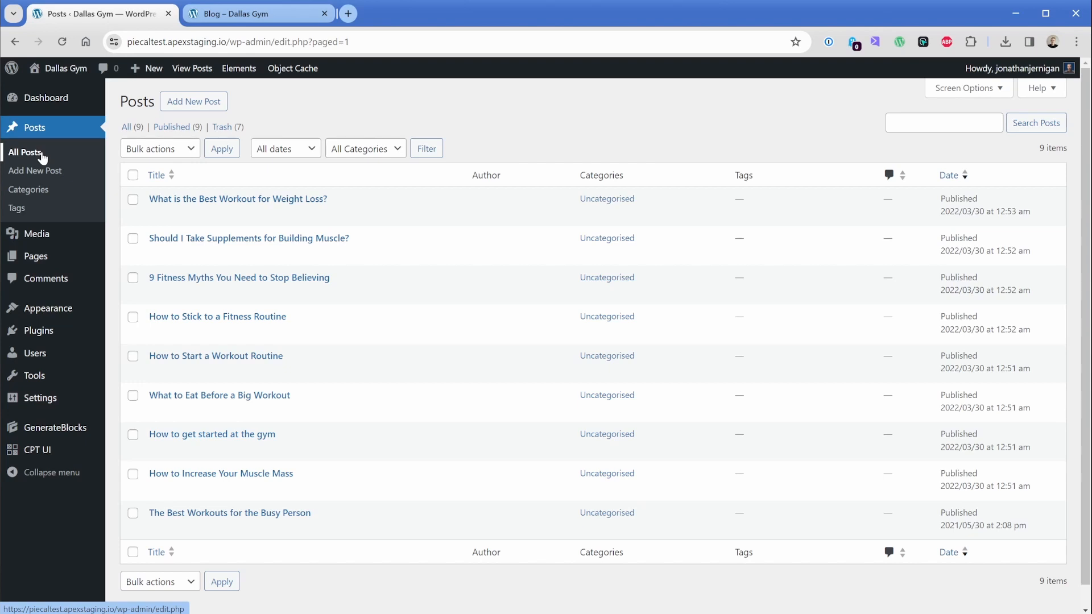
pyautogui.click(39, 330)
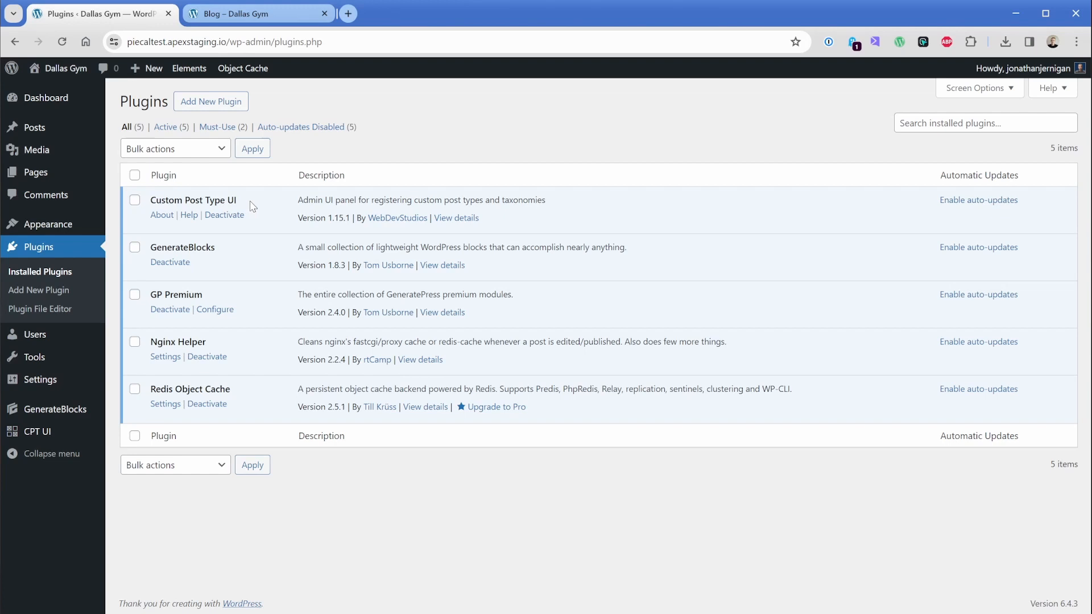
pyautogui.moveTo(148, 222)
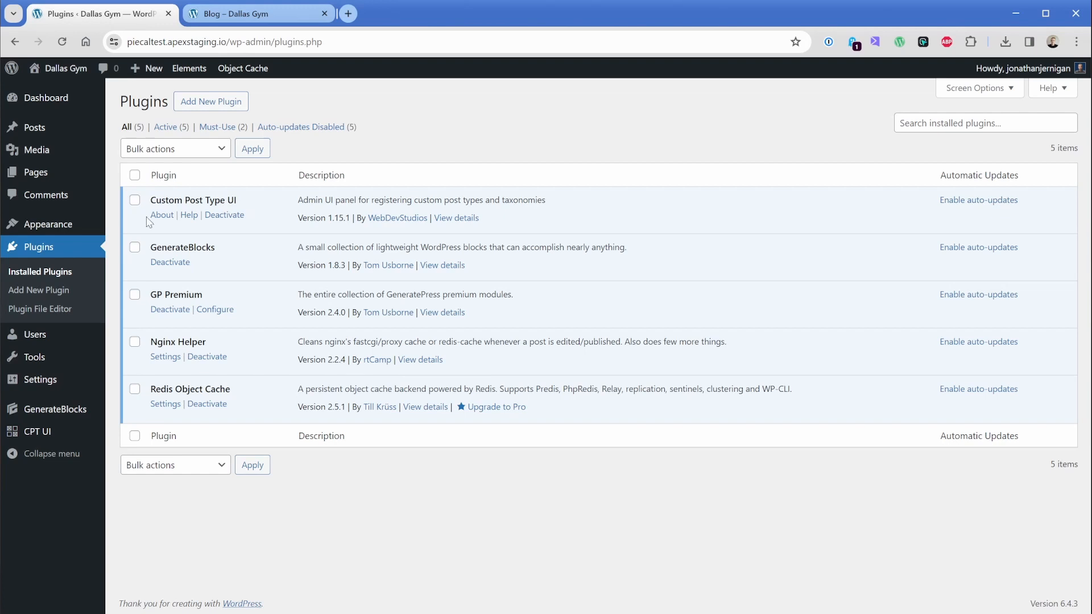
pyautogui.moveTo(35, 216)
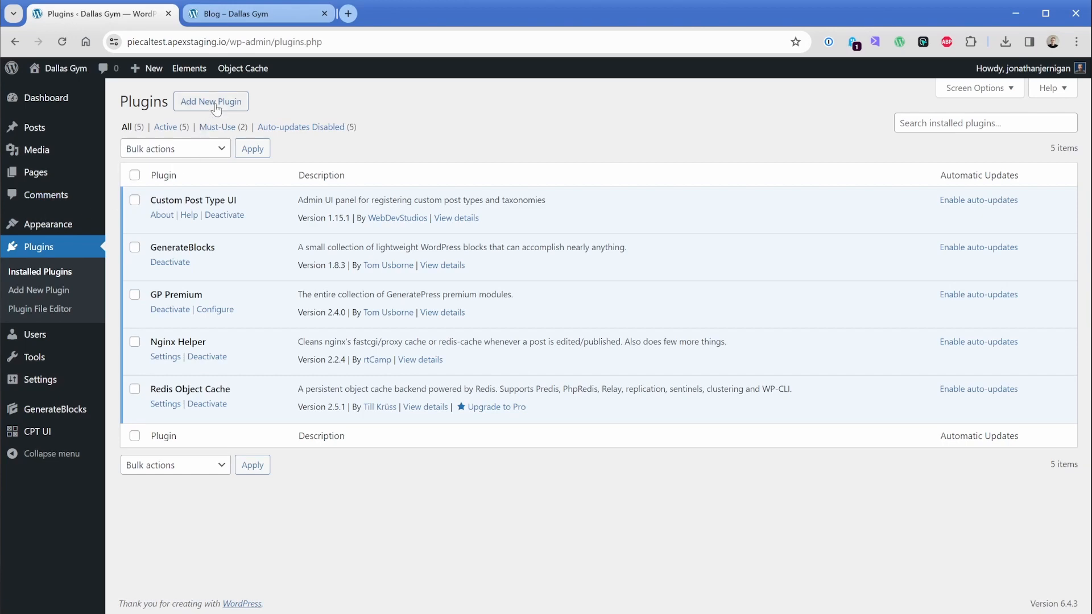
# Search the Add New Plugin directory for 'custom post'.
pyautogui.click(211, 102)
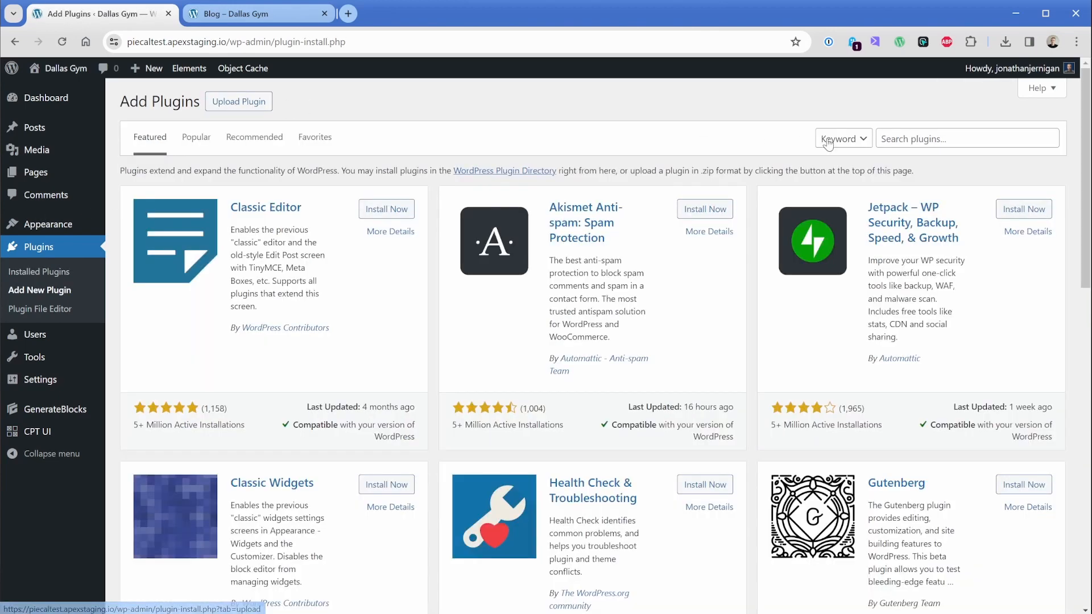
pyautogui.write('custom post type')
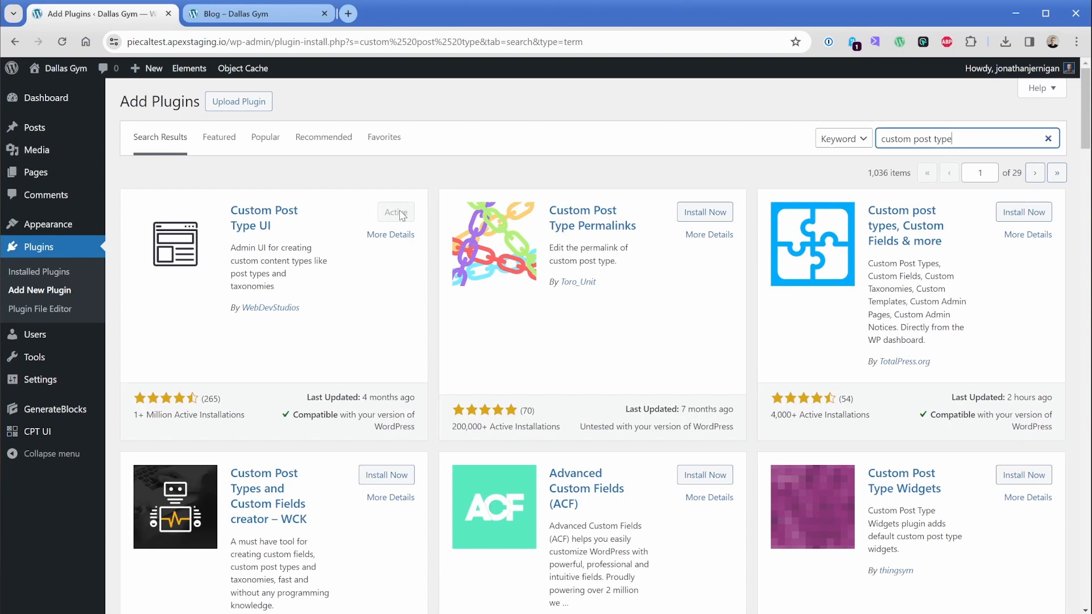
pyautogui.moveTo(271, 308)
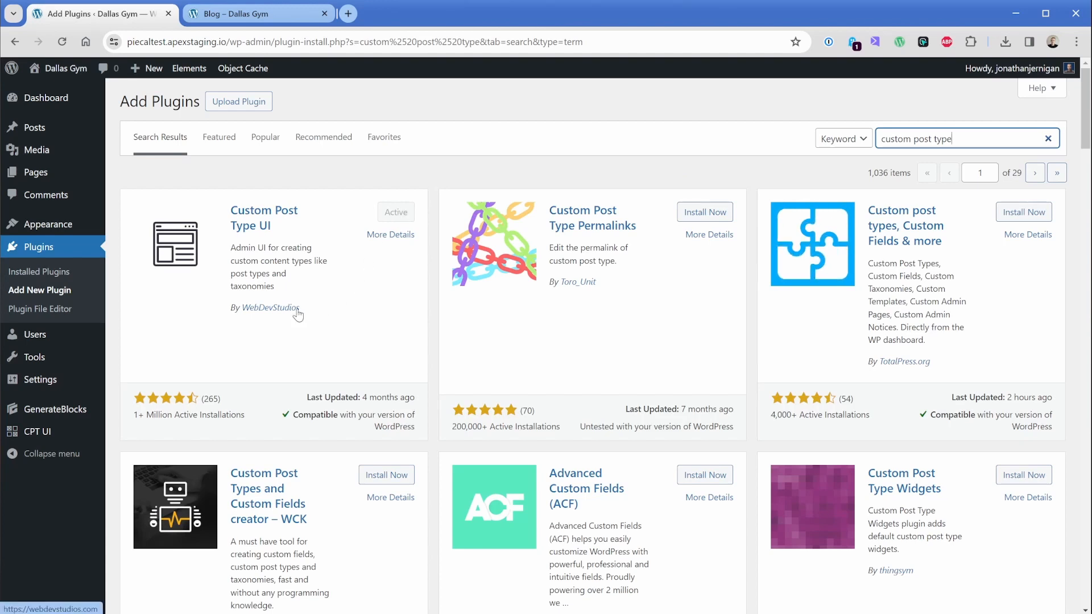
pyautogui.moveTo(396, 214)
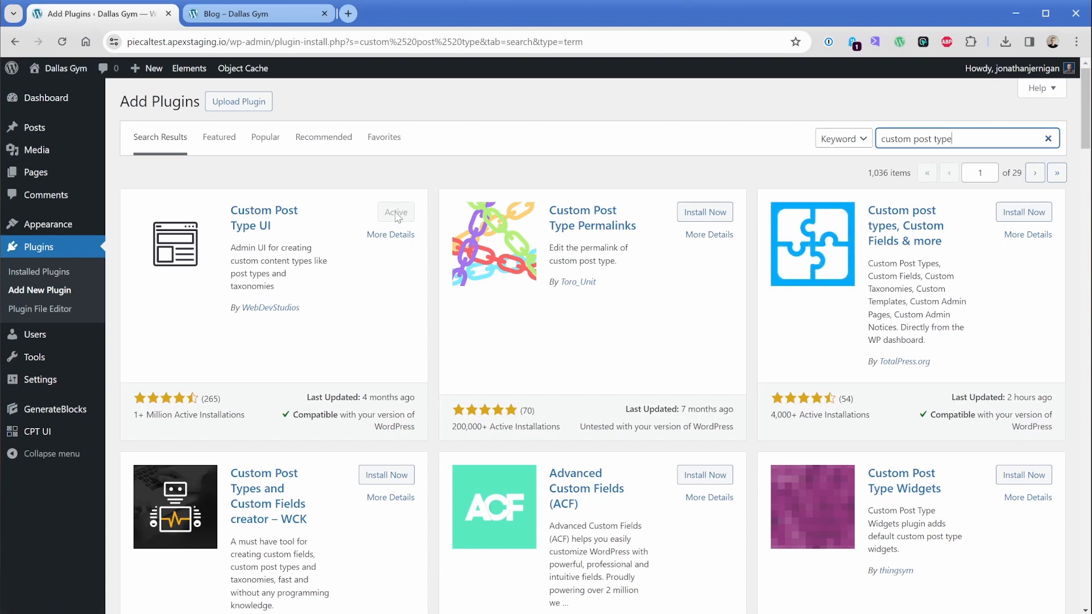
pyautogui.moveTo(129, 405)
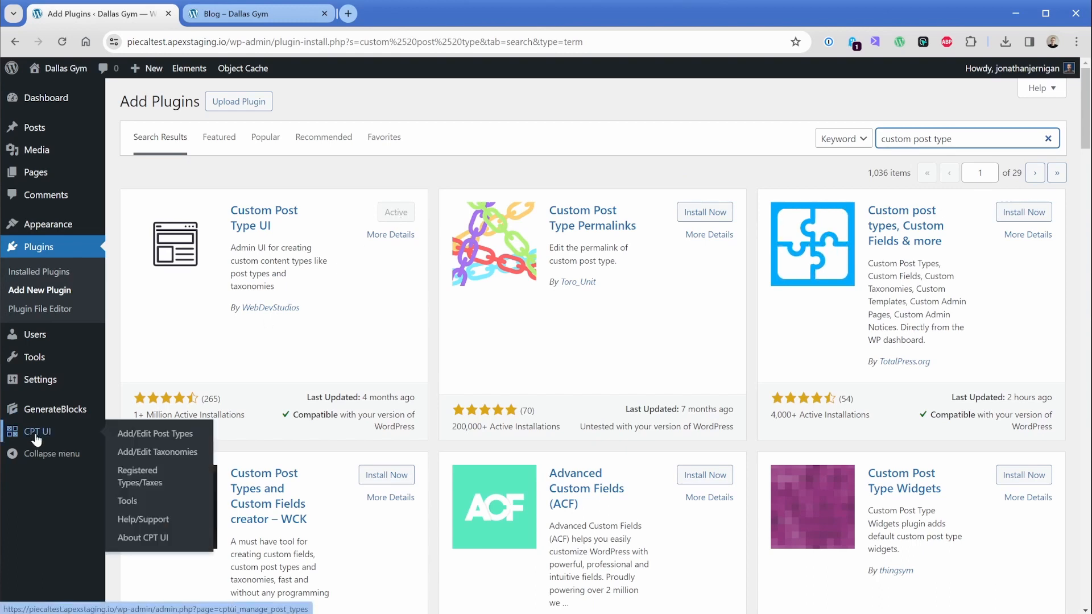
pyautogui.moveTo(155, 433)
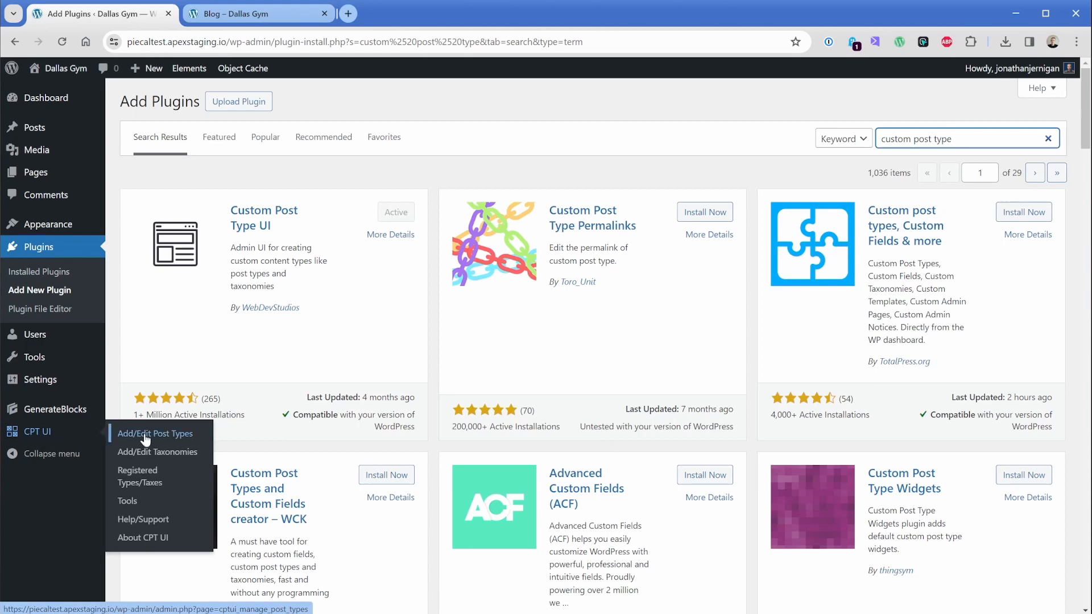
# Add a CPT UI post type with slug 'schedule' and plural and singular label 'Schedule'.
pyautogui.click(155, 434)
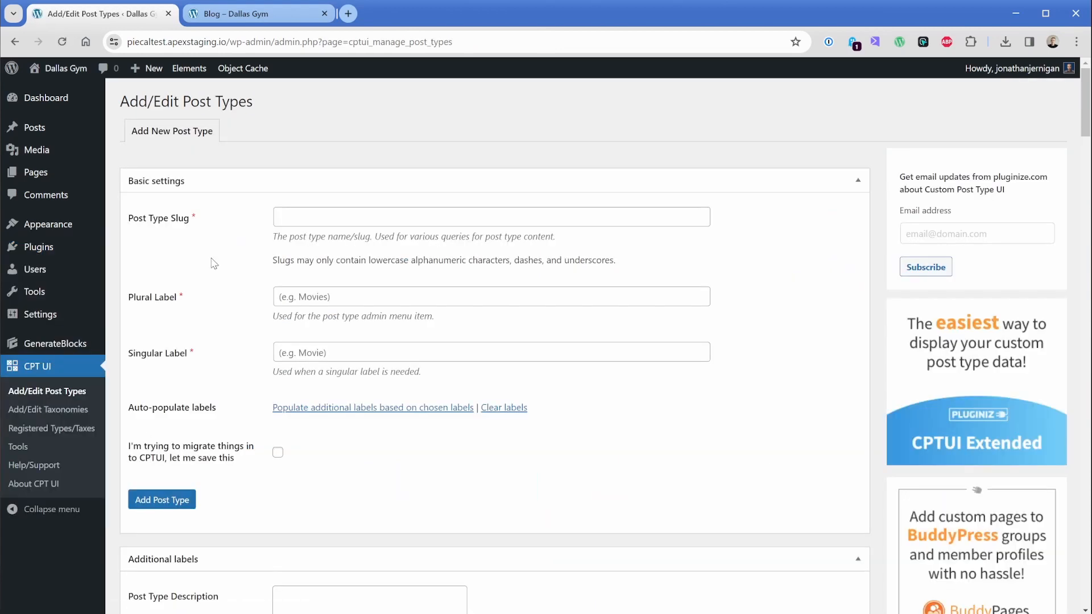
pyautogui.moveTo(181, 221)
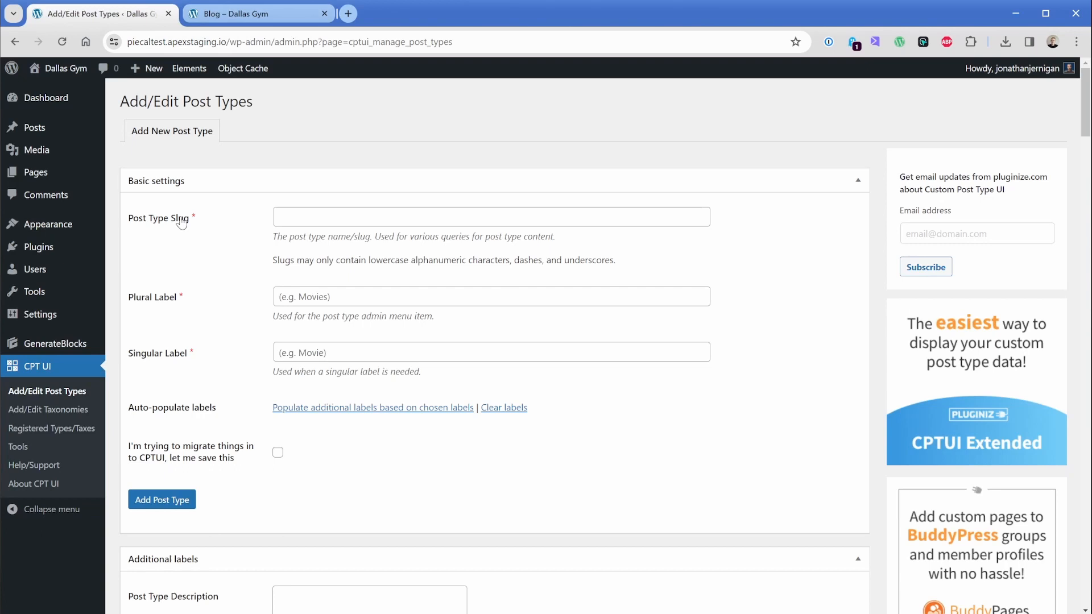
pyautogui.moveTo(220, 226)
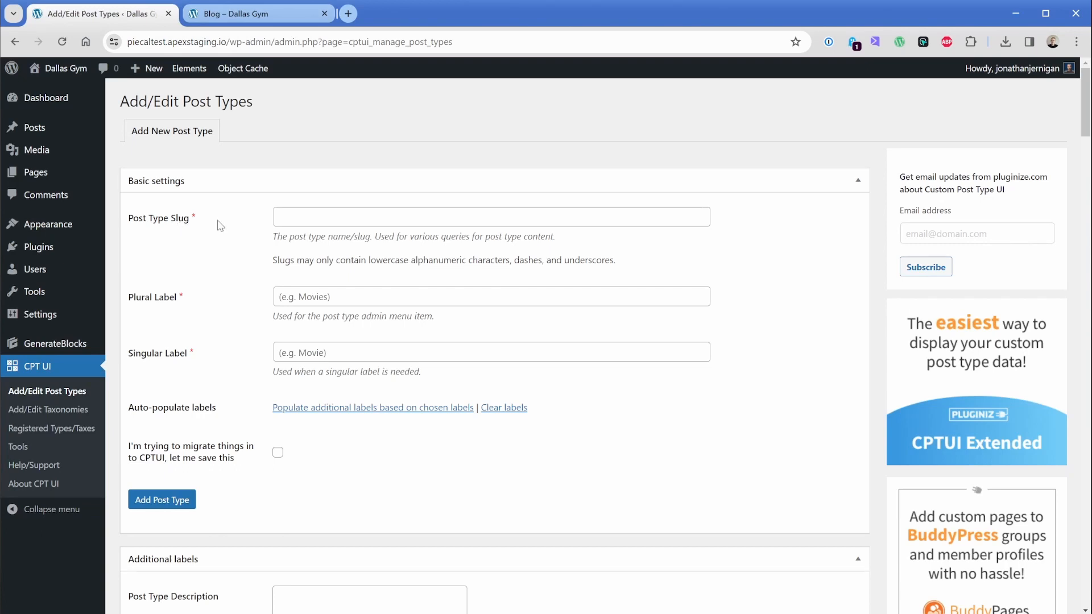
pyautogui.click(490, 217)
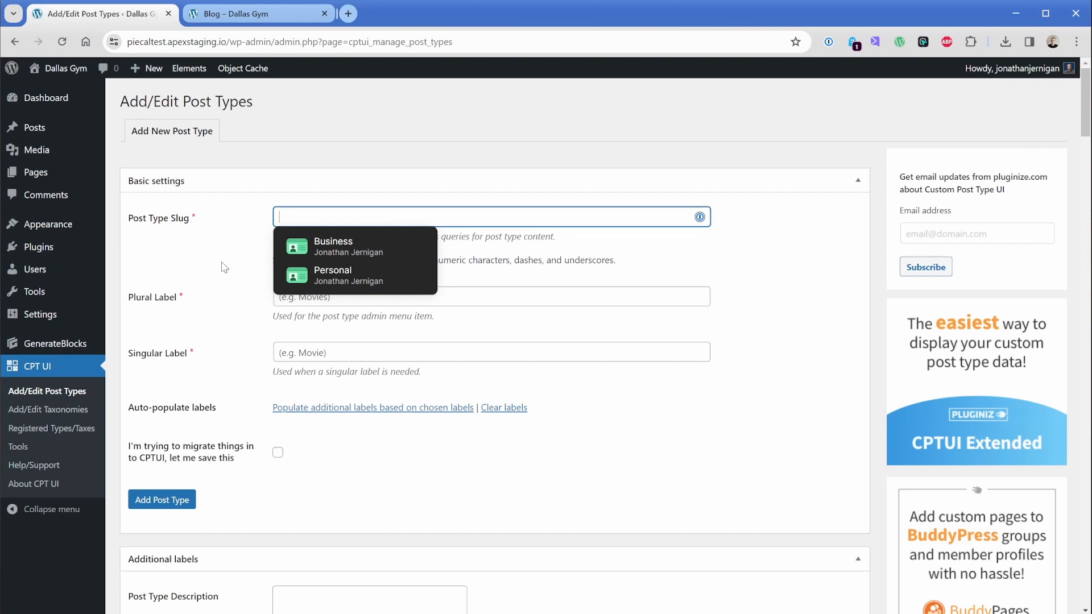
pyautogui.write('schedule')
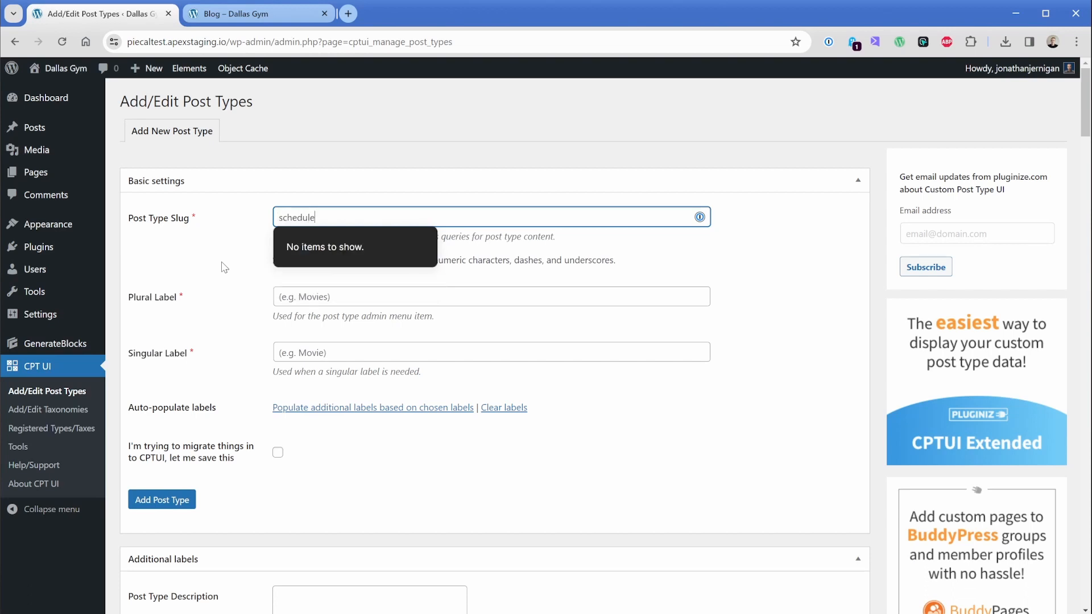
pyautogui.write('Schedule')
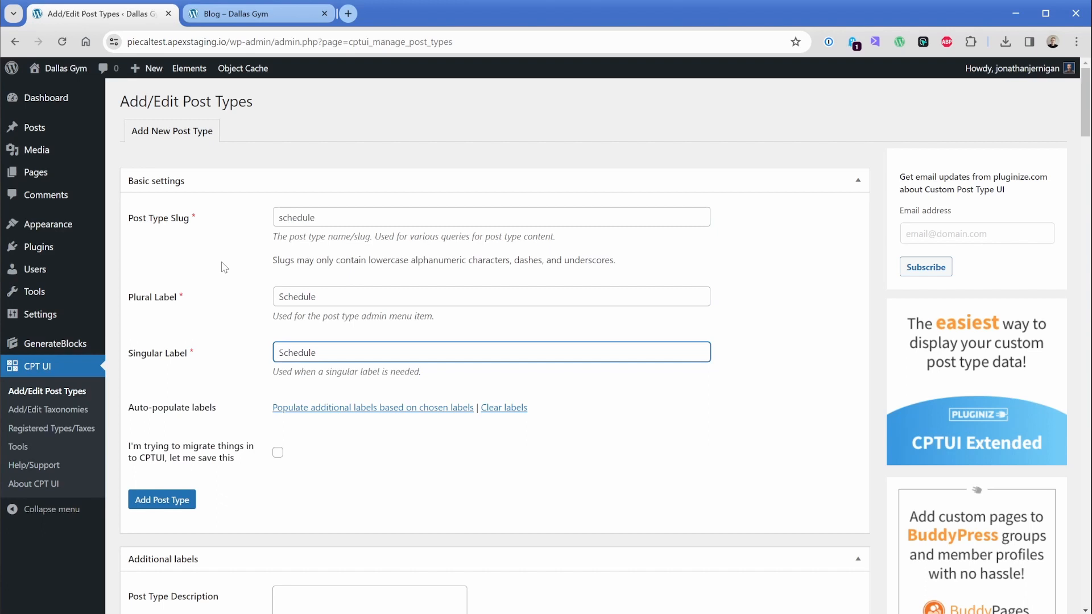
pyautogui.click(161, 499)
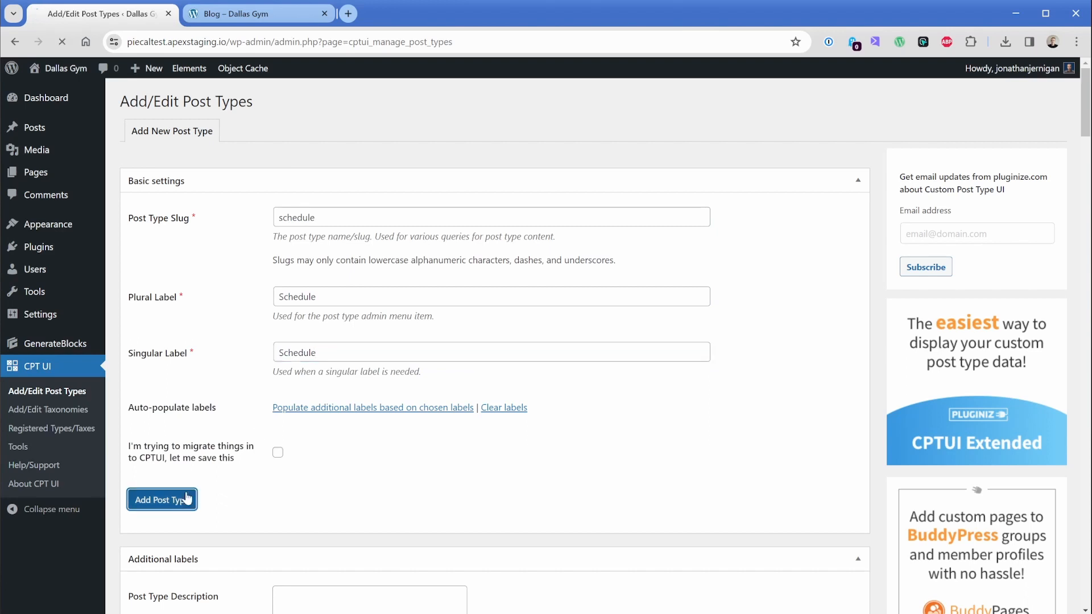
pyautogui.click(162, 500)
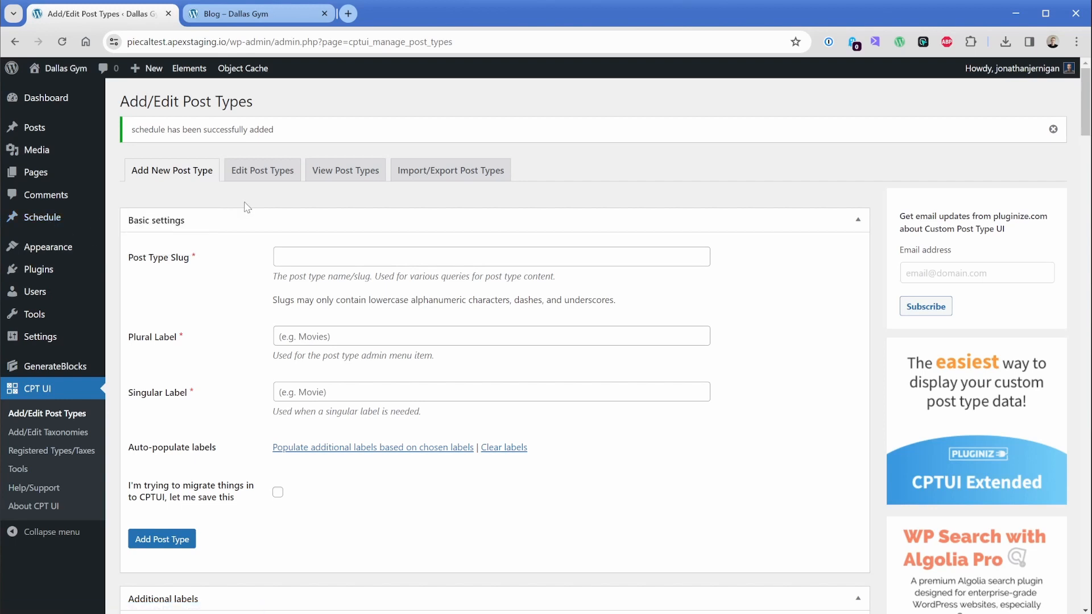
# Tick Custom Fields under Supports, save the Schedule post type, and open the Schedule list.
pyautogui.click(262, 170)
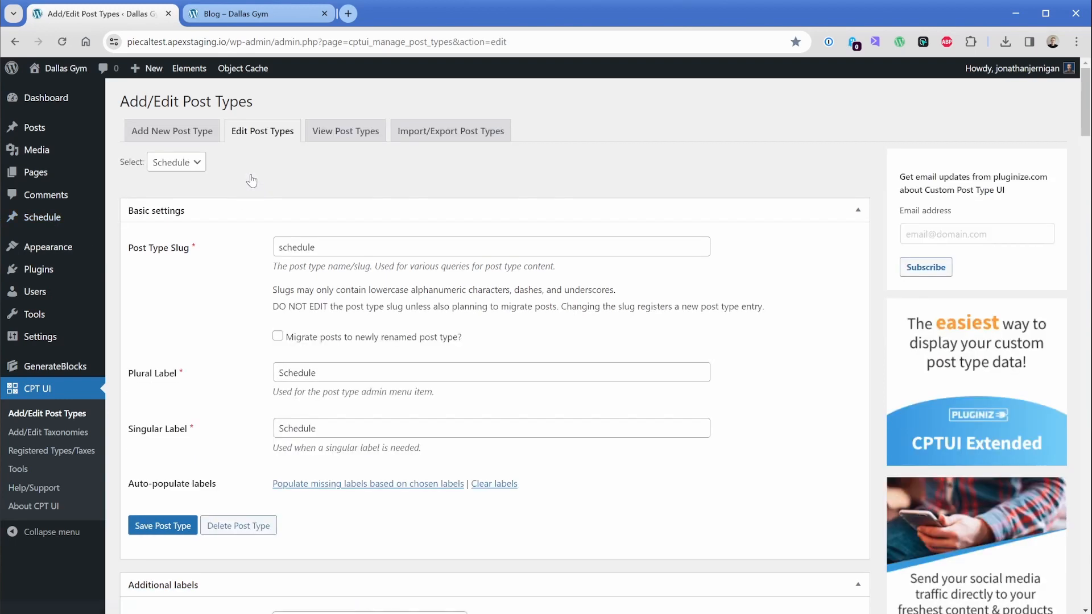
pyautogui.moveTo(1073, 142)
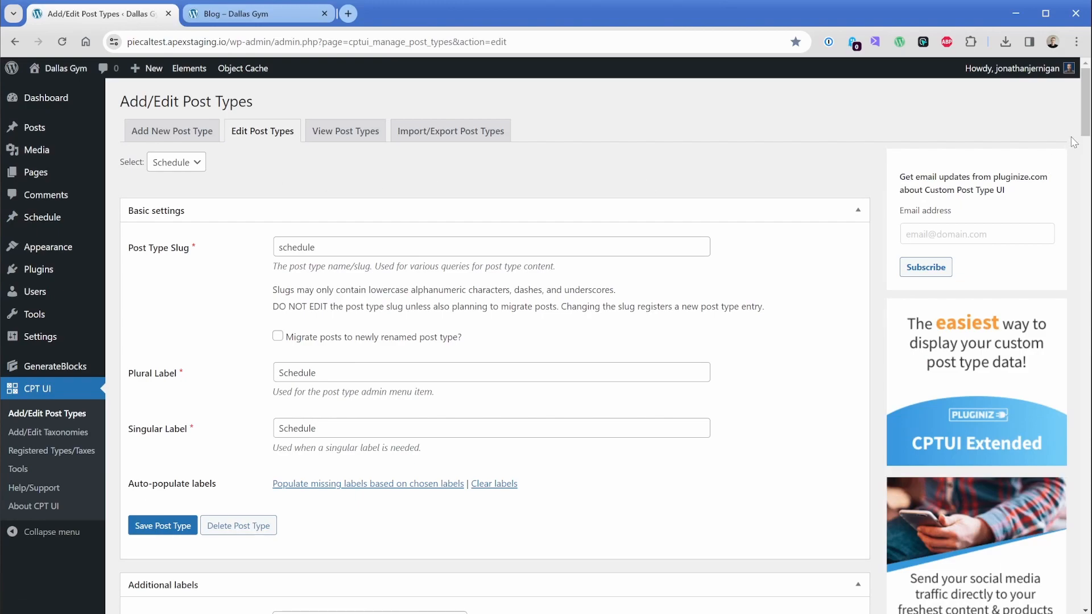
pyautogui.scroll(-3)
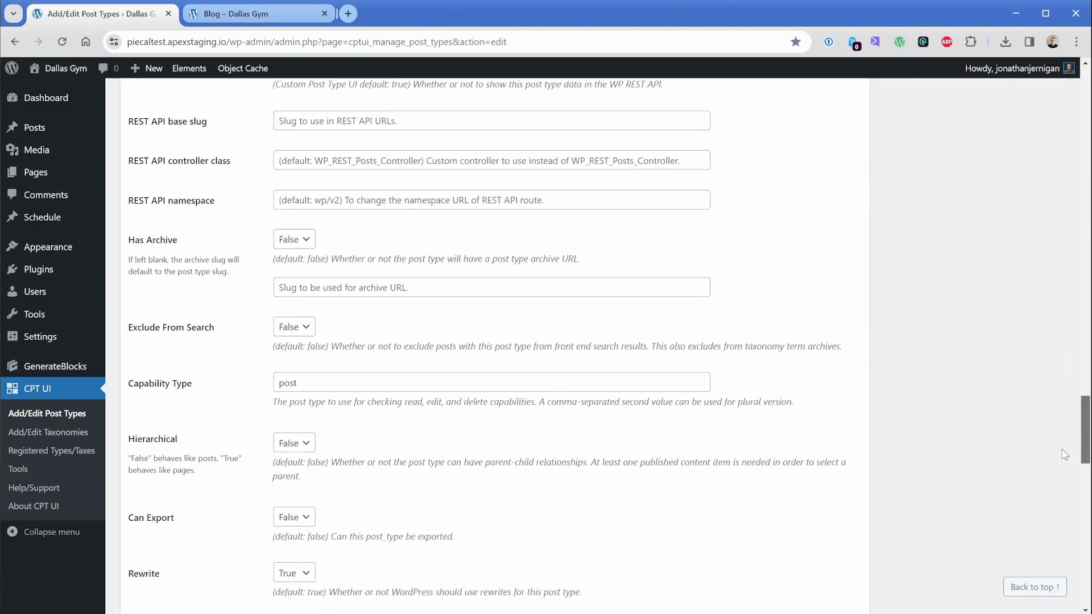
pyautogui.scroll(3)
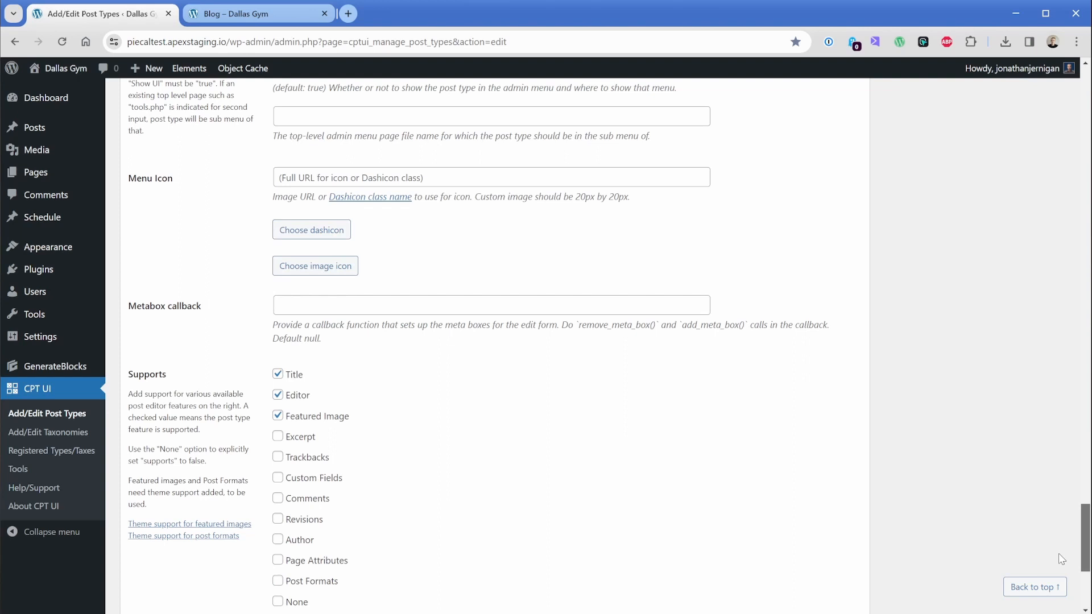
pyautogui.scroll(-3)
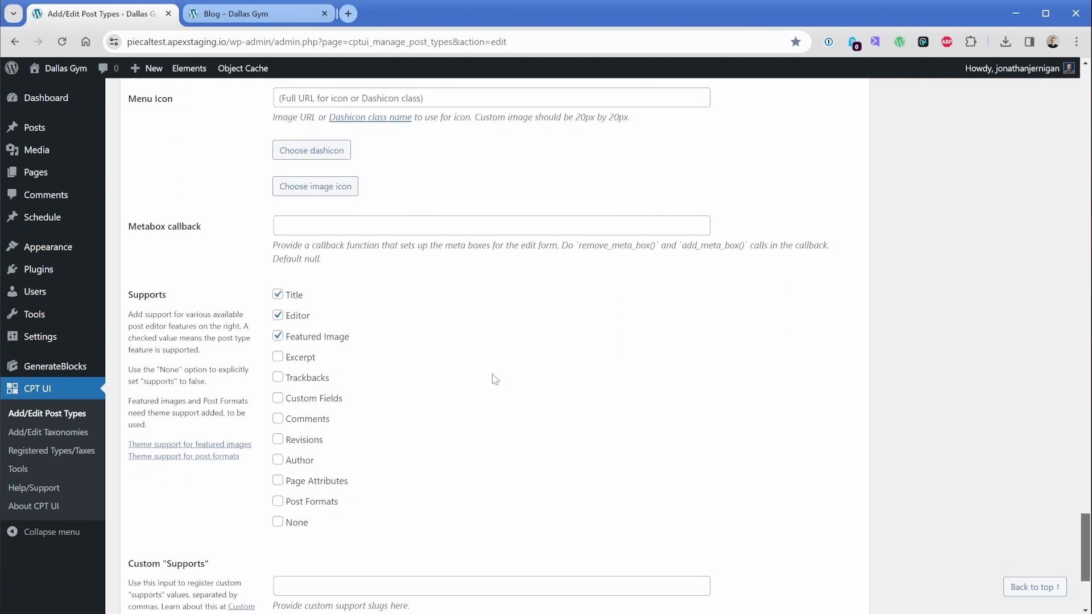
pyautogui.click(279, 398)
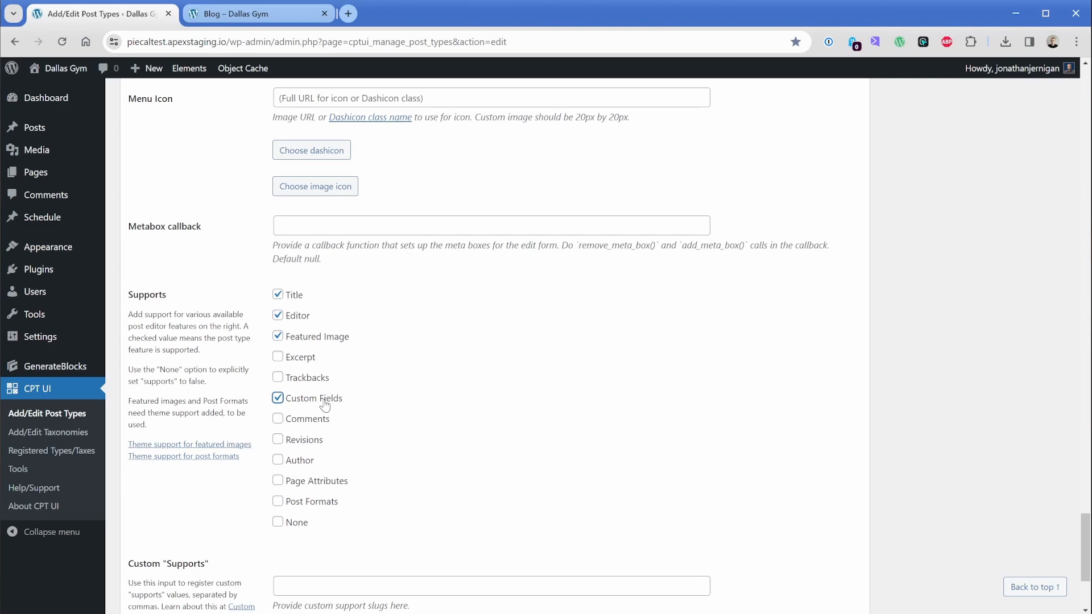
pyautogui.scroll(-3)
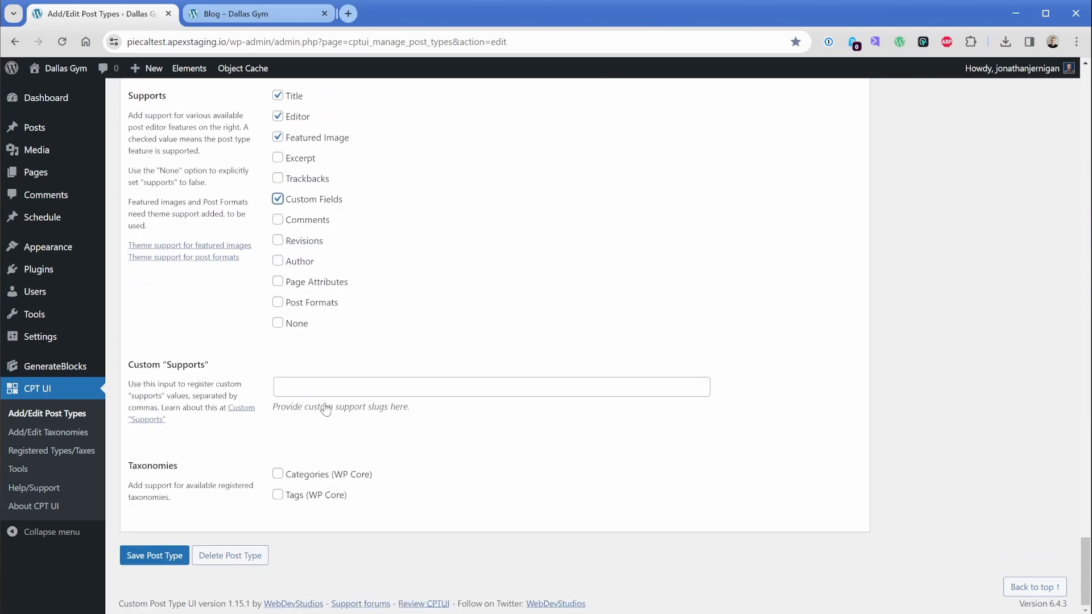
pyautogui.click(154, 556)
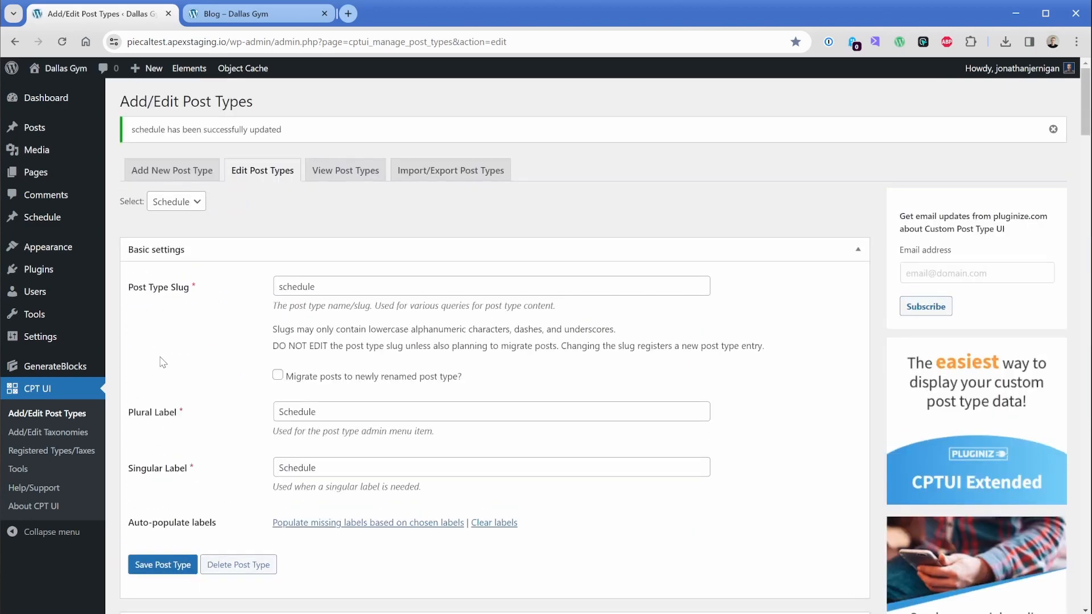
pyautogui.click(41, 217)
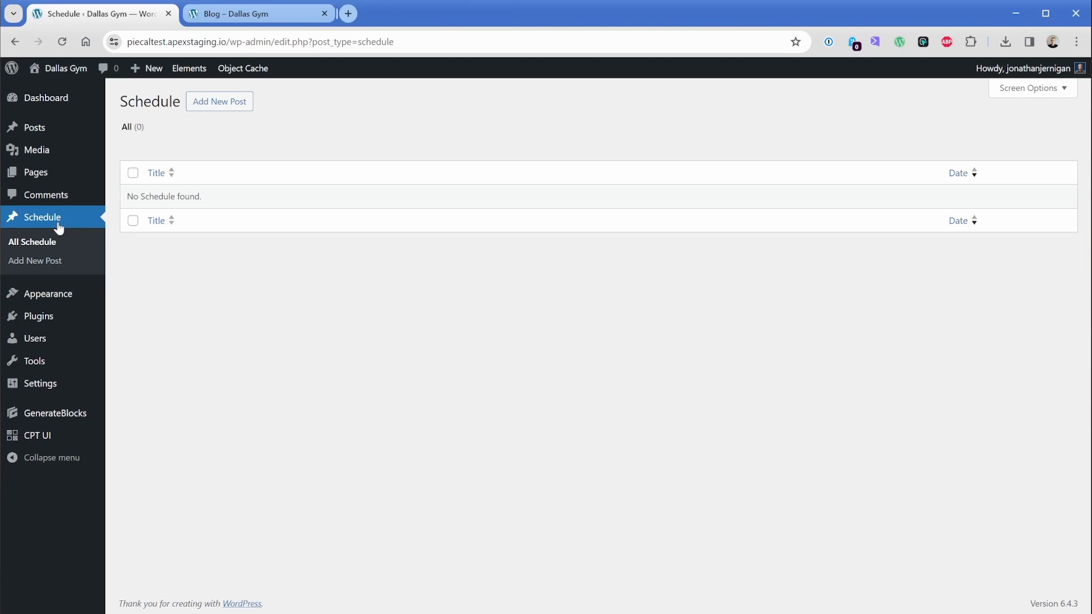
pyautogui.moveTo(217, 144)
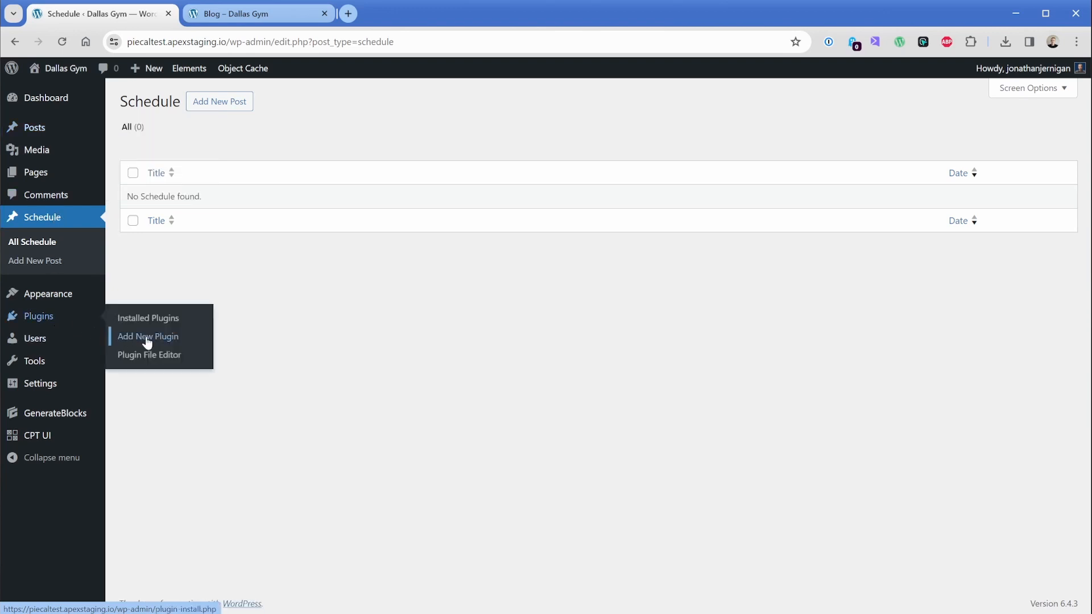
# Search for 'pie ca', then install and activate the Pie Calendar plugin.
pyautogui.click(147, 336)
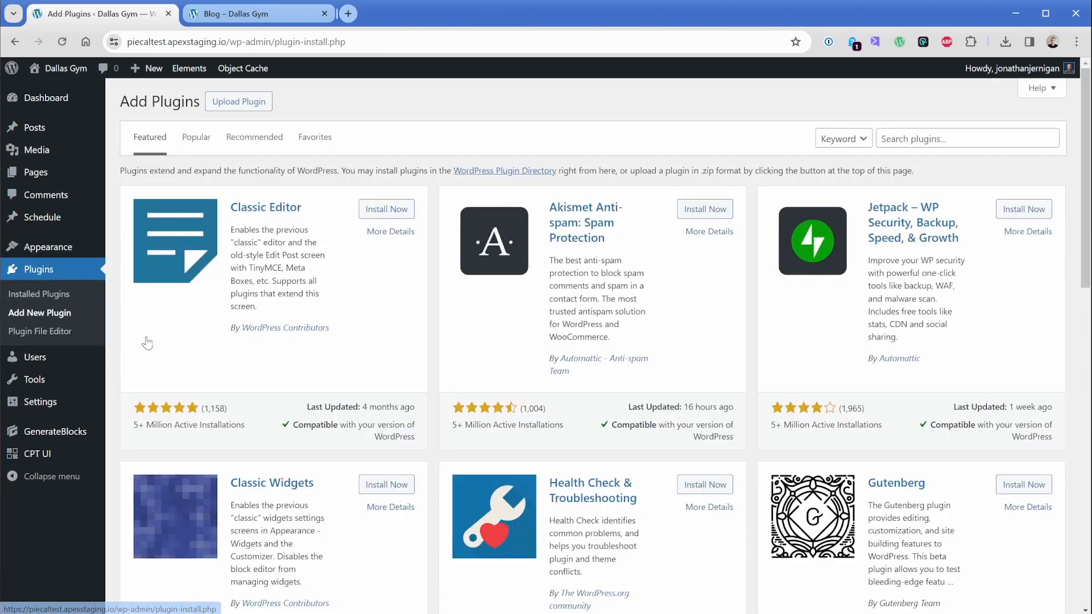
pyautogui.write('pie ca')
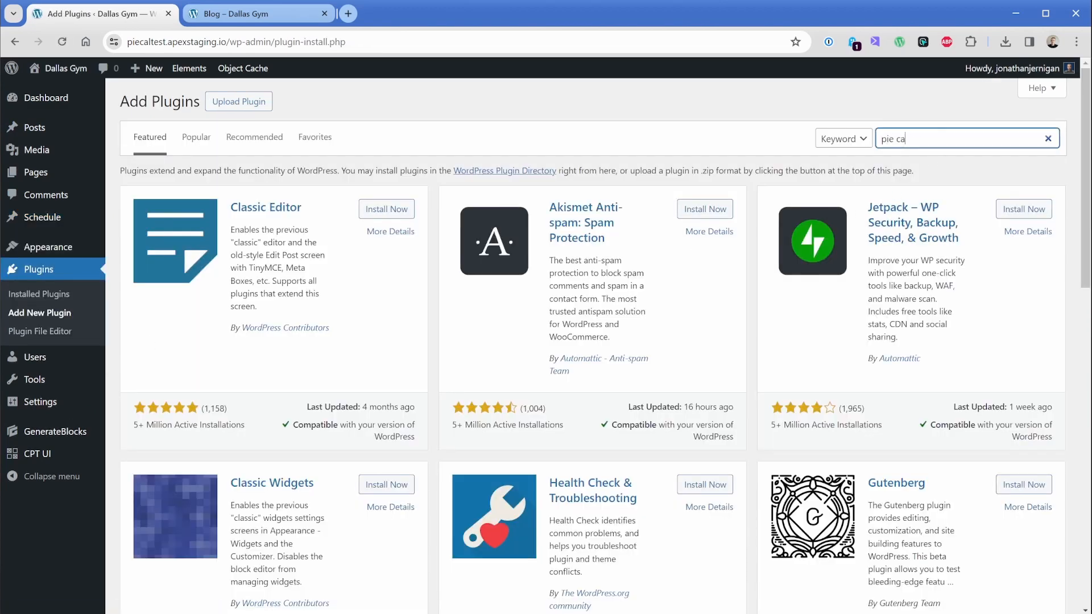
pyautogui.press('Return')
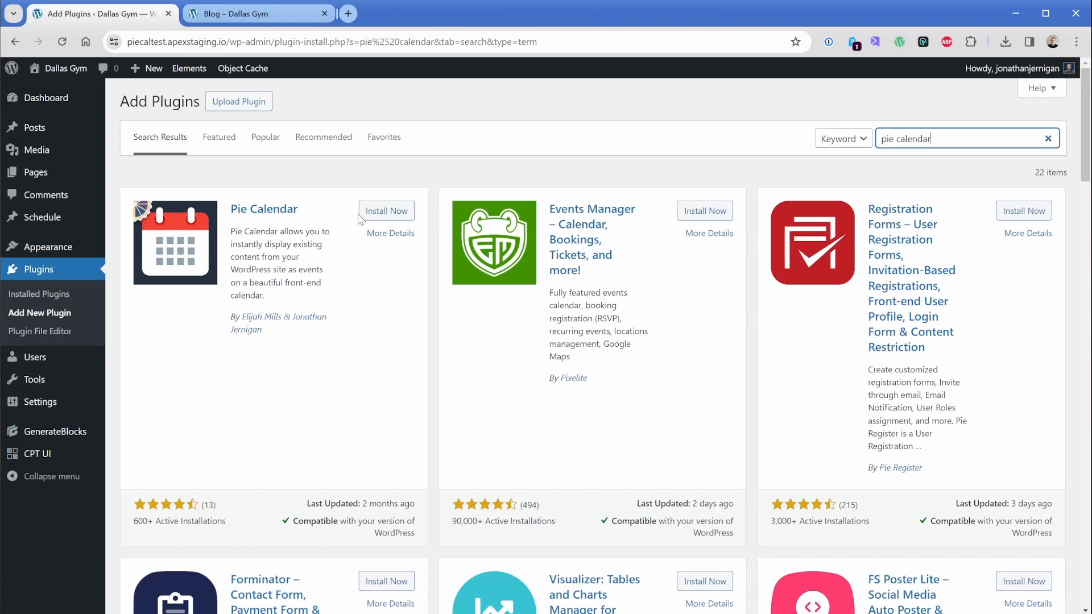
pyautogui.click(386, 211)
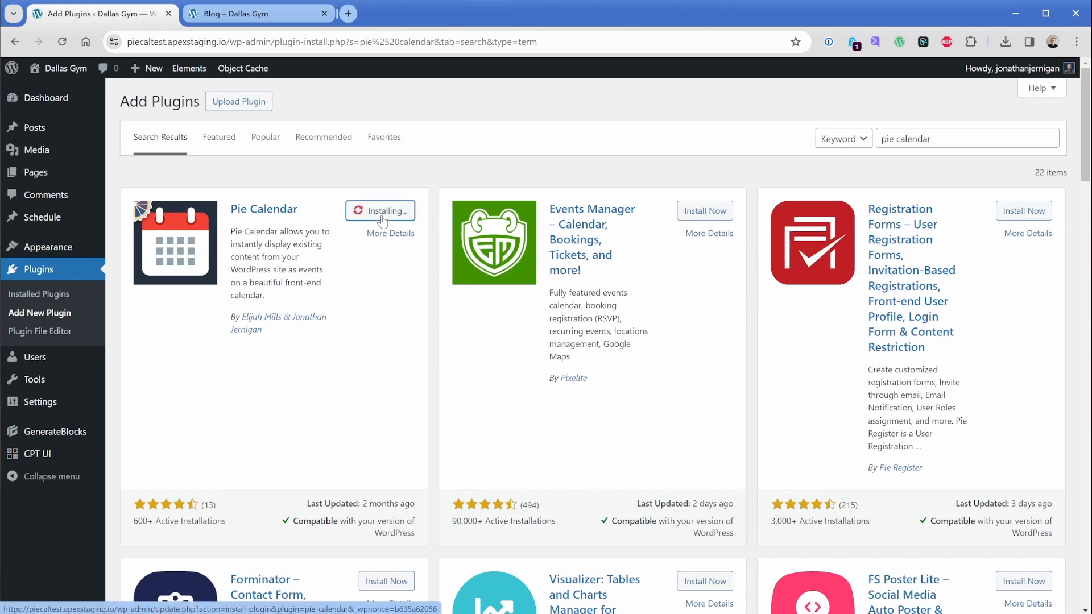
pyautogui.click(380, 211)
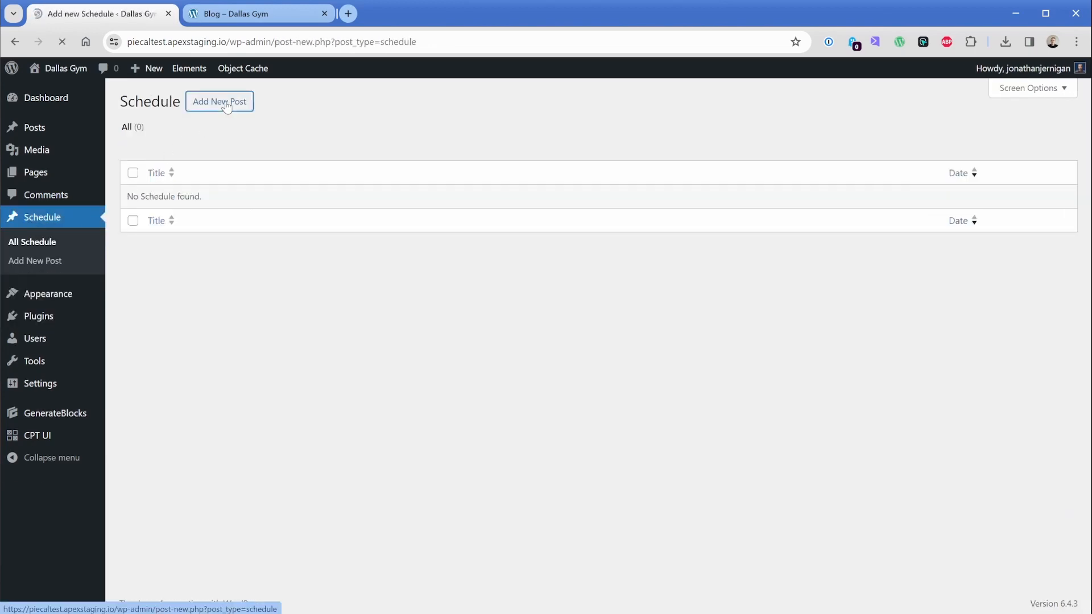
# Title a new Schedule post 'Weight Training' and paste its Classes page description.
pyautogui.click(220, 102)
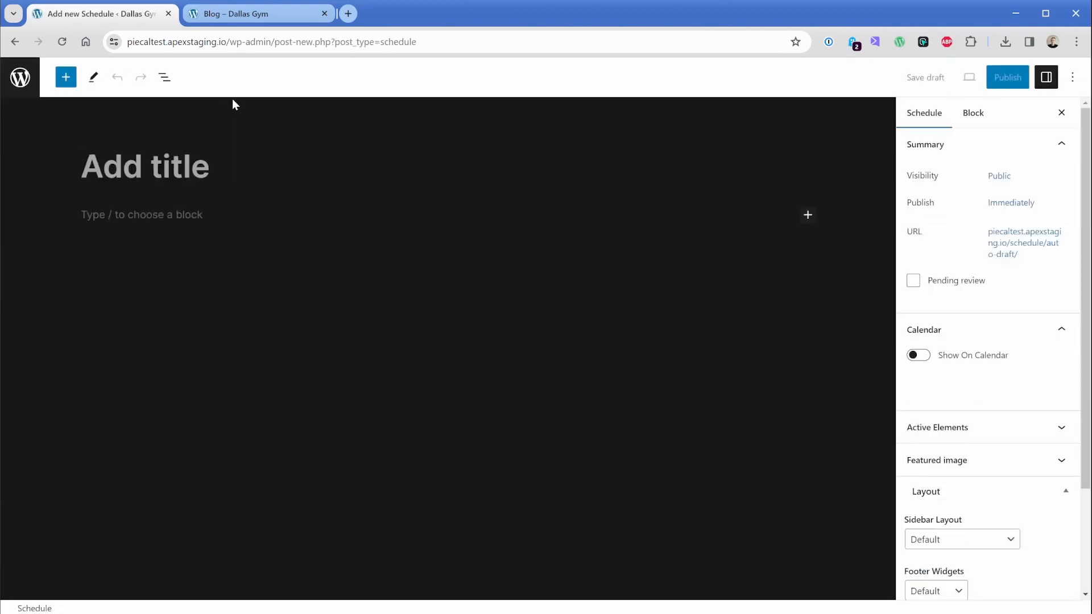
pyautogui.click(244, 13)
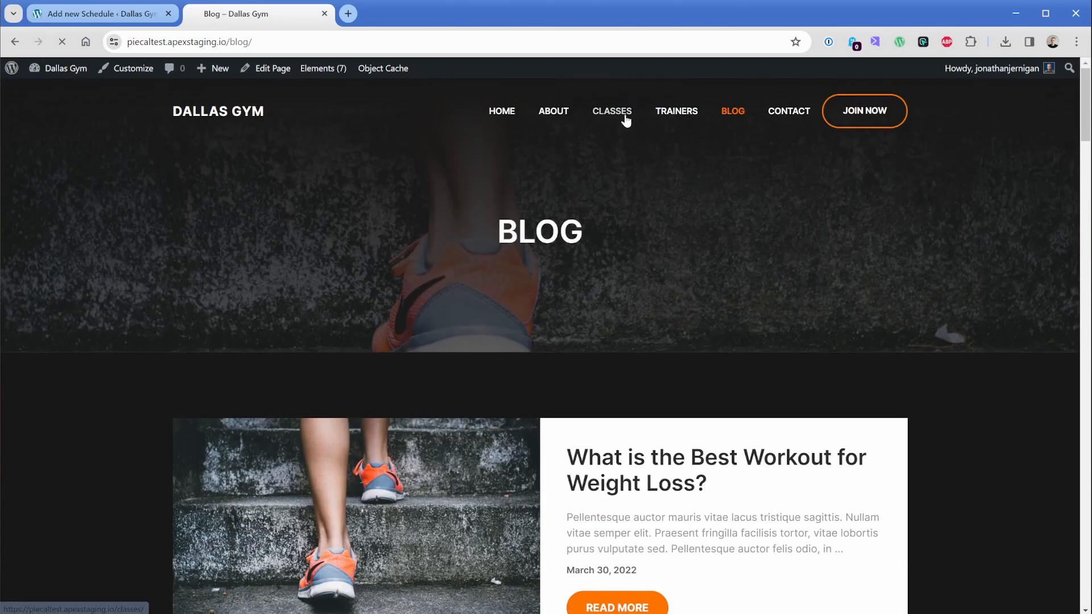
pyautogui.click(612, 111)
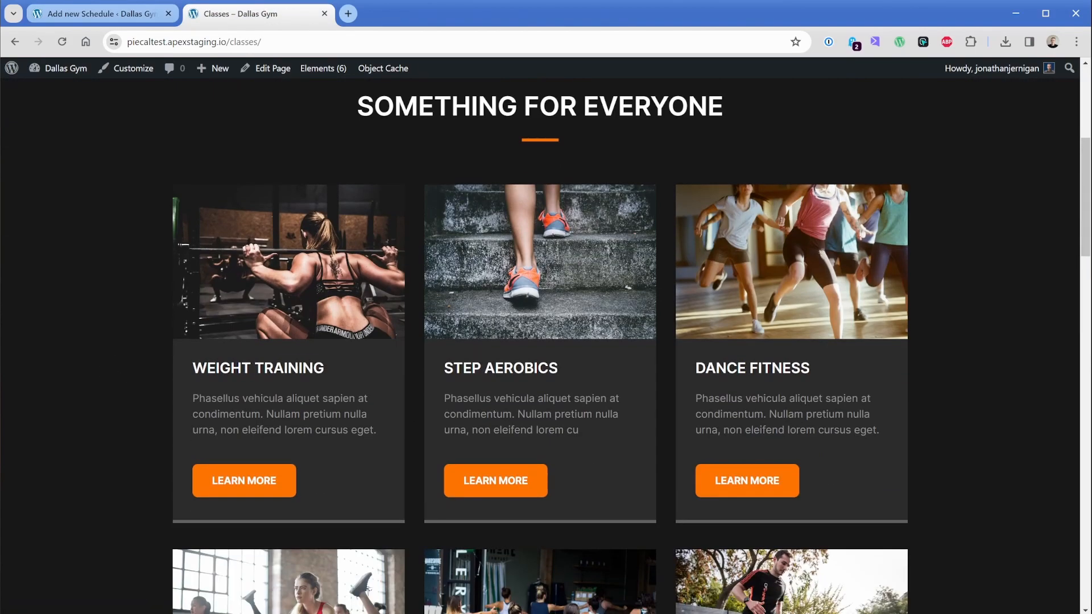
pyautogui.click(97, 13)
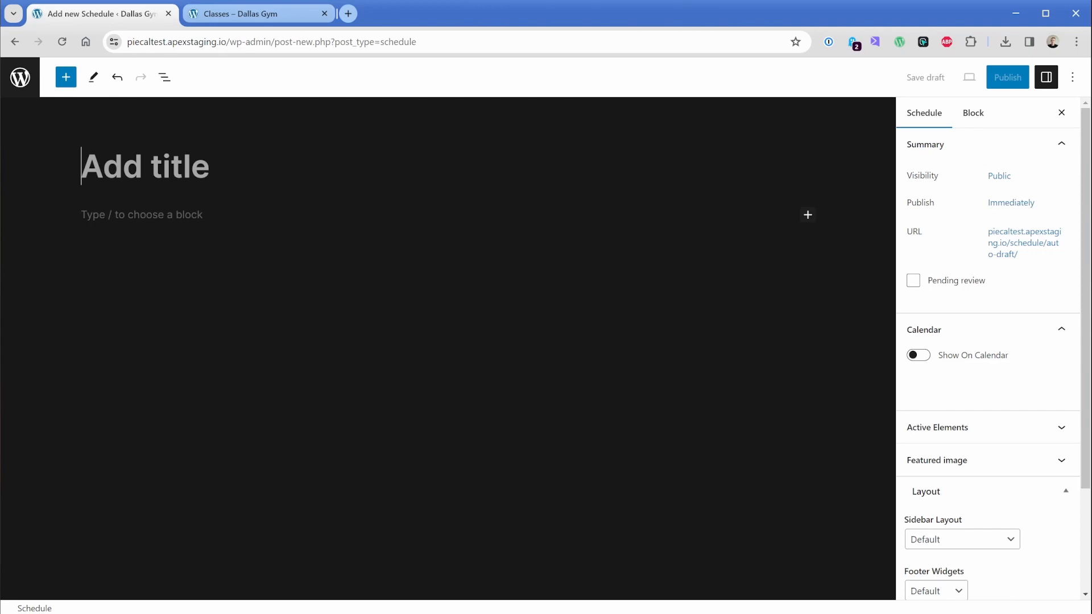
pyautogui.write('Weight Tra')
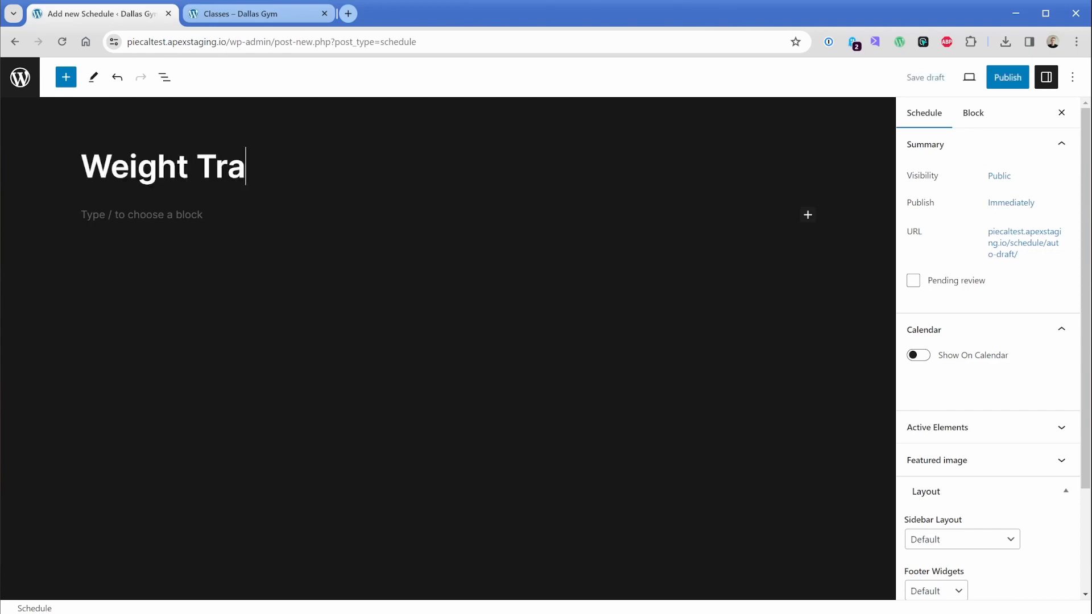
pyautogui.click(256, 14)
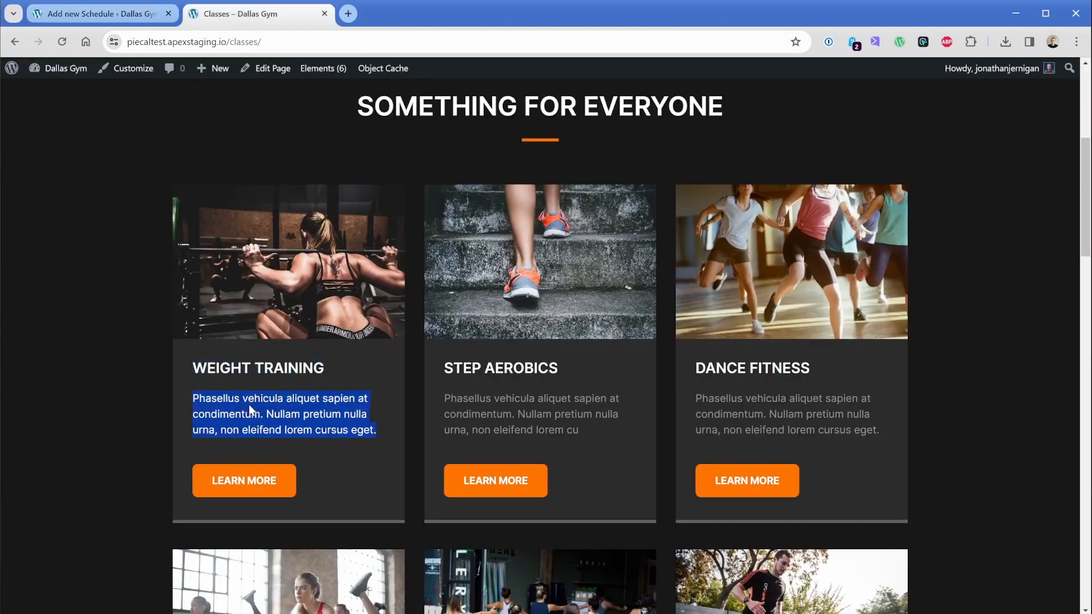
pyautogui.click(101, 13)
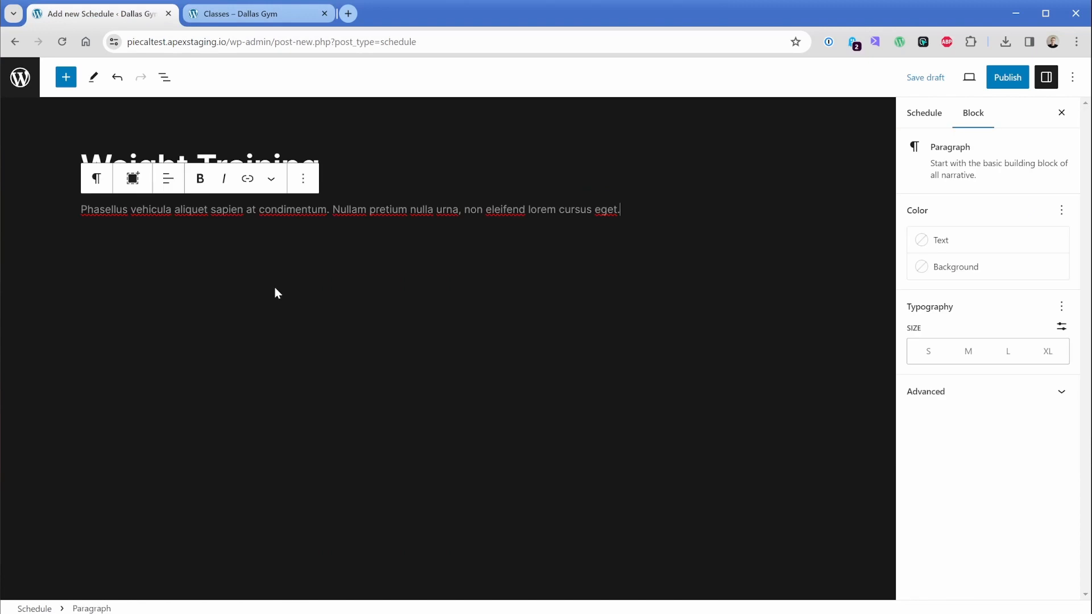
pyautogui.moveTo(910, 131)
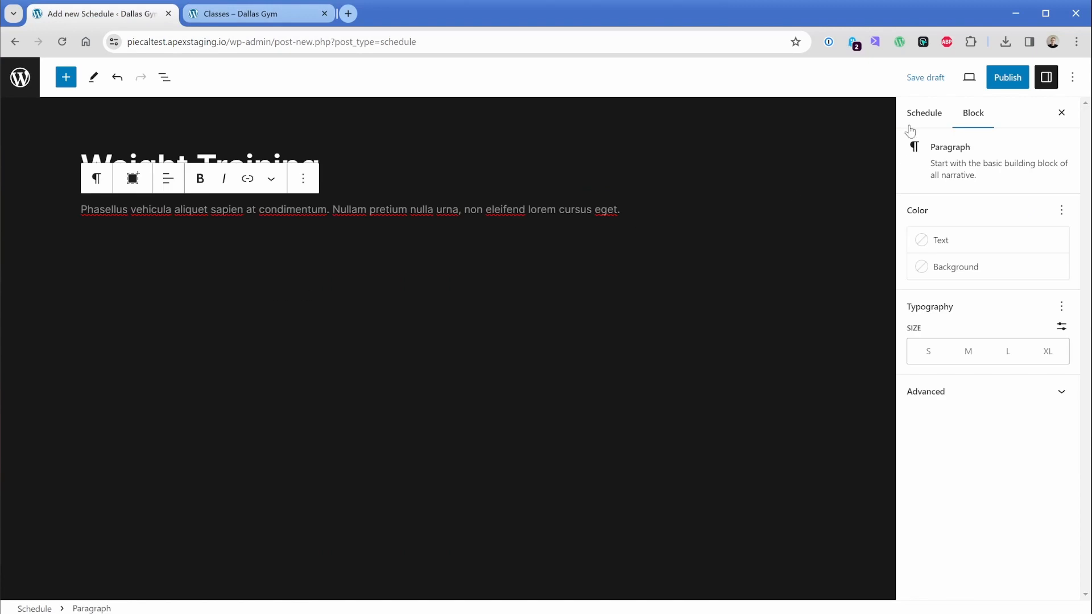
pyautogui.click(924, 113)
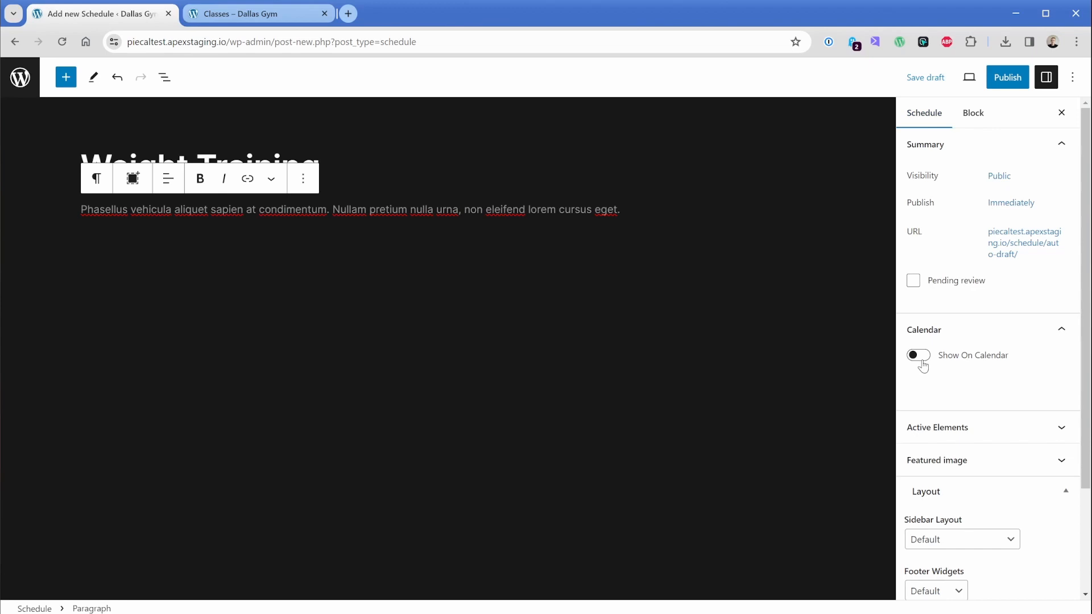
pyautogui.moveTo(922, 363)
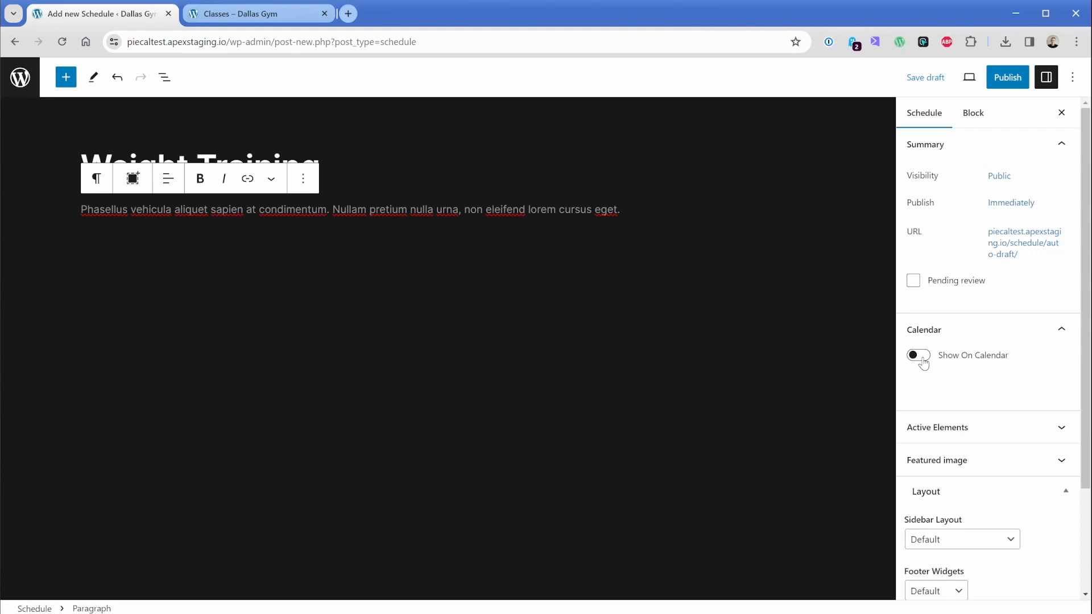
# Show Weight Training on the calendar for March 22, 2024 at 9:00 AM and publish it.
pyautogui.click(918, 355)
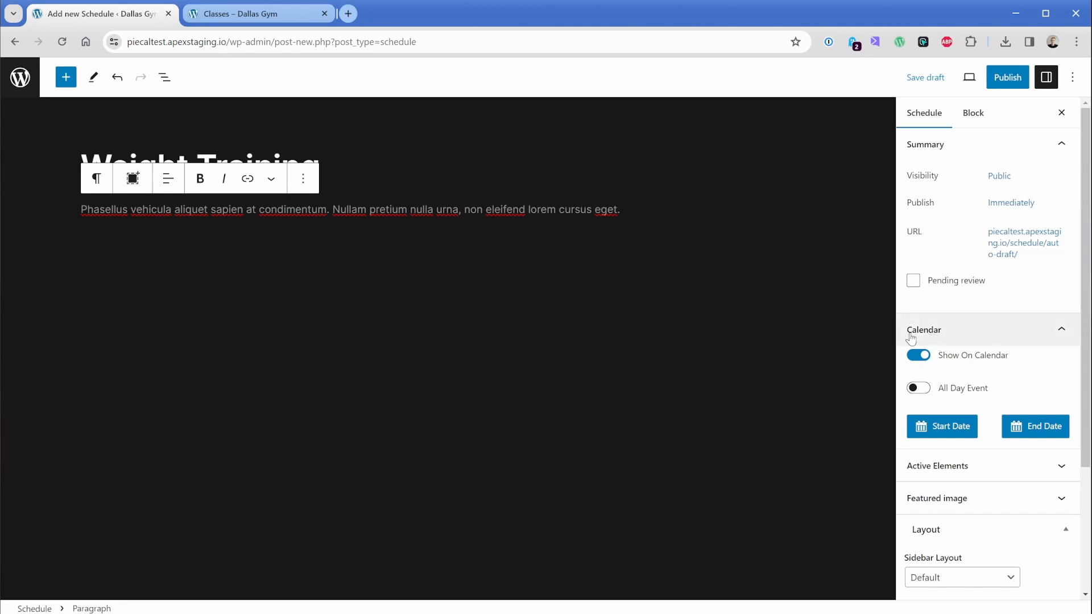
pyautogui.moveTo(947, 336)
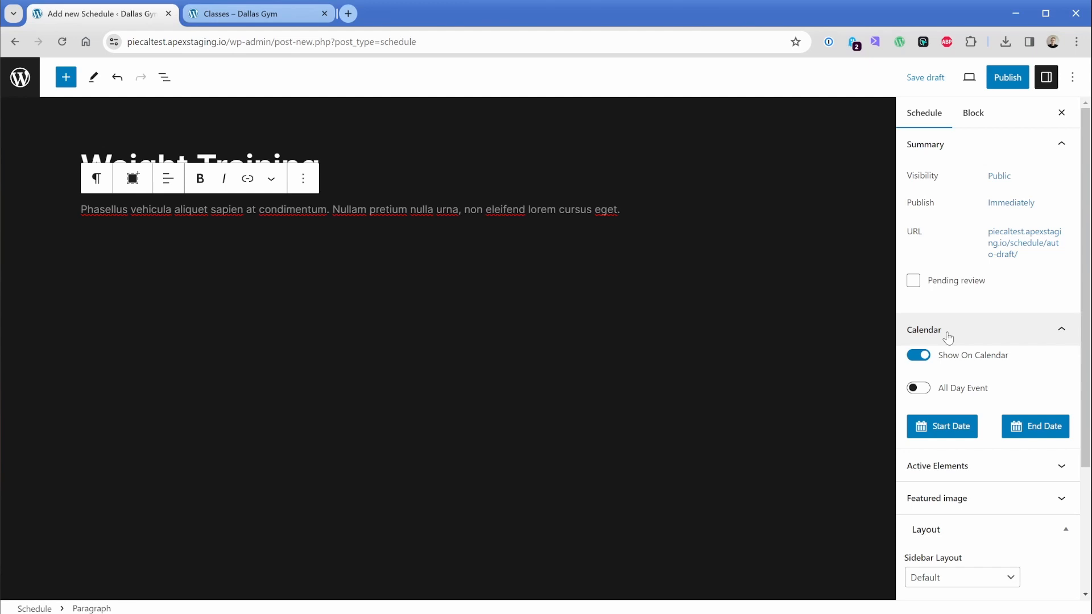
pyautogui.moveTo(962, 338)
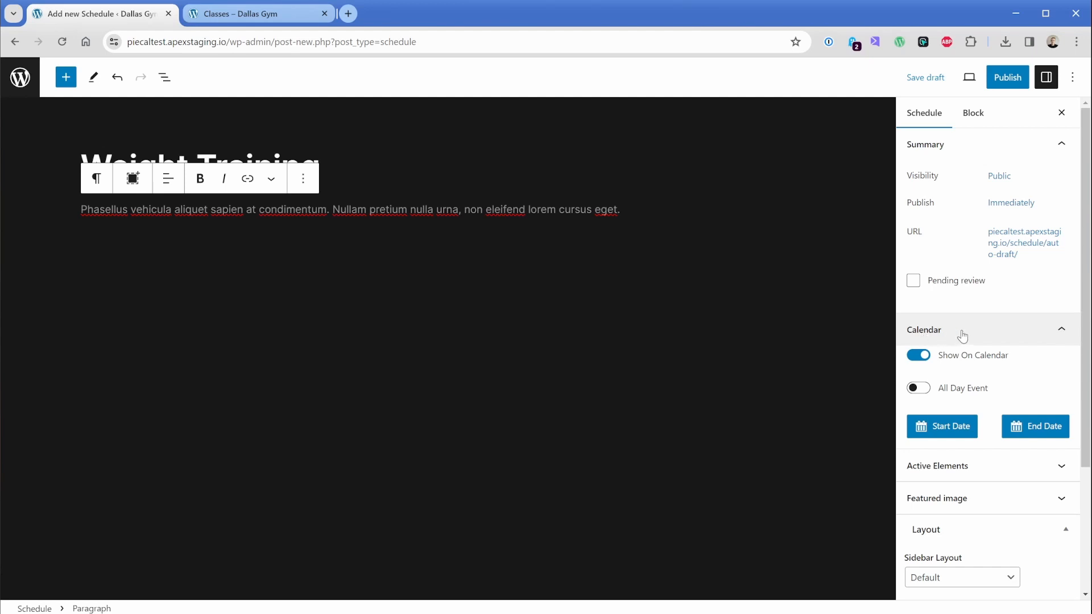
pyautogui.moveTo(944, 426)
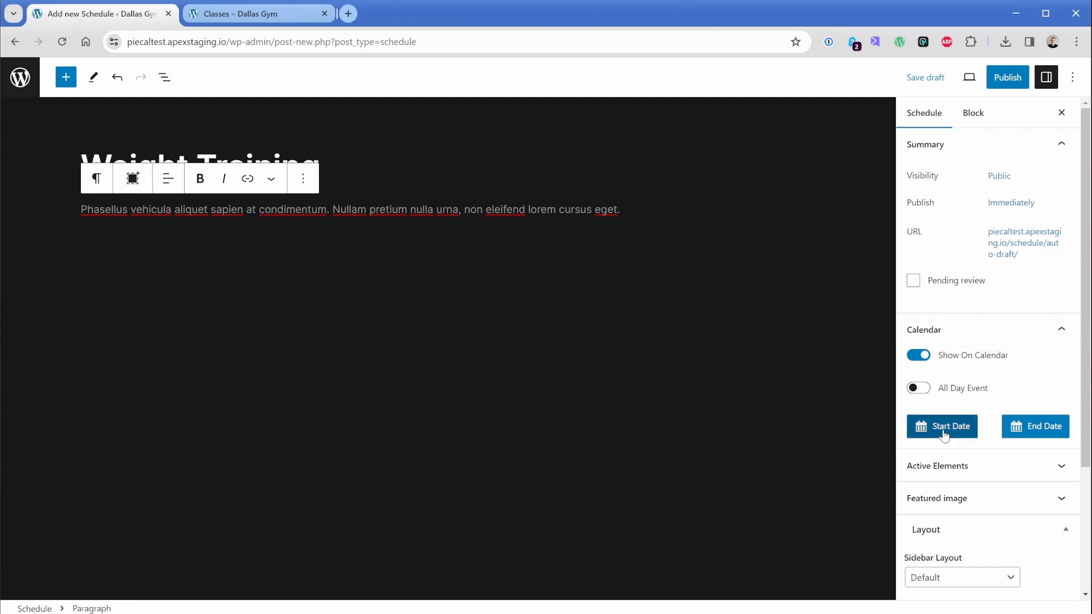
pyautogui.click(942, 426)
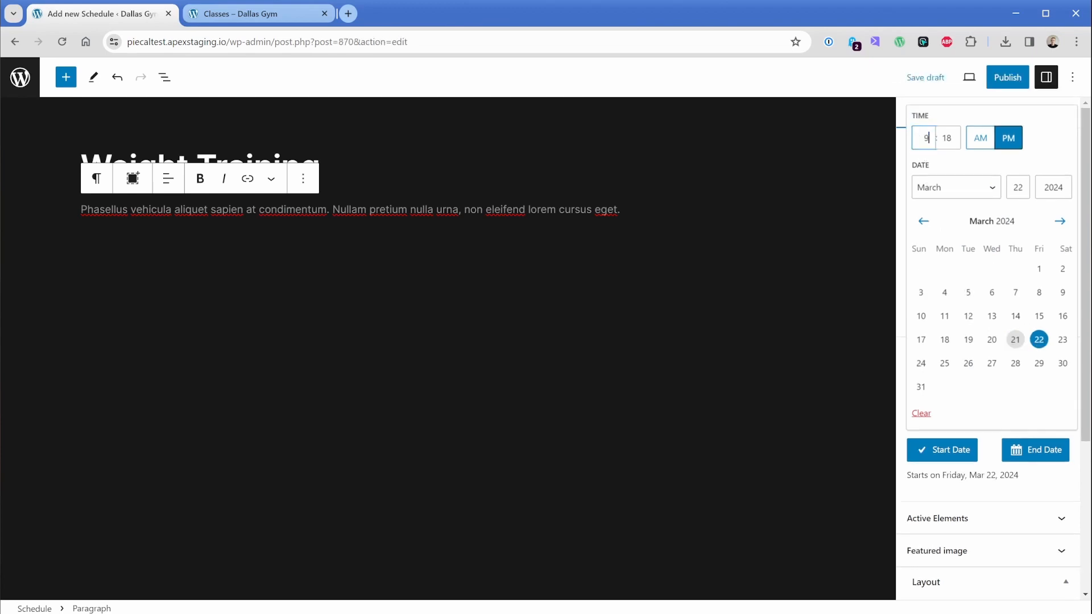
pyautogui.click(981, 138)
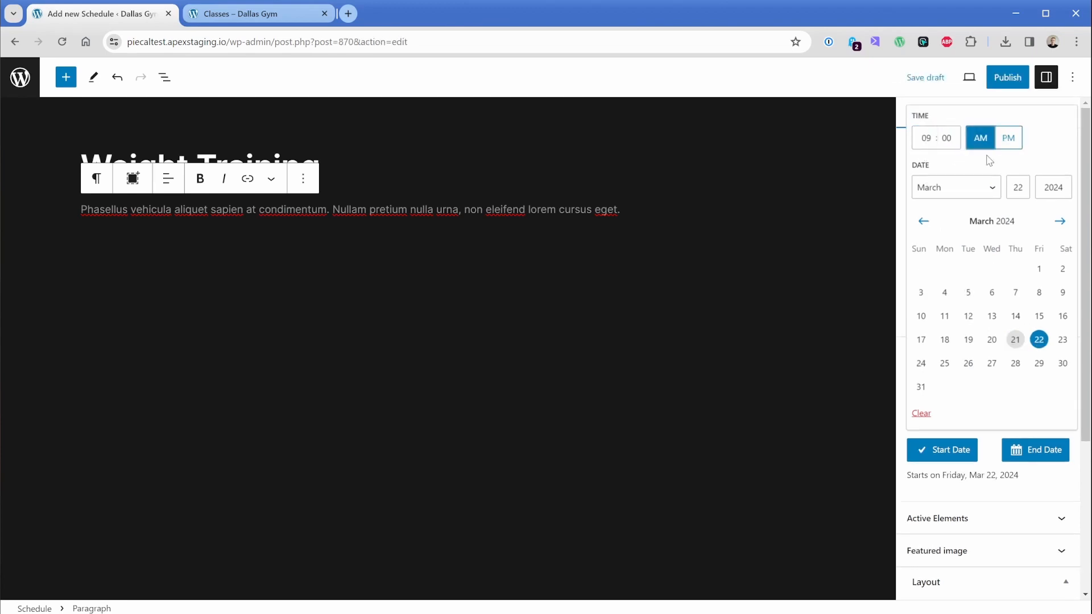
pyautogui.click(1036, 450)
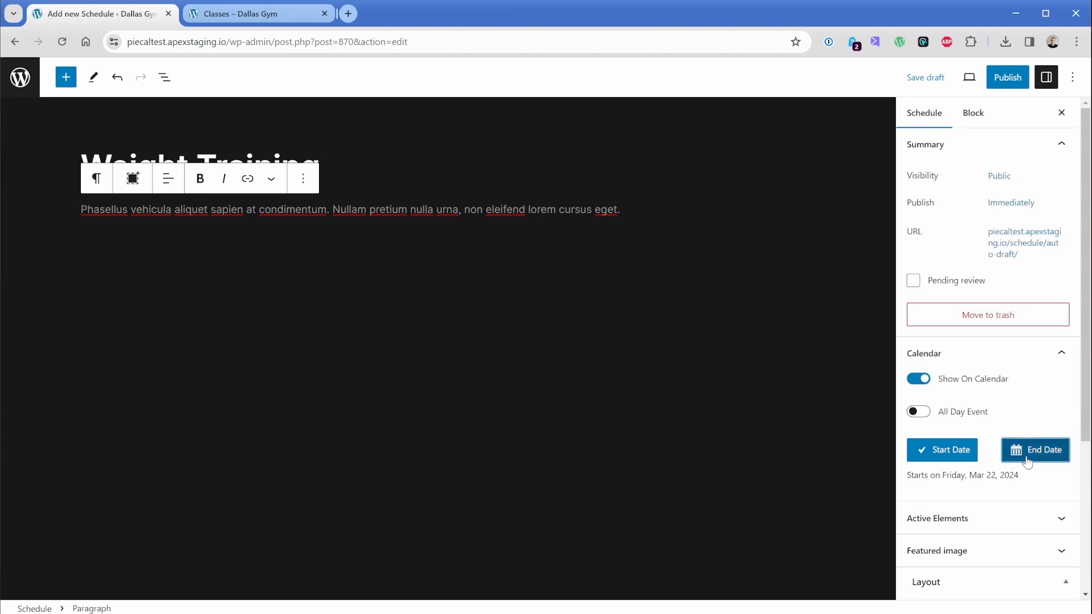
pyautogui.click(1036, 450)
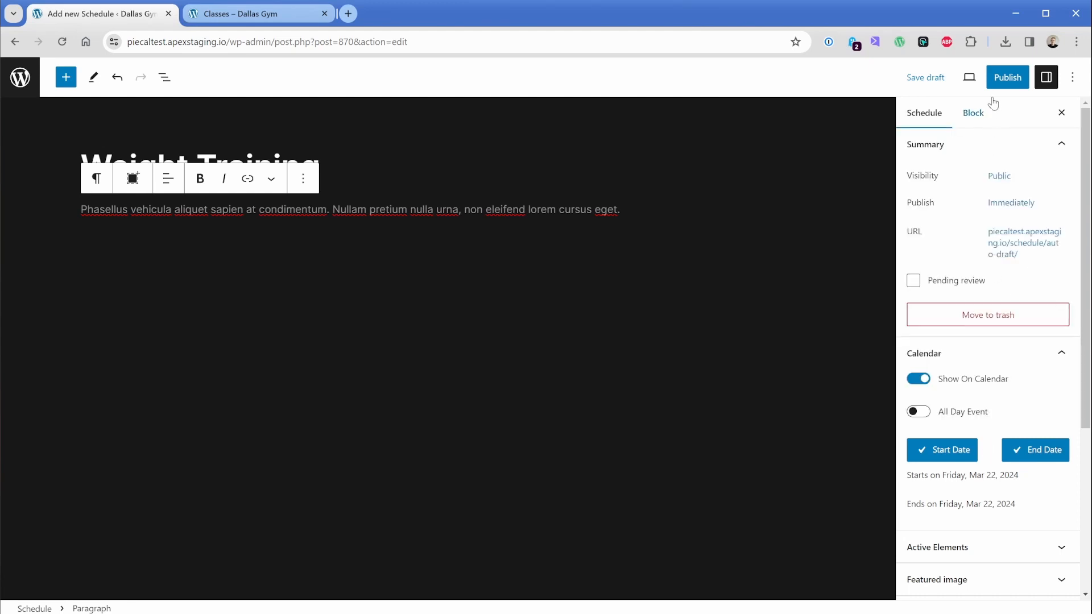
pyautogui.click(1006, 77)
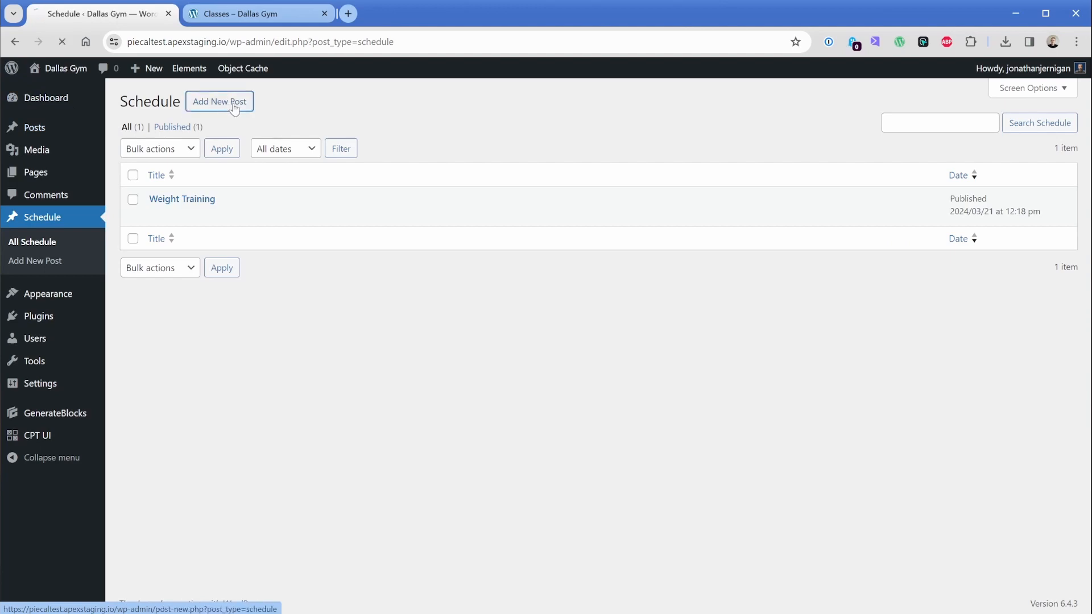
pyautogui.click(219, 101)
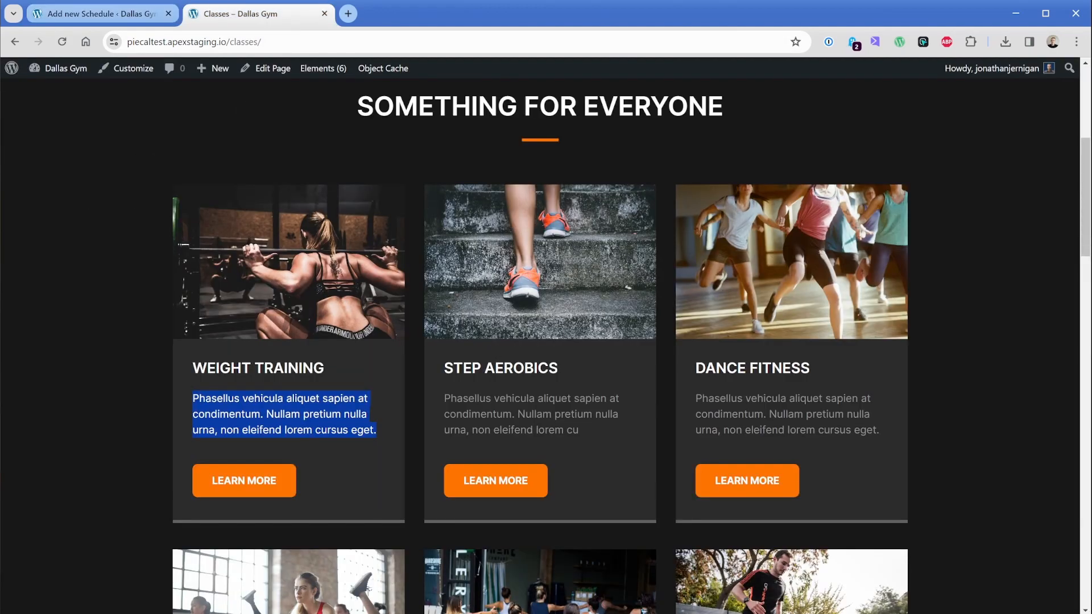
# Publish the Step Aerobics entry on the calendar for March 26, 2024 at 5:00 PM.
pyautogui.click(101, 13)
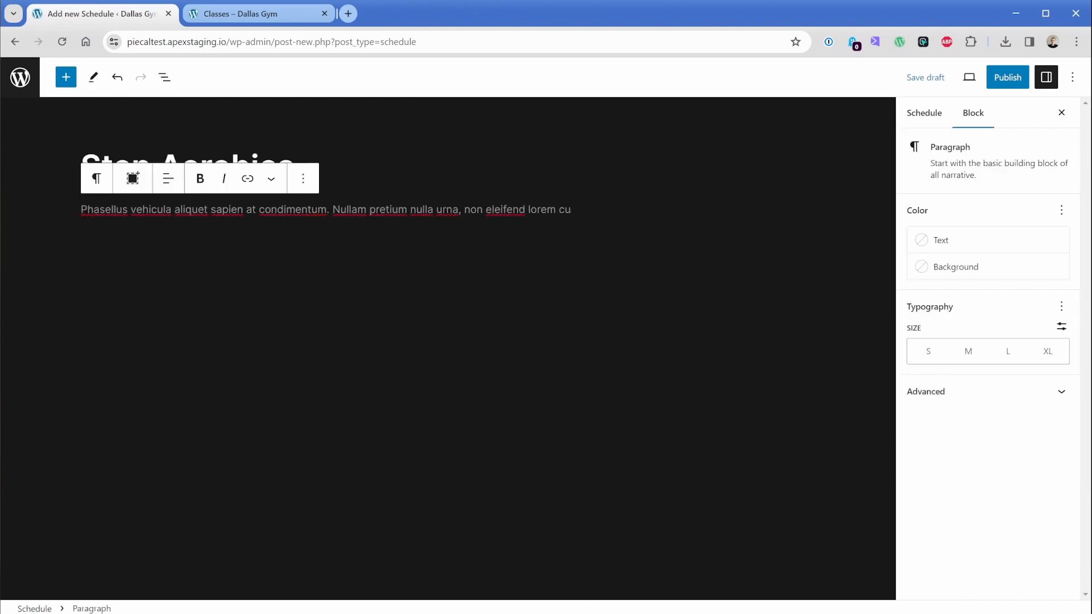
pyautogui.click(924, 113)
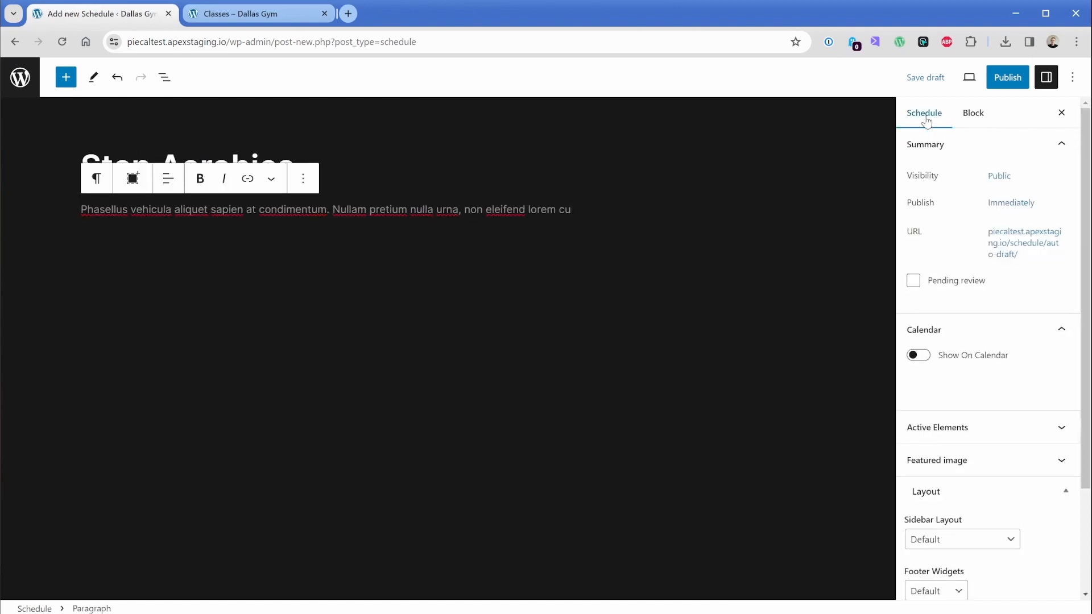
pyautogui.click(941, 426)
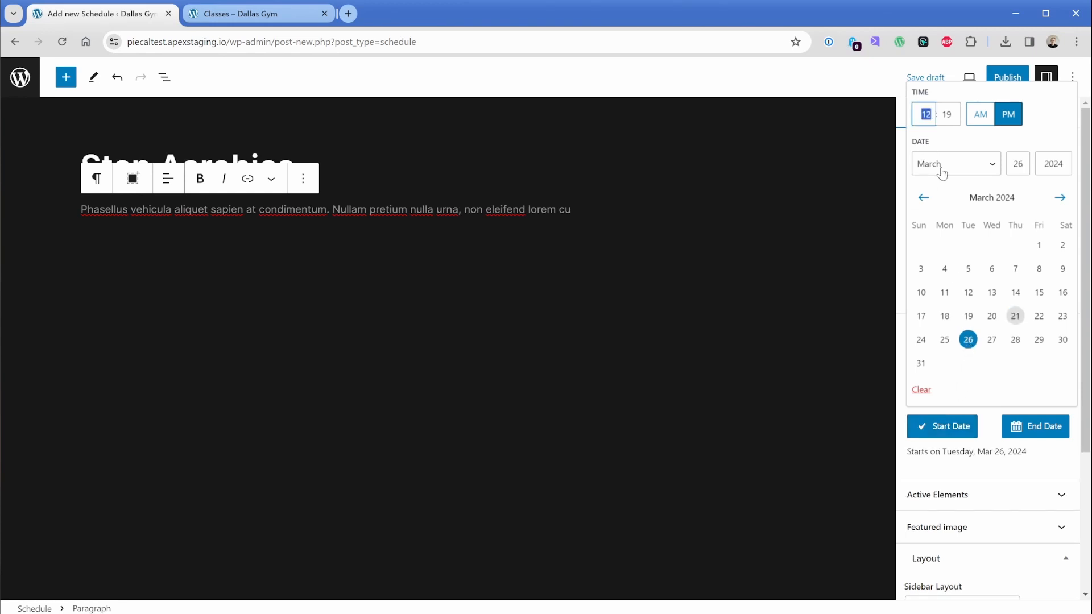
pyautogui.tripleClick(926, 114)
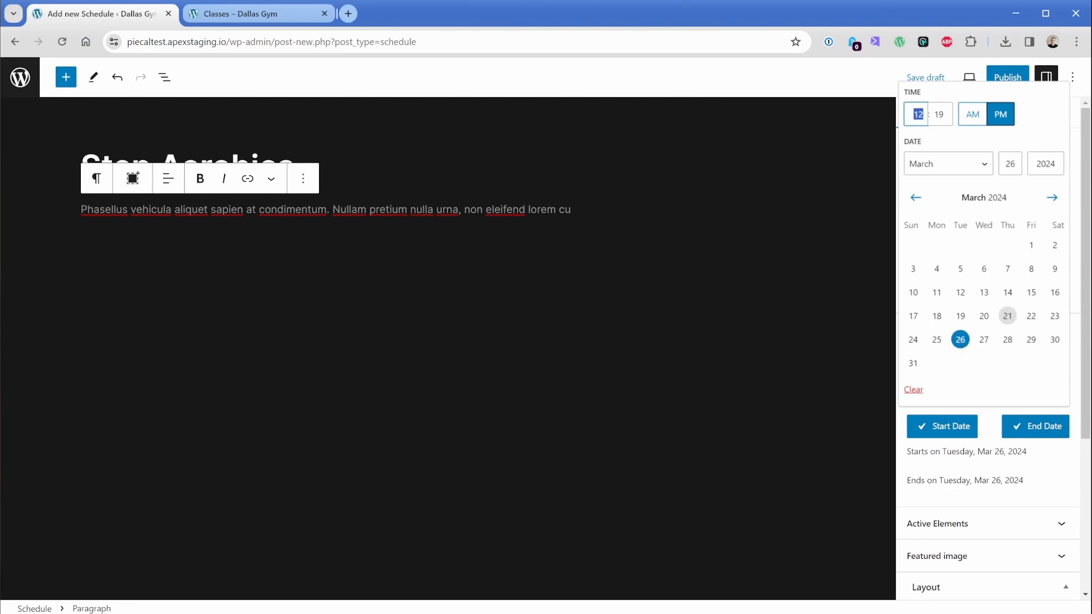
pyautogui.click(1000, 114)
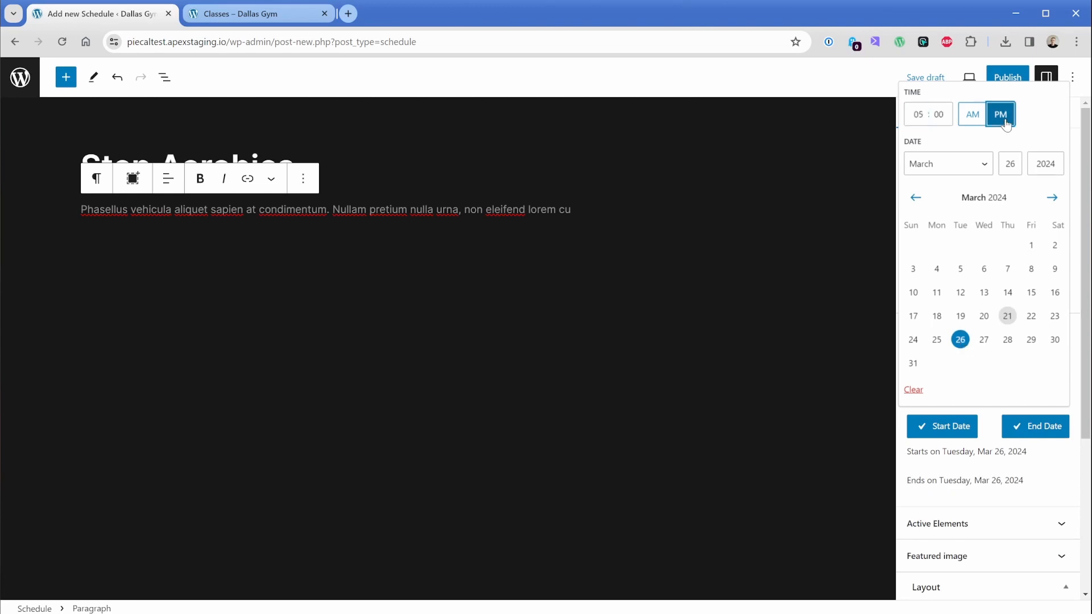
pyautogui.click(1007, 77)
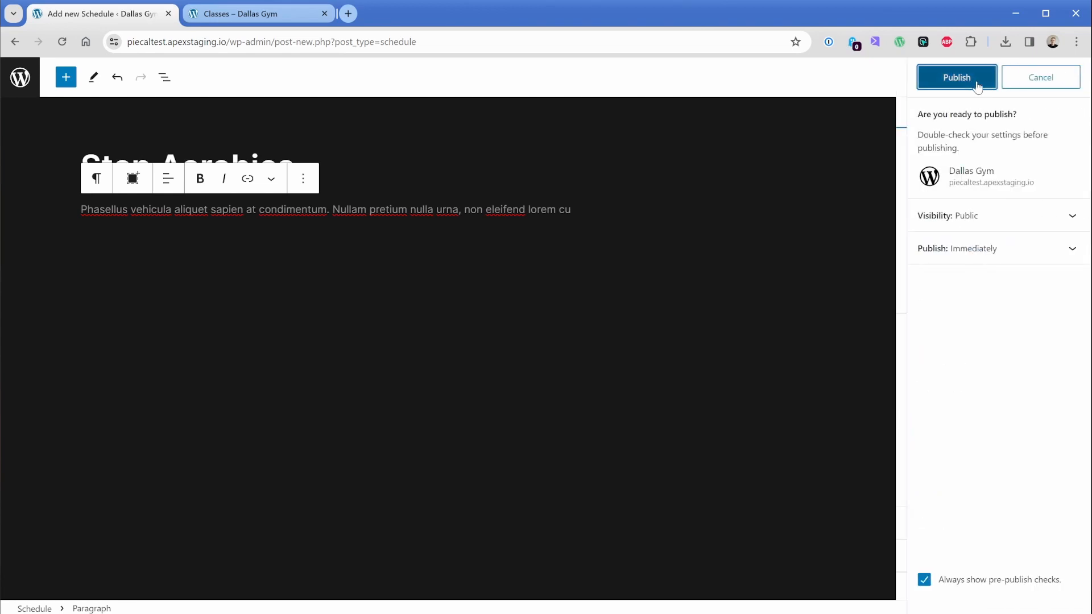
pyautogui.click(956, 77)
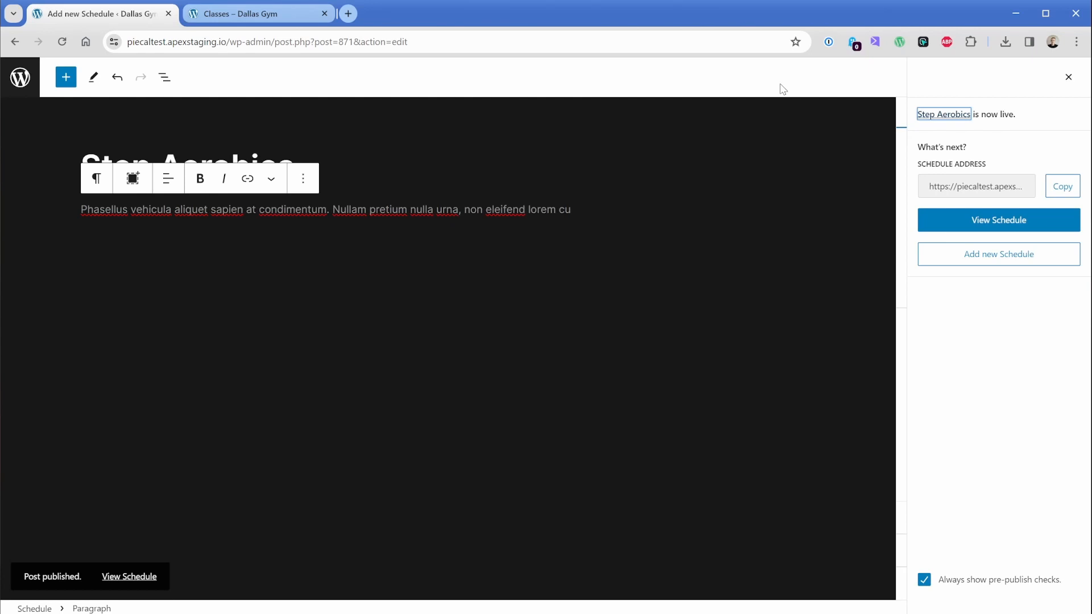
pyautogui.click(244, 13)
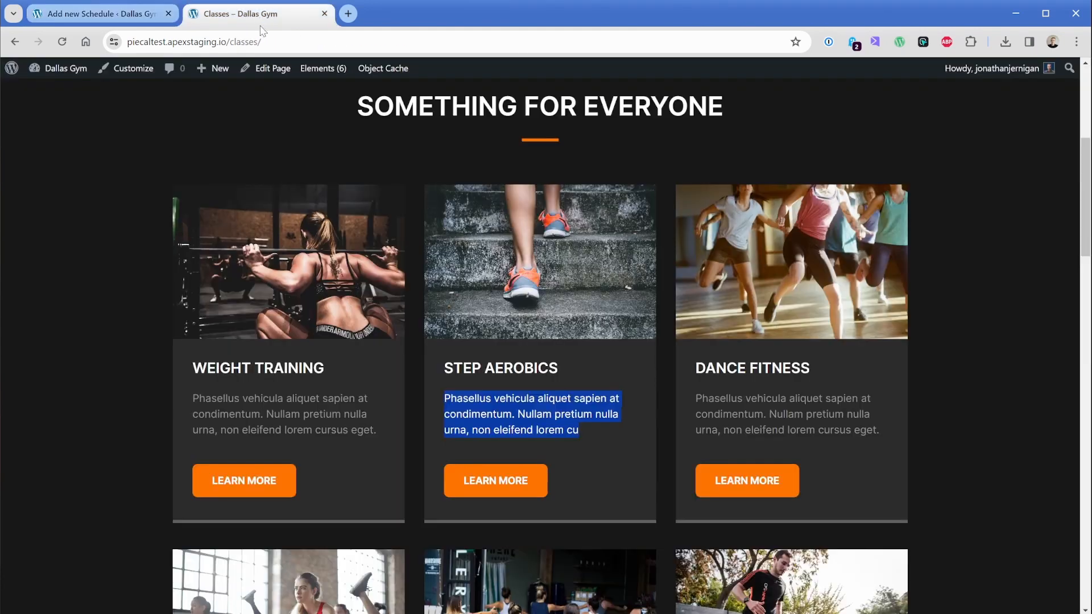
# Scroll to the top of the live Classes page and choose Edit Page.
pyautogui.click(381, 167)
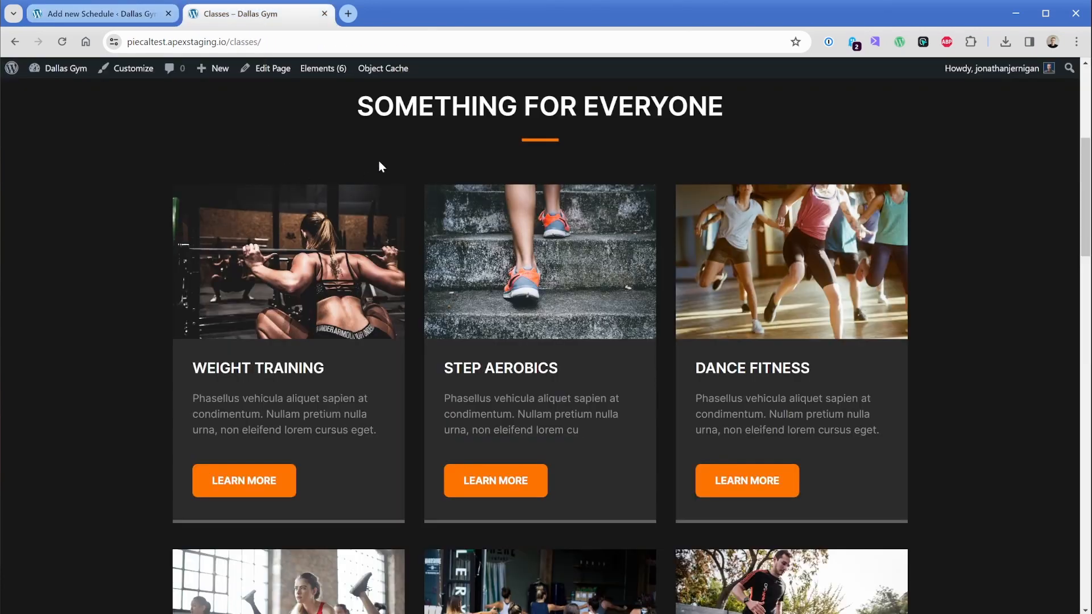
pyautogui.scroll(3)
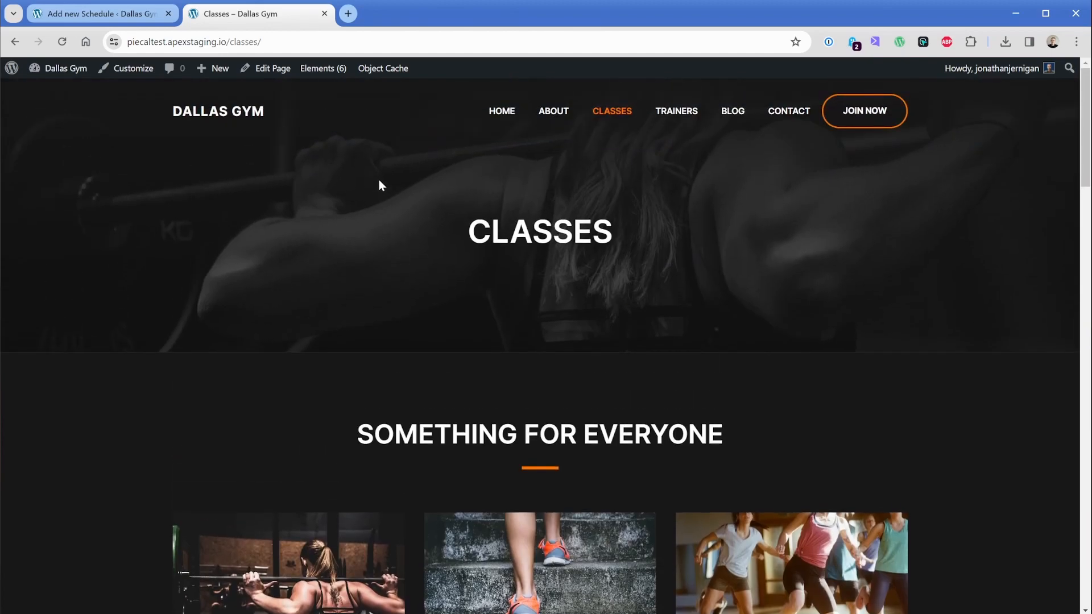
pyautogui.click(272, 69)
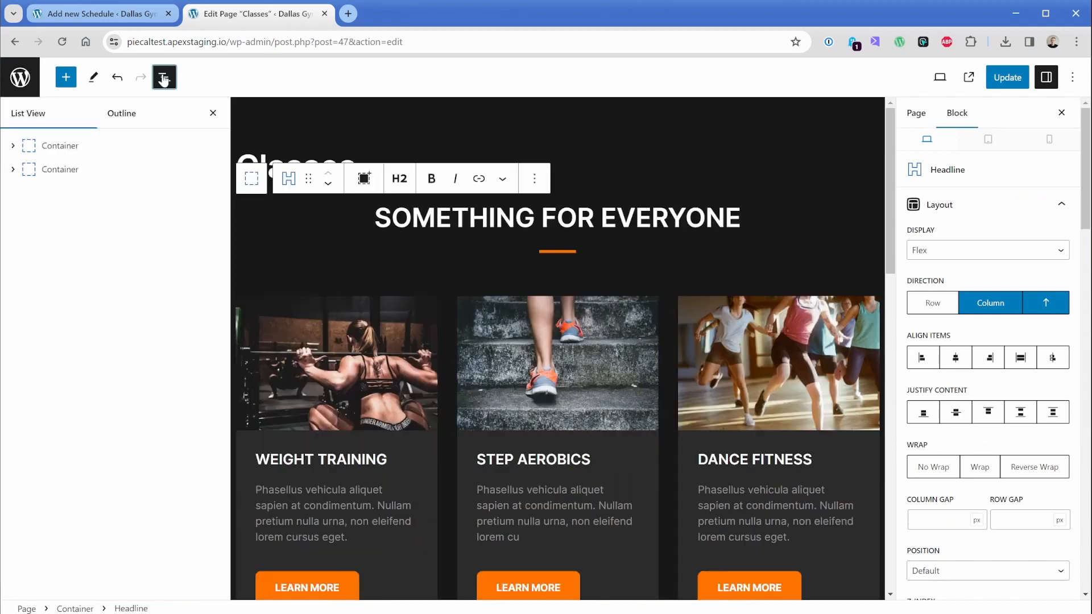
# Retype the 'Something for everyone' section heading as CLASS SCHEDULE.
pyautogui.click(61, 145)
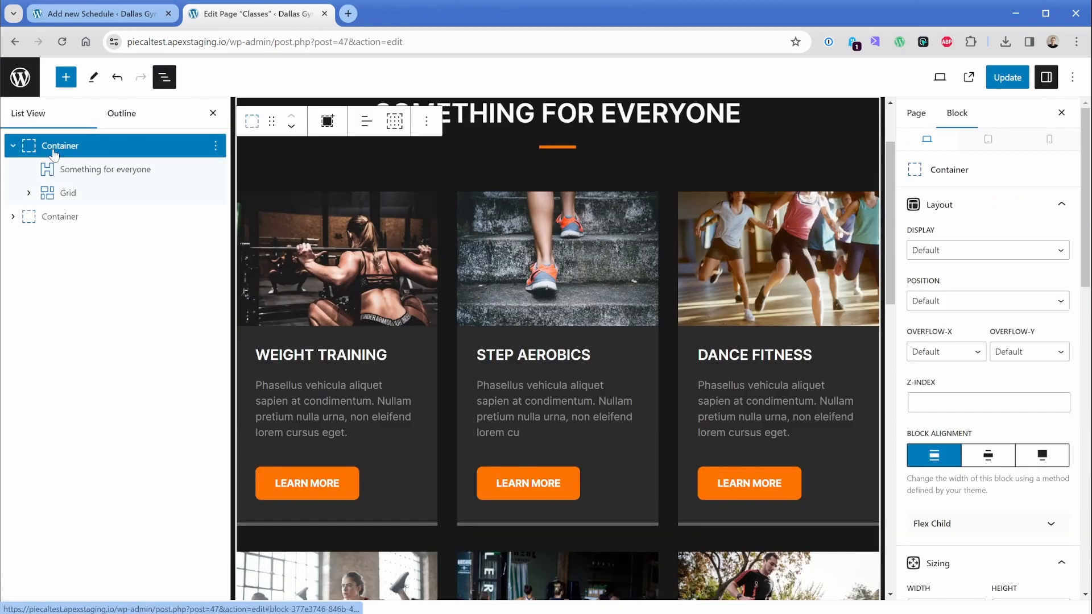
pyautogui.click(106, 169)
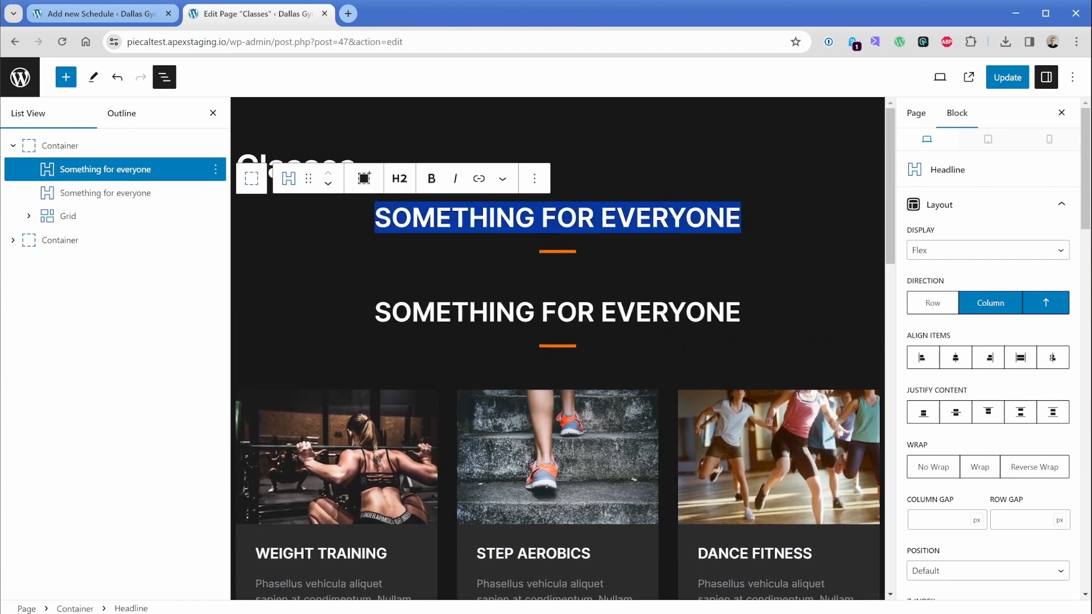
pyautogui.write('CLASS')
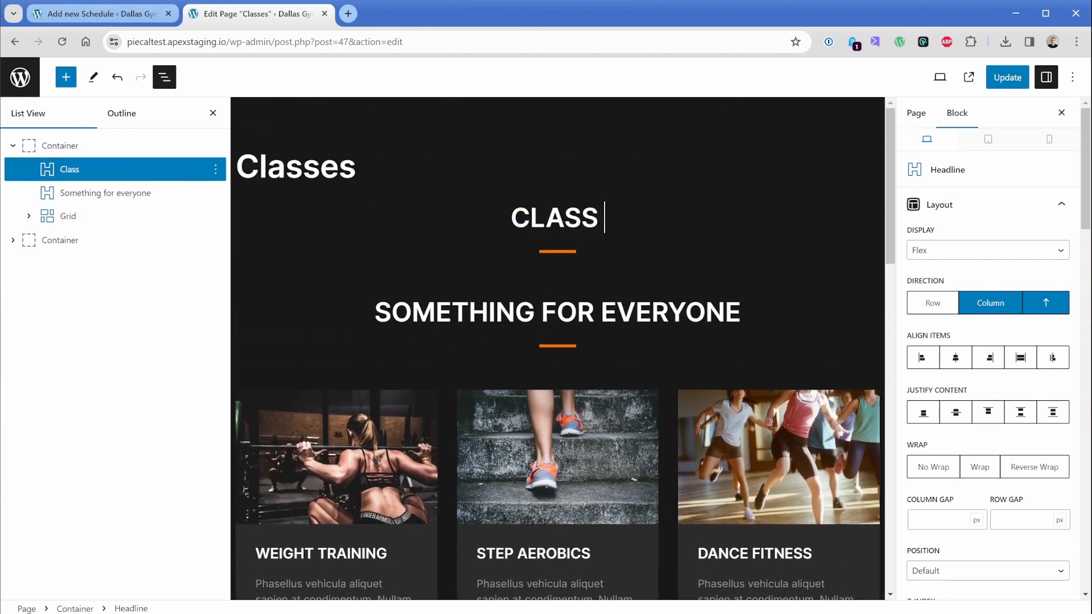
pyautogui.write('SCHEDULE')
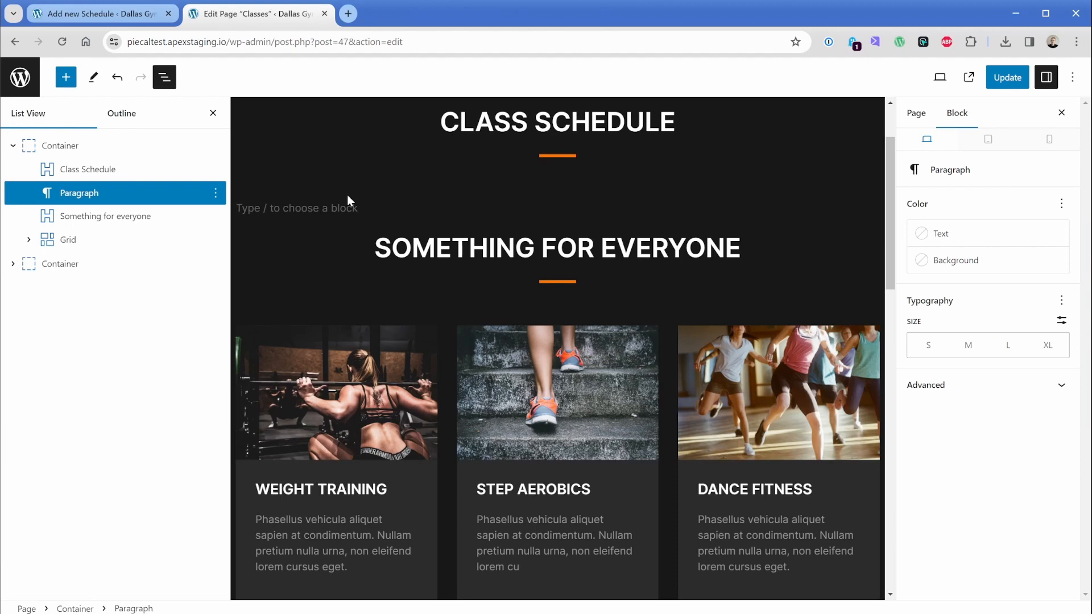
# Add a shortcode block containing [piecal] below the heading and update the Classes page.
pyautogui.write('/sh')
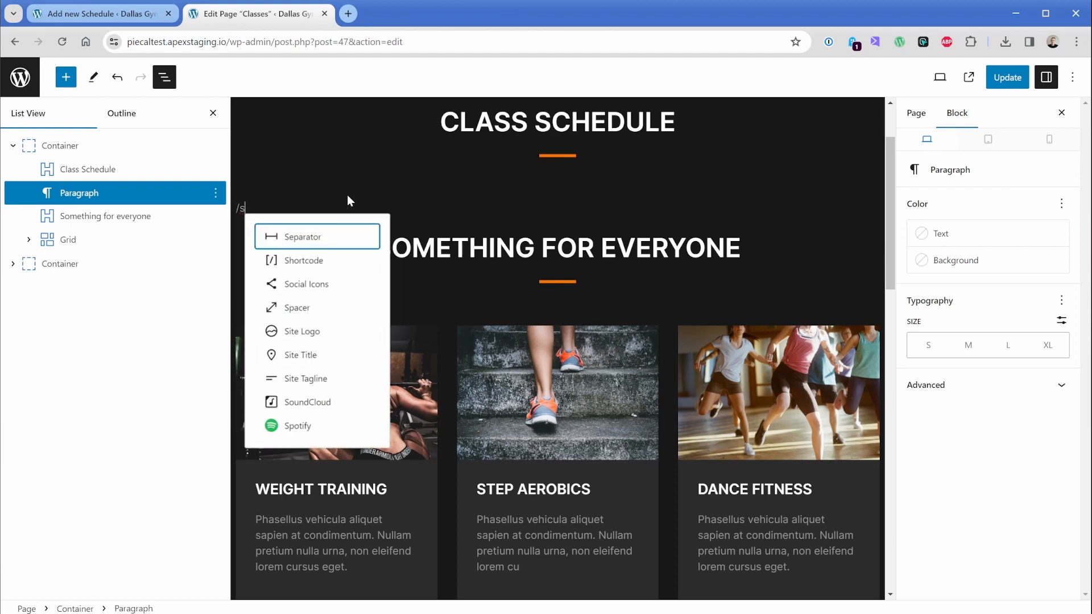
pyautogui.write('[p')
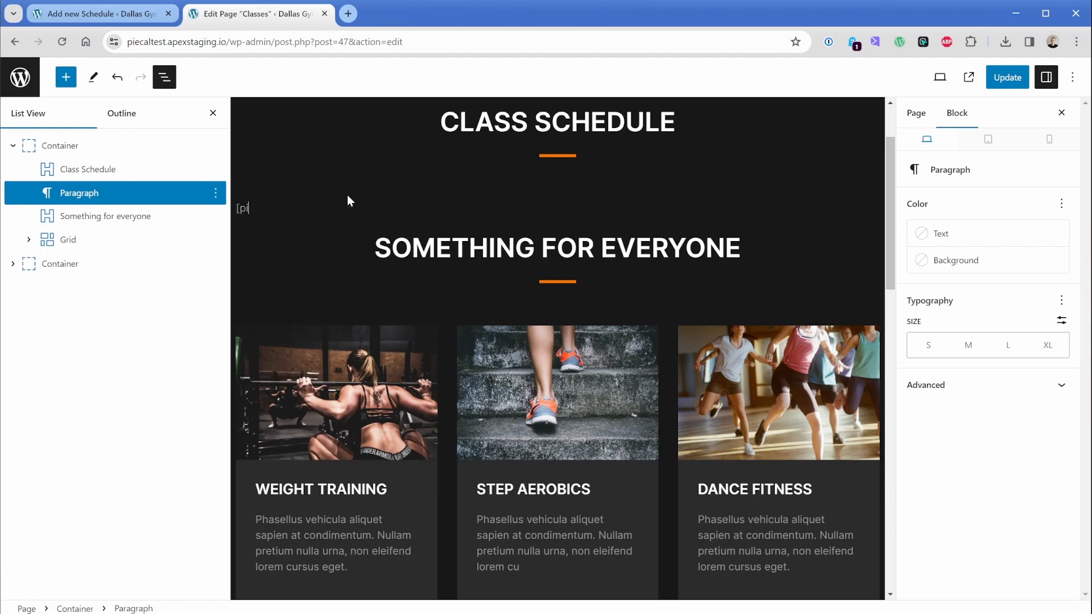
pyautogui.write('iecal]')
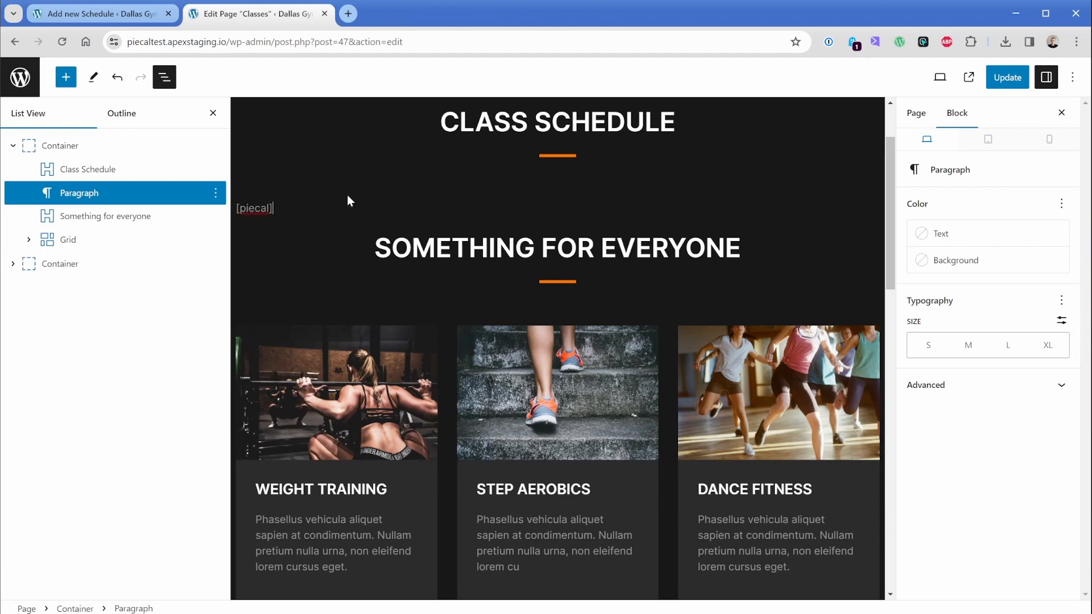
pyautogui.click(1006, 77)
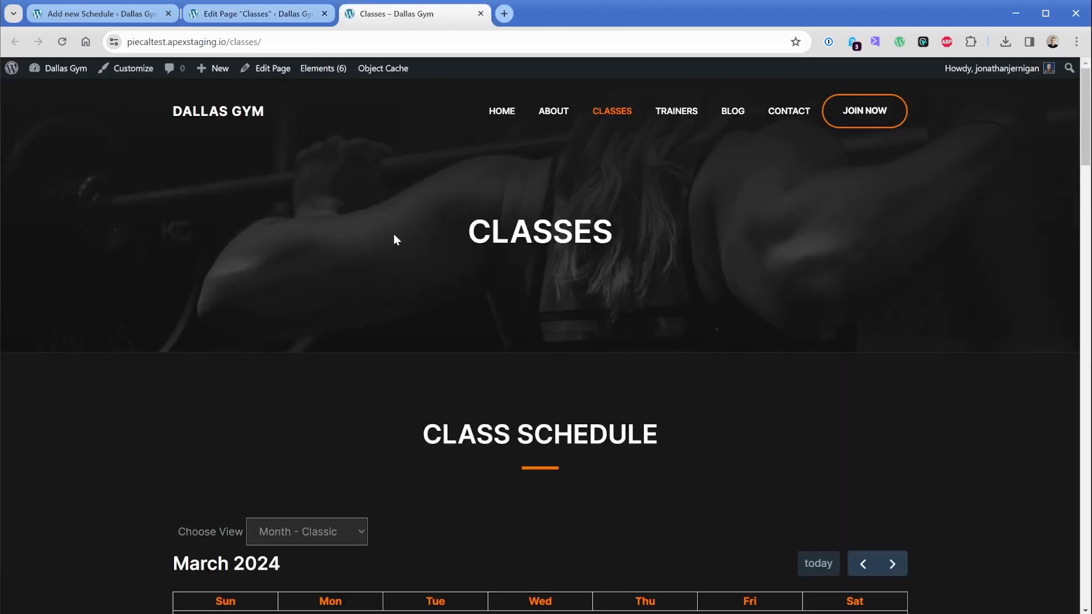
# View the Weight Training event popup, close it, then open Step Aerobics (March 26, 3:30–5:00 PM).
pyautogui.scroll(-3)
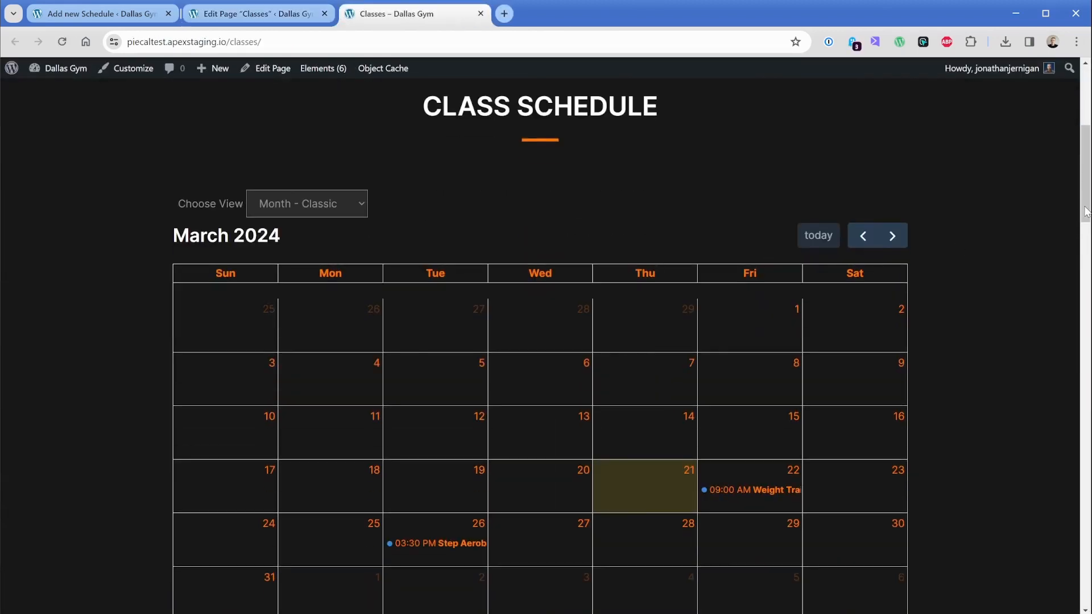
pyautogui.scroll(-3)
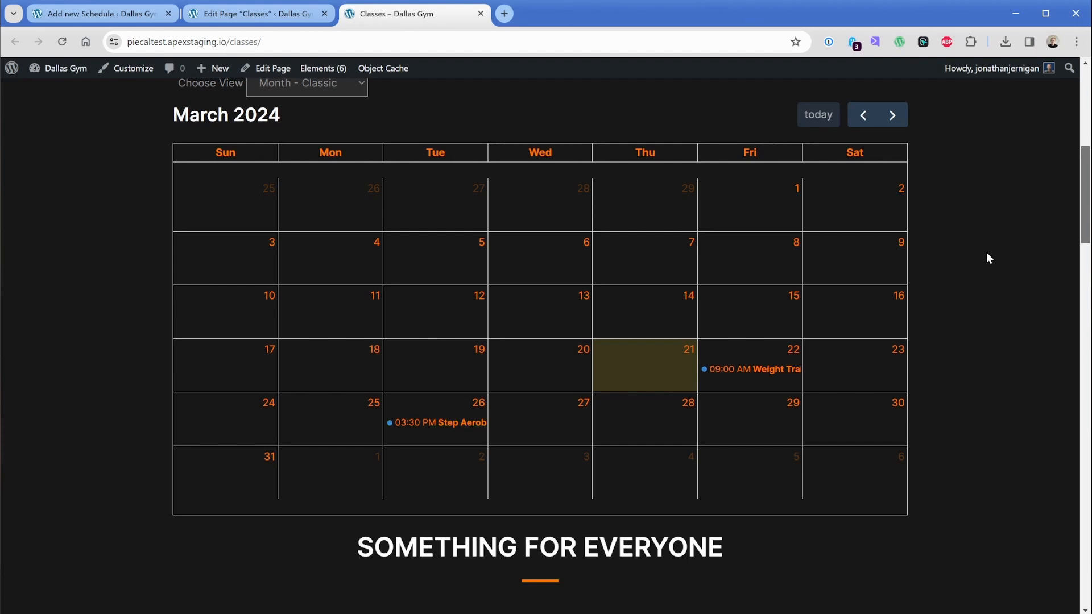
pyautogui.moveTo(742, 376)
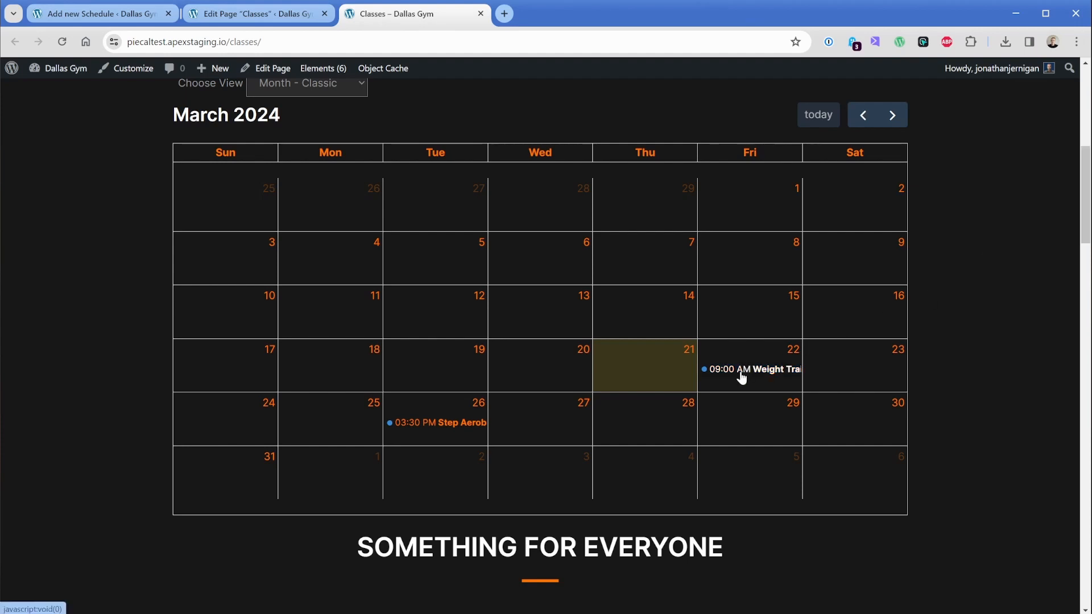
pyautogui.click(752, 369)
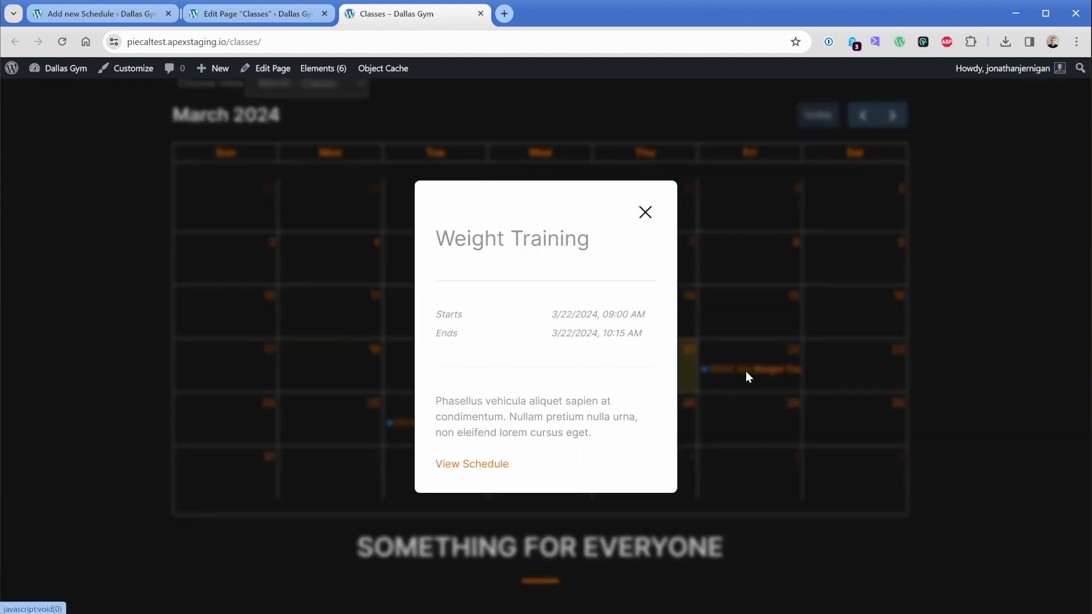
pyautogui.moveTo(579, 462)
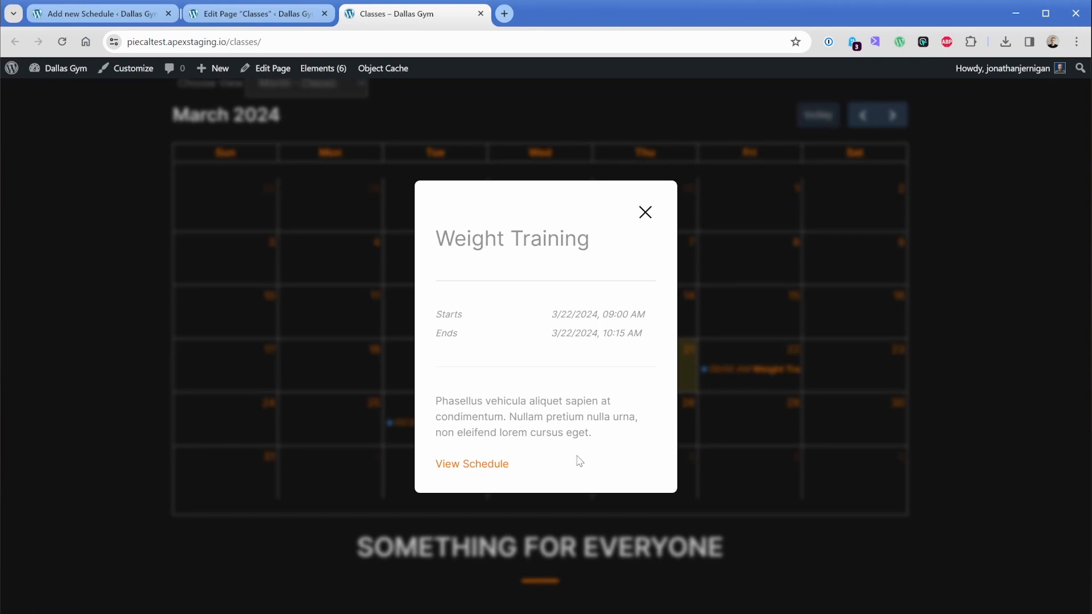
pyautogui.click(644, 212)
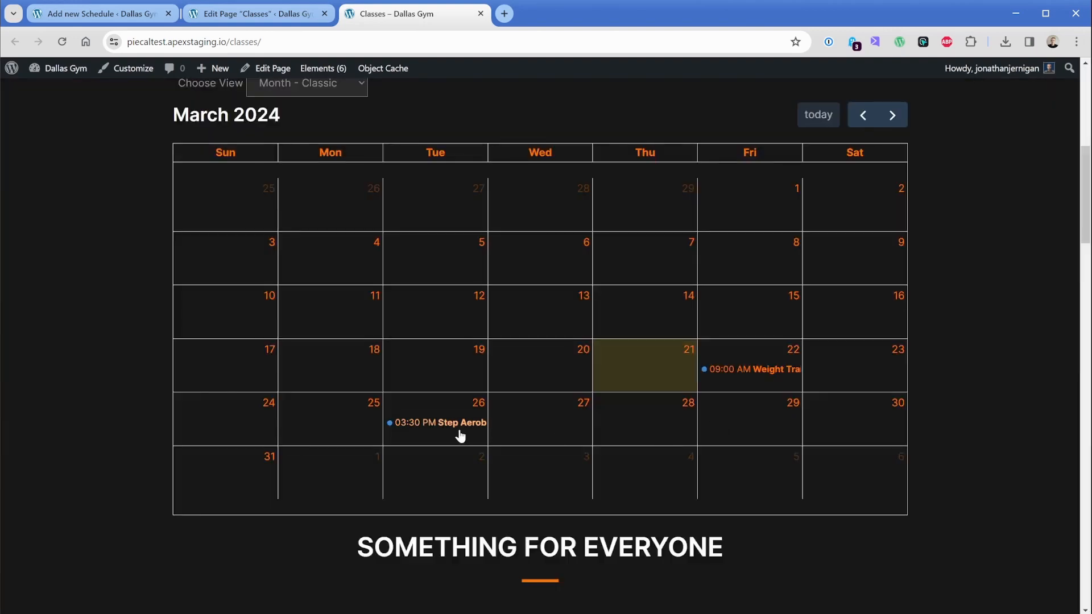
pyautogui.click(440, 422)
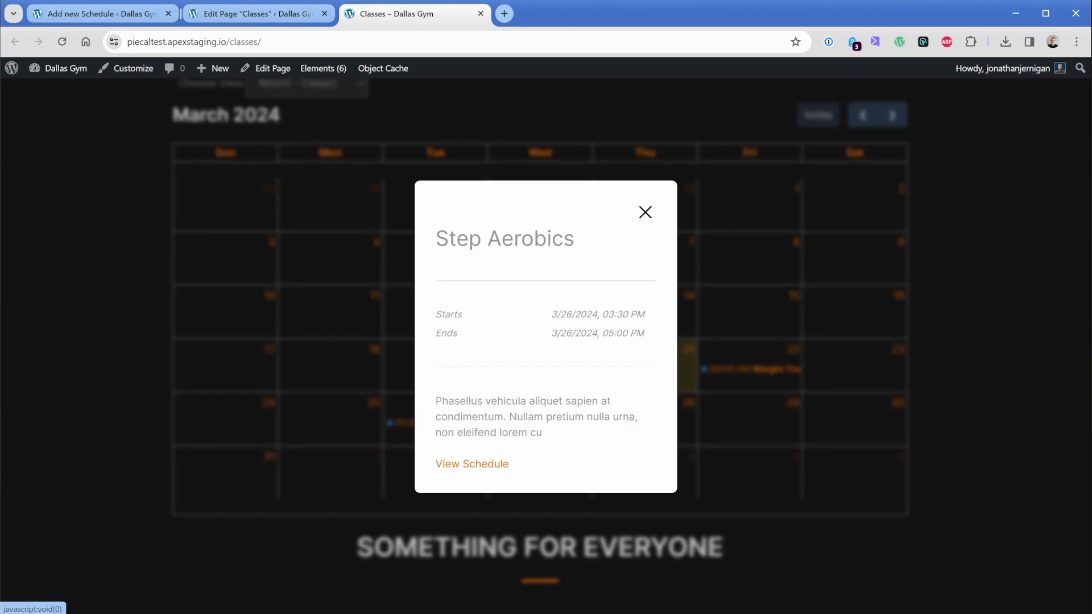
pyautogui.doubleClick(558, 314)
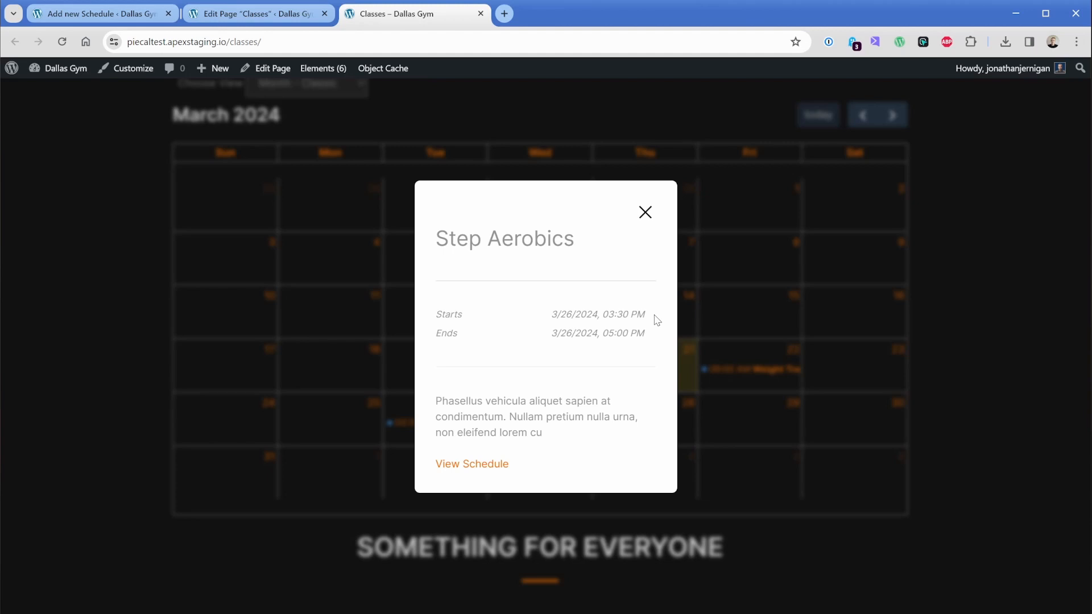
pyautogui.moveTo(653, 322)
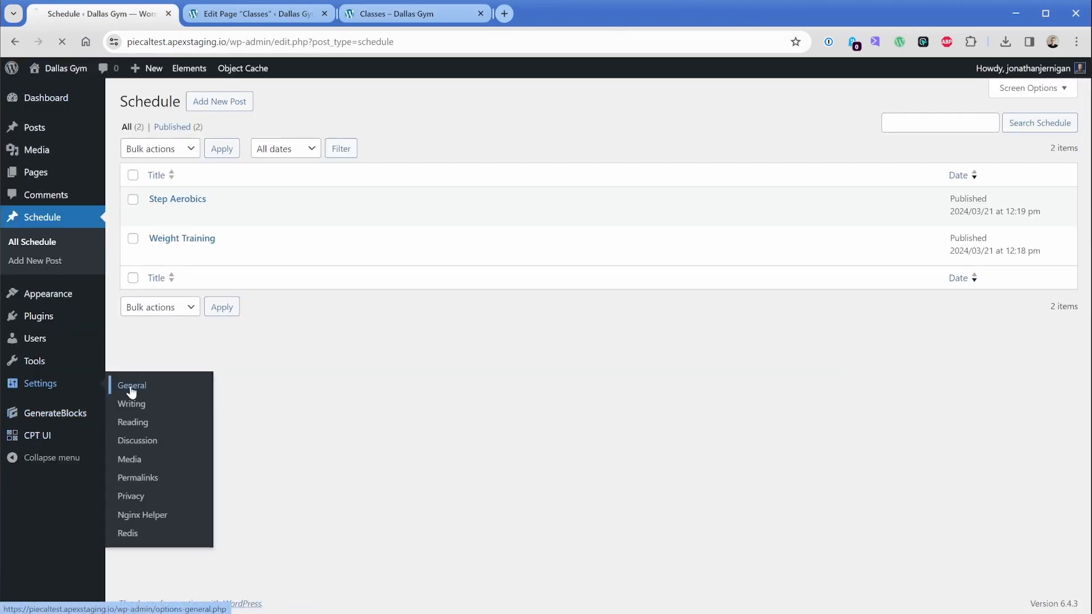
# Set the Site Language to English (UK) in Settings > General.
pyautogui.click(131, 386)
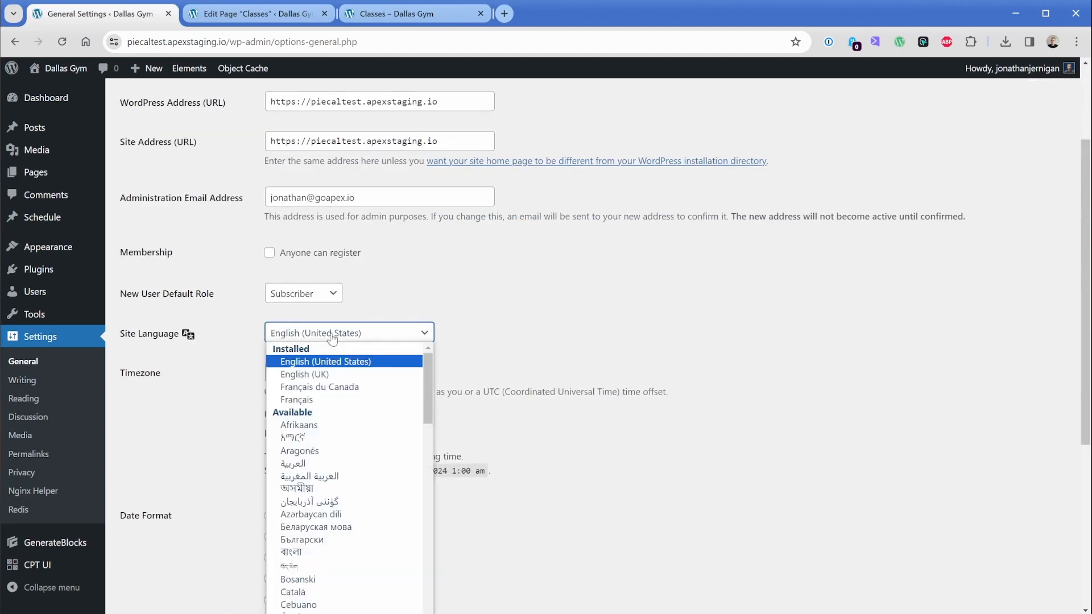
pyautogui.click(305, 375)
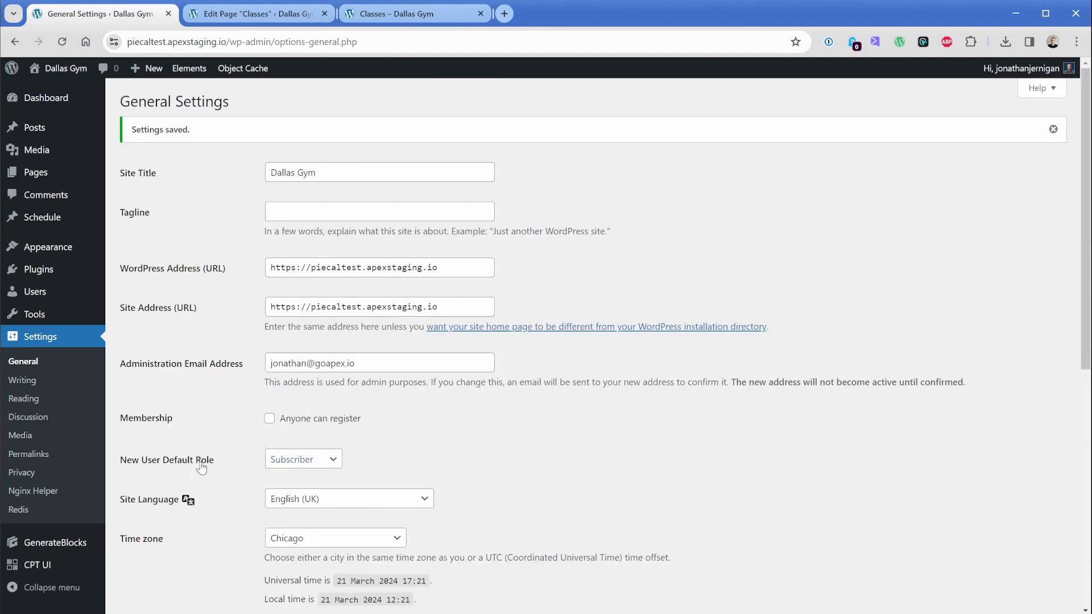
pyautogui.scroll(-3)
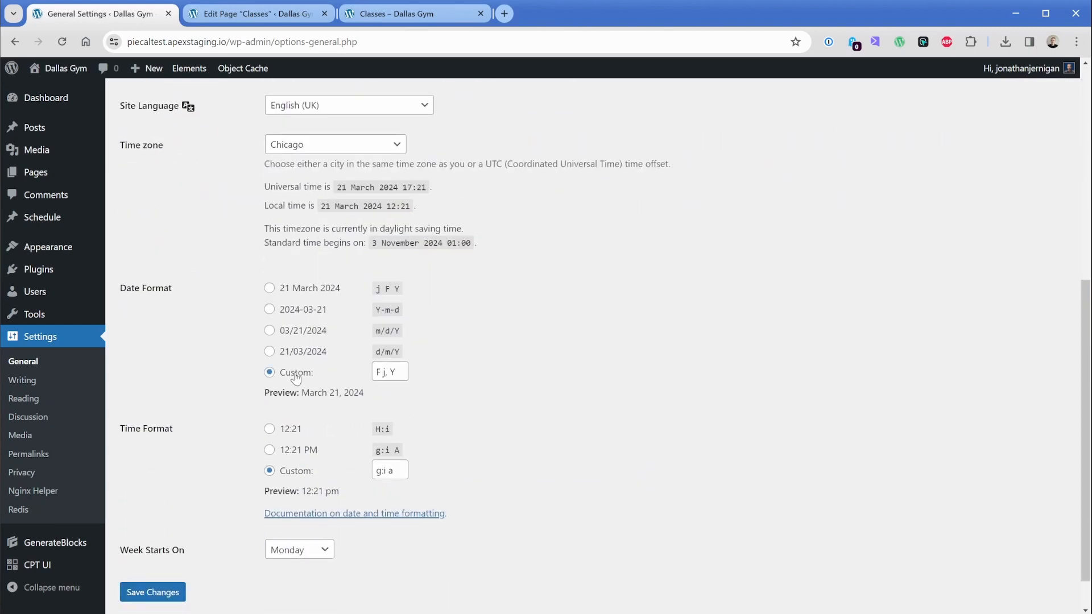
pyautogui.moveTo(392, 69)
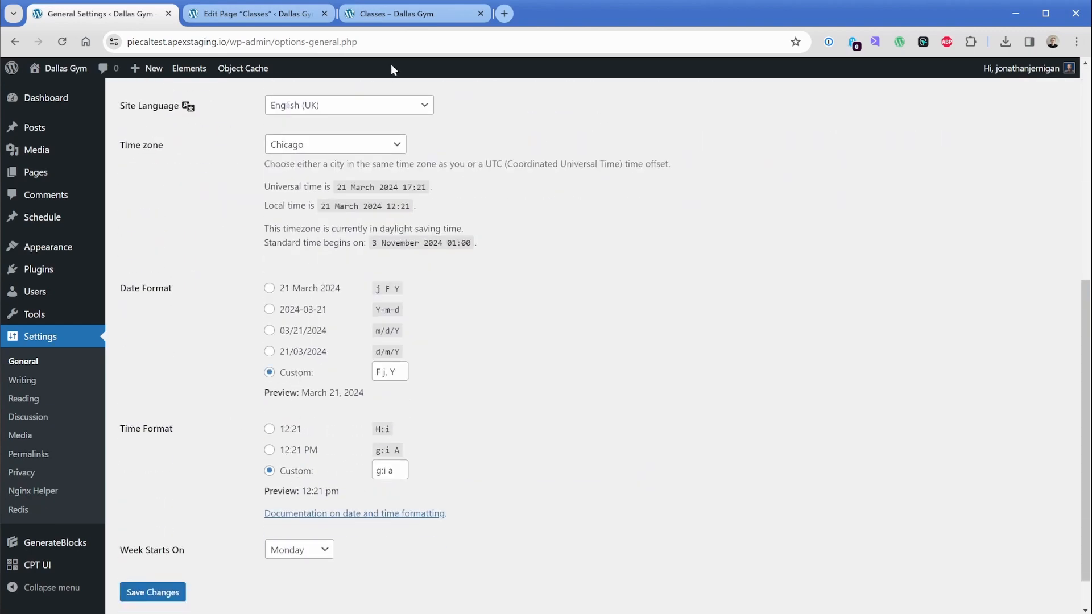
# Reload Classes and check Weight Training's popup for Monday-first weeks and 24-hour, day-first dates.
pyautogui.click(394, 13)
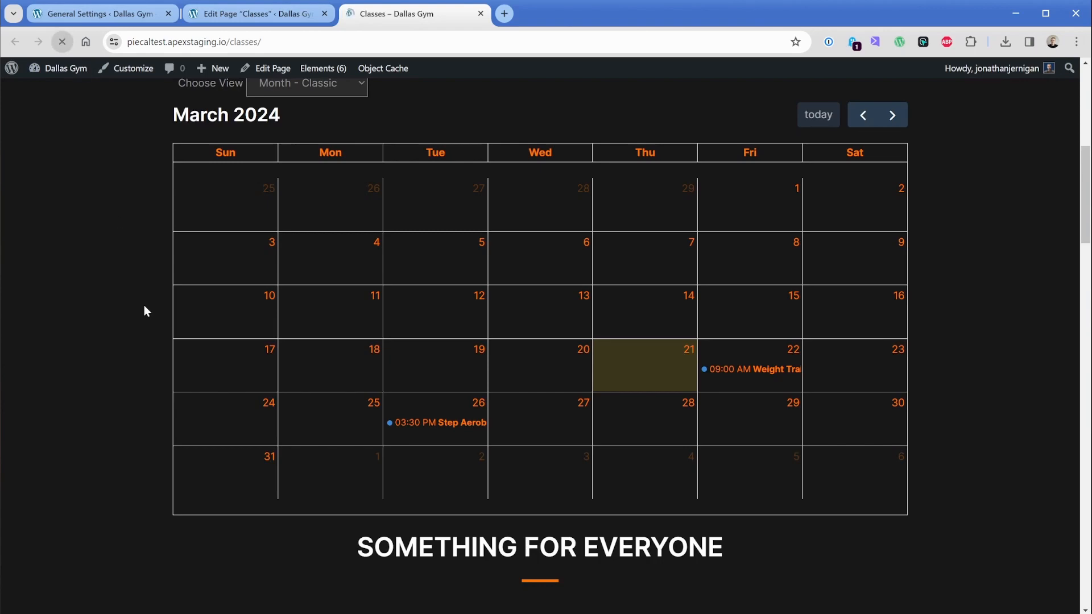
pyautogui.click(752, 369)
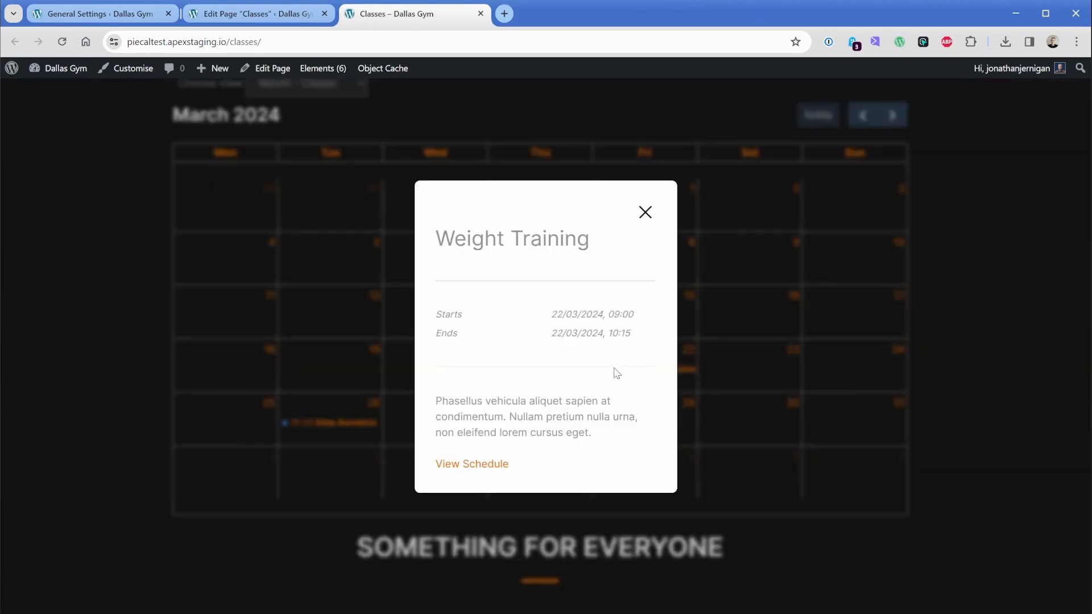
pyautogui.doubleClick(557, 314)
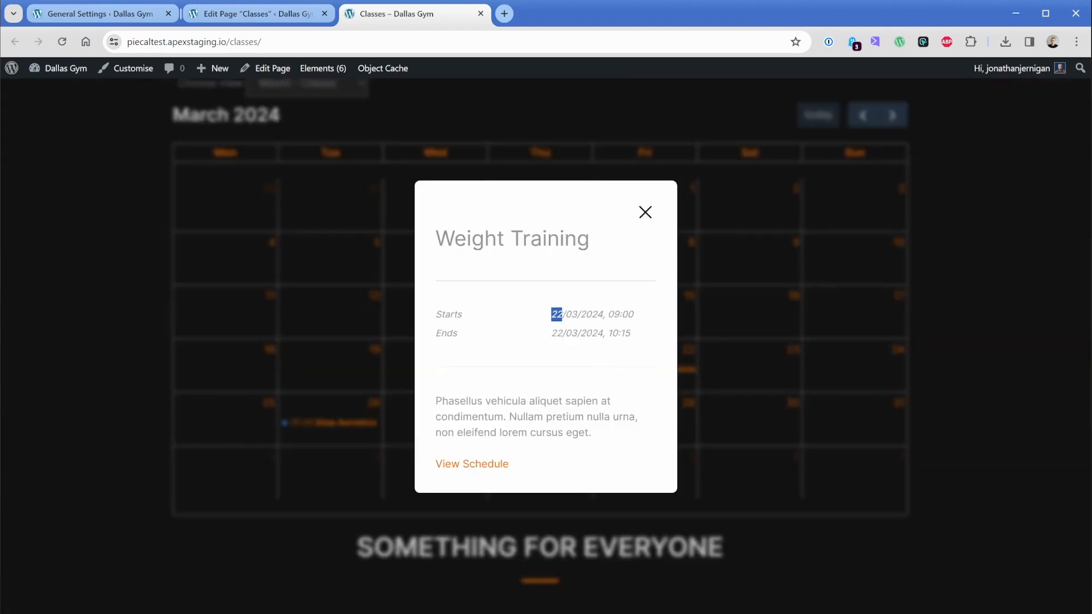
pyautogui.click(645, 213)
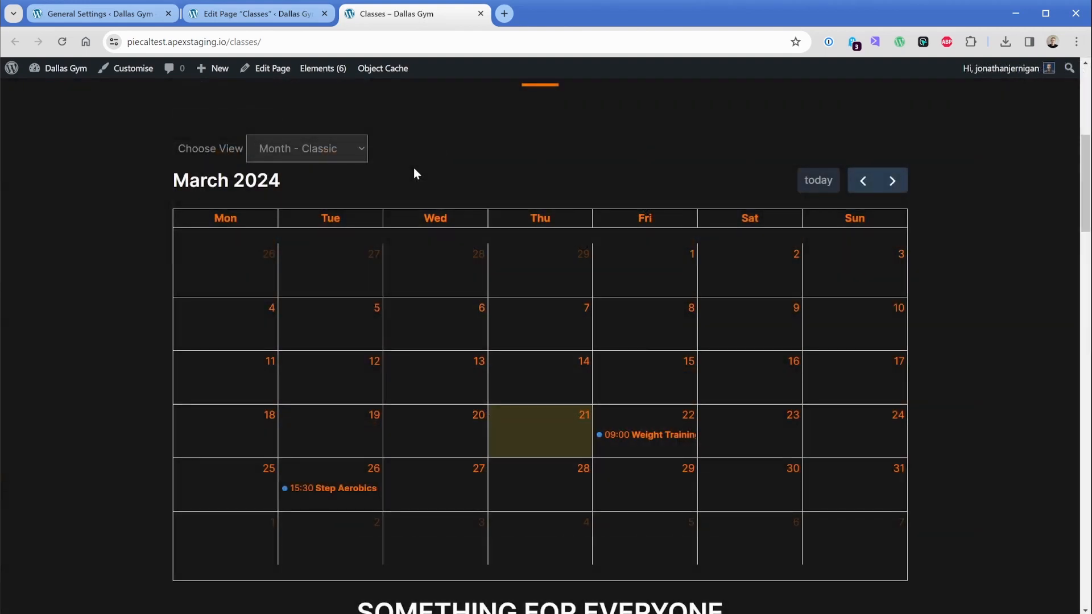
# Switch the calendar to the weekly list, then to day view on the Weight Training day.
pyautogui.click(306, 149)
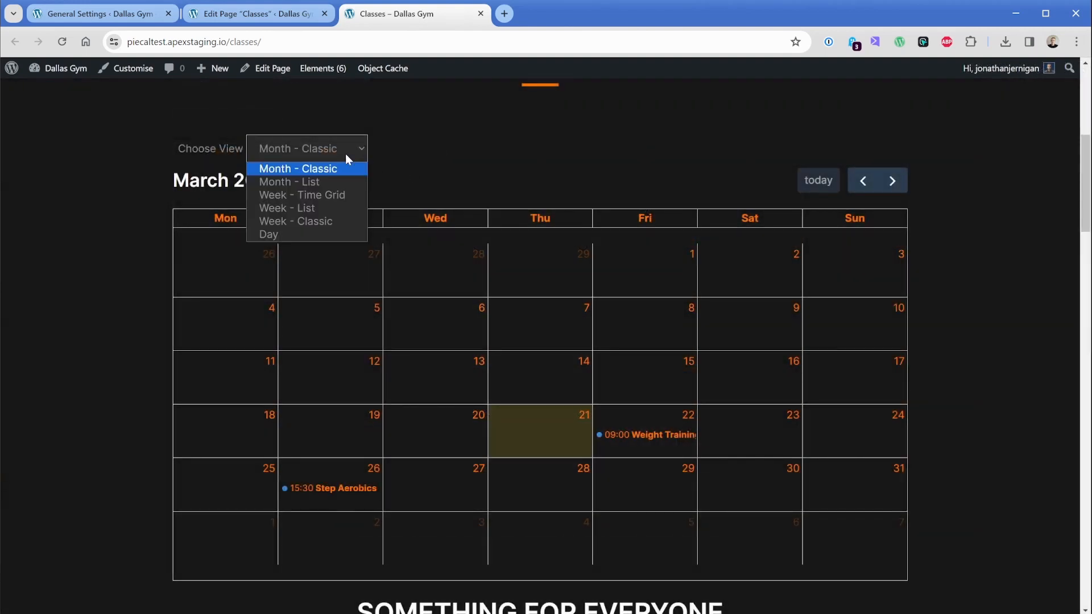
pyautogui.click(286, 207)
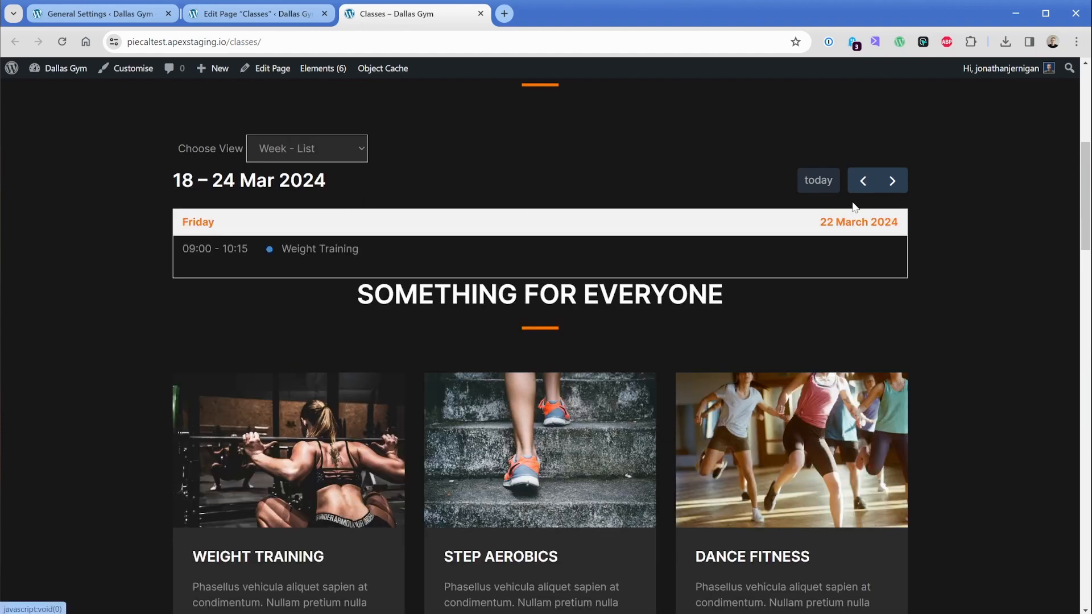
pyautogui.click(306, 148)
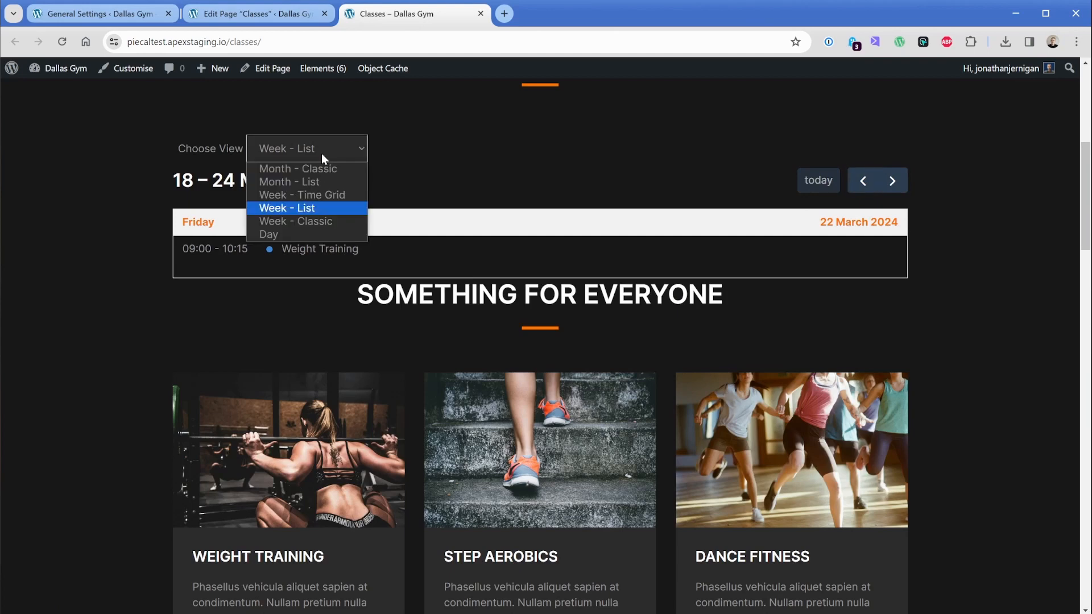
pyautogui.click(267, 234)
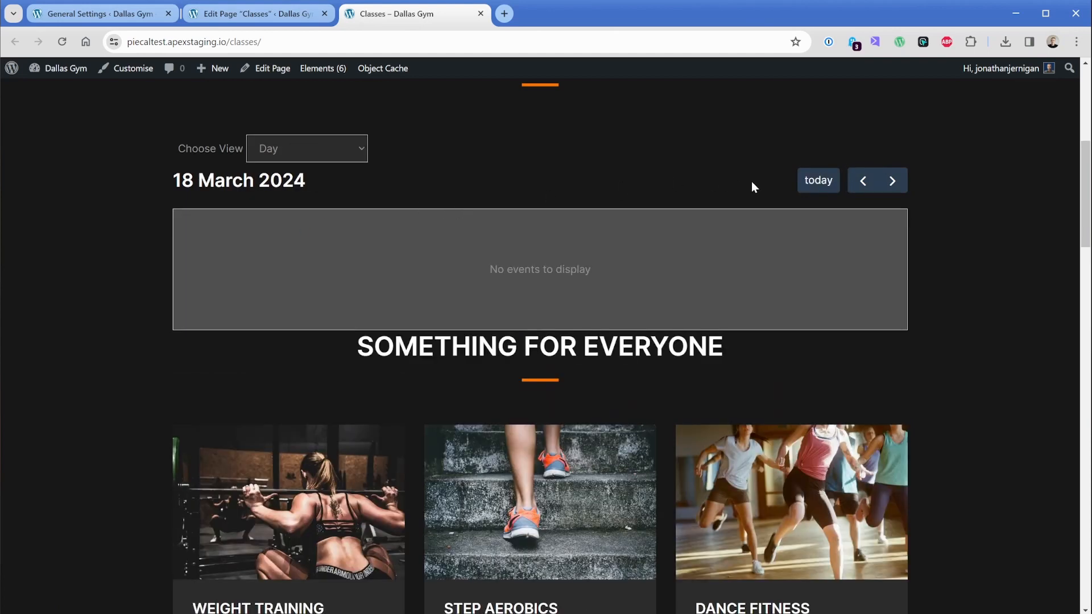
pyautogui.click(893, 180)
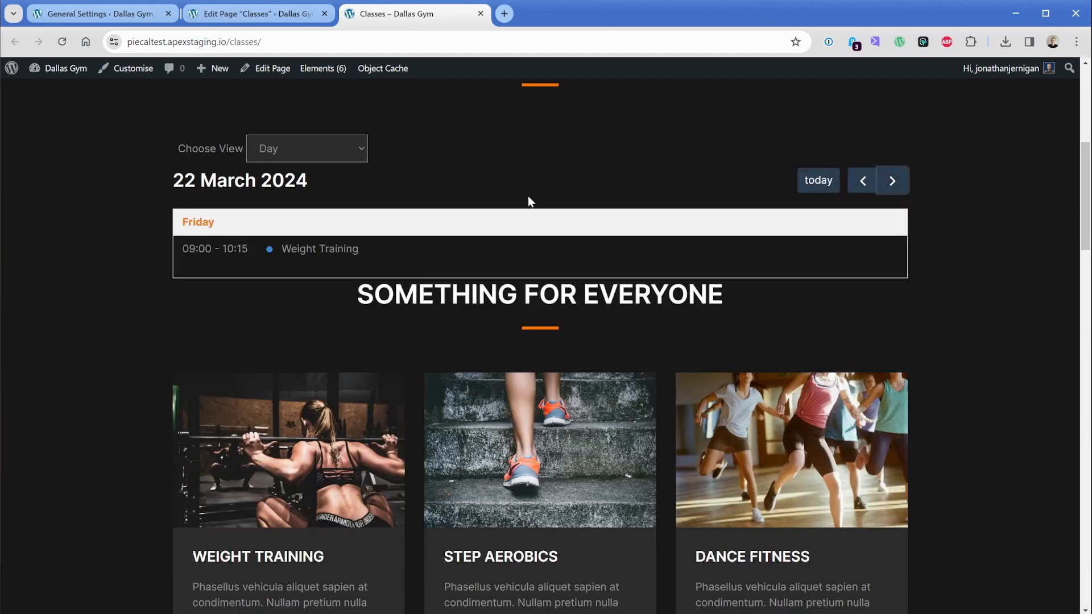
pyautogui.moveTo(369, 163)
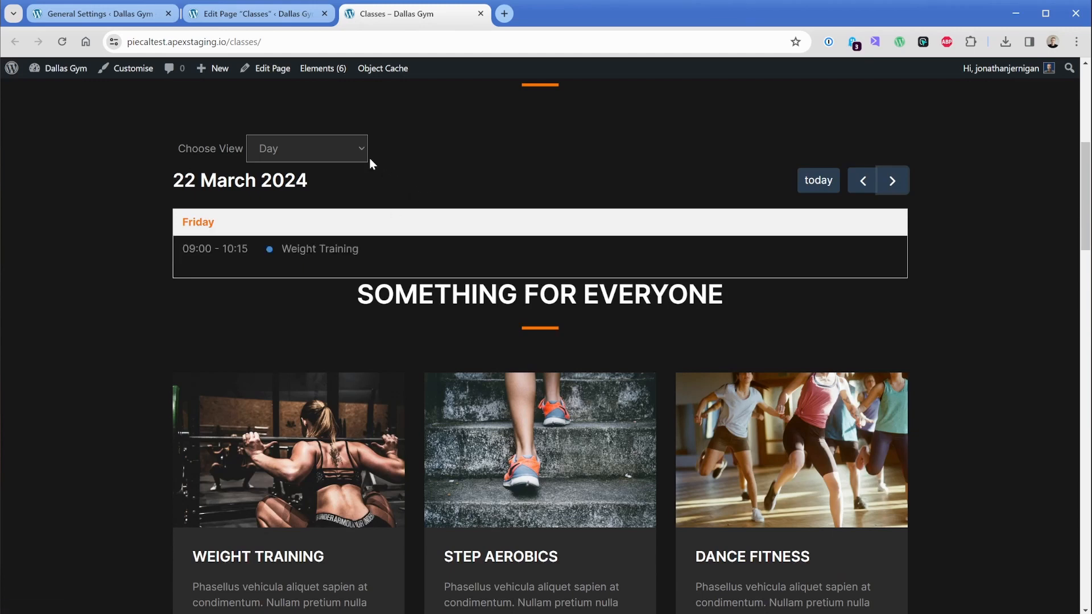
# Switch the calendar to the monthly list, then Month Classic, and return to General Settings.
pyautogui.click(307, 149)
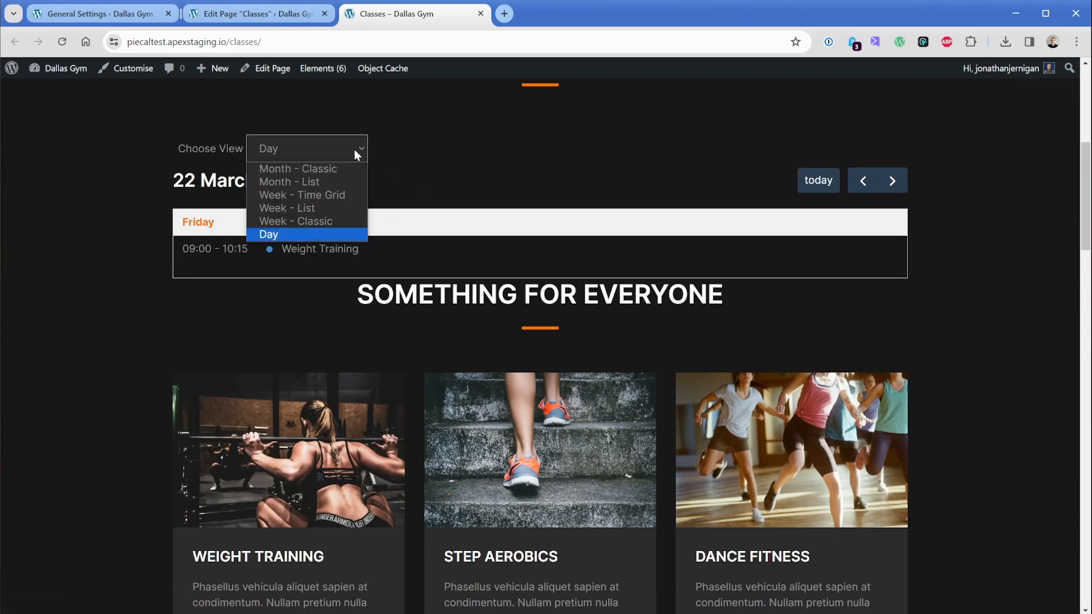
pyautogui.click(289, 182)
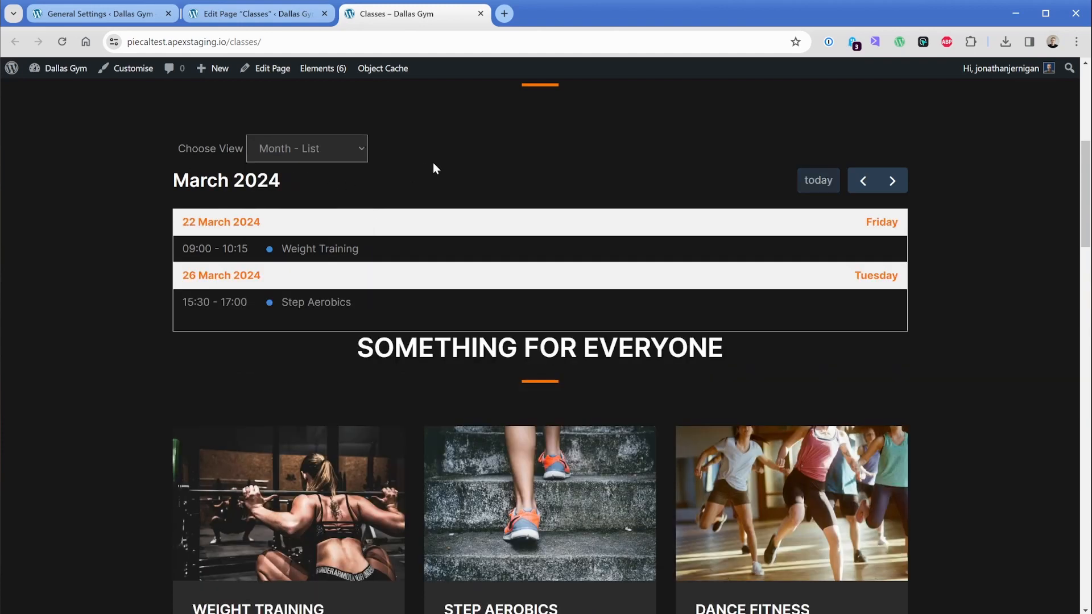
pyautogui.click(307, 149)
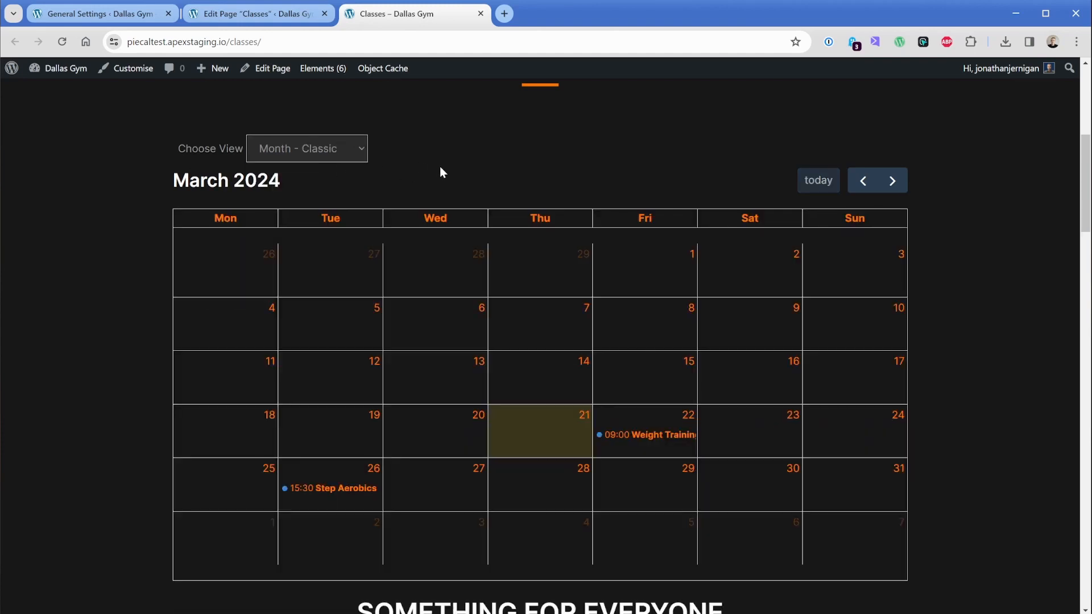
pyautogui.moveTo(450, 172)
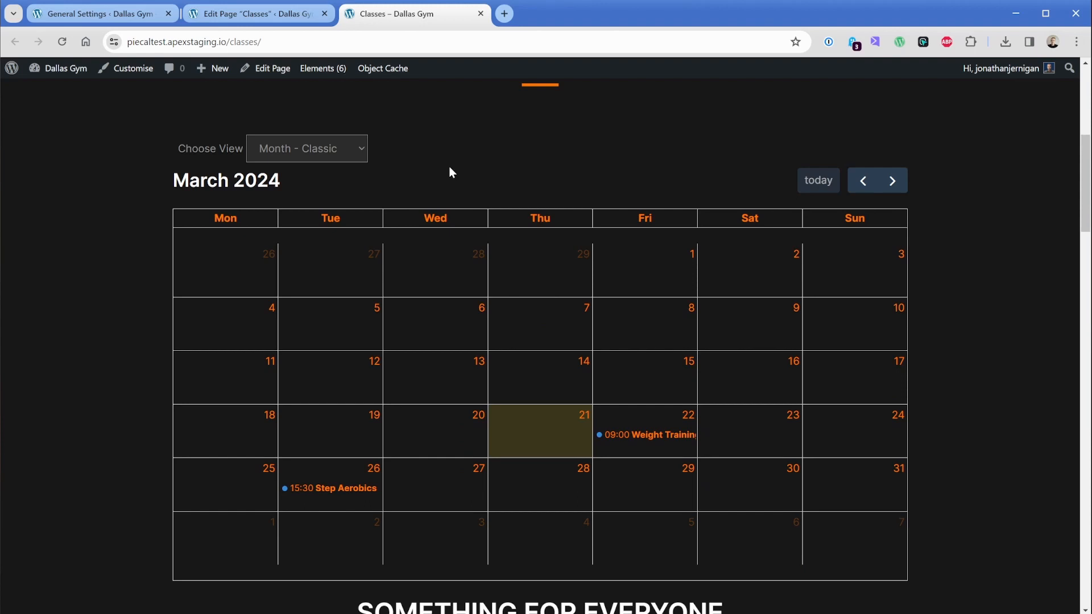
pyautogui.moveTo(533, 151)
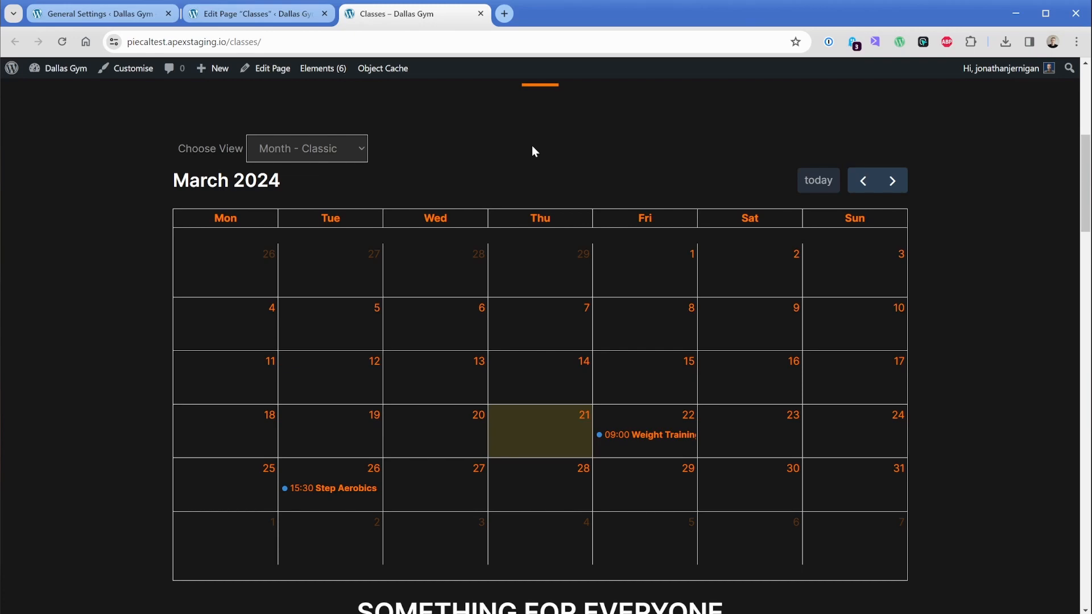
pyautogui.click(34, 128)
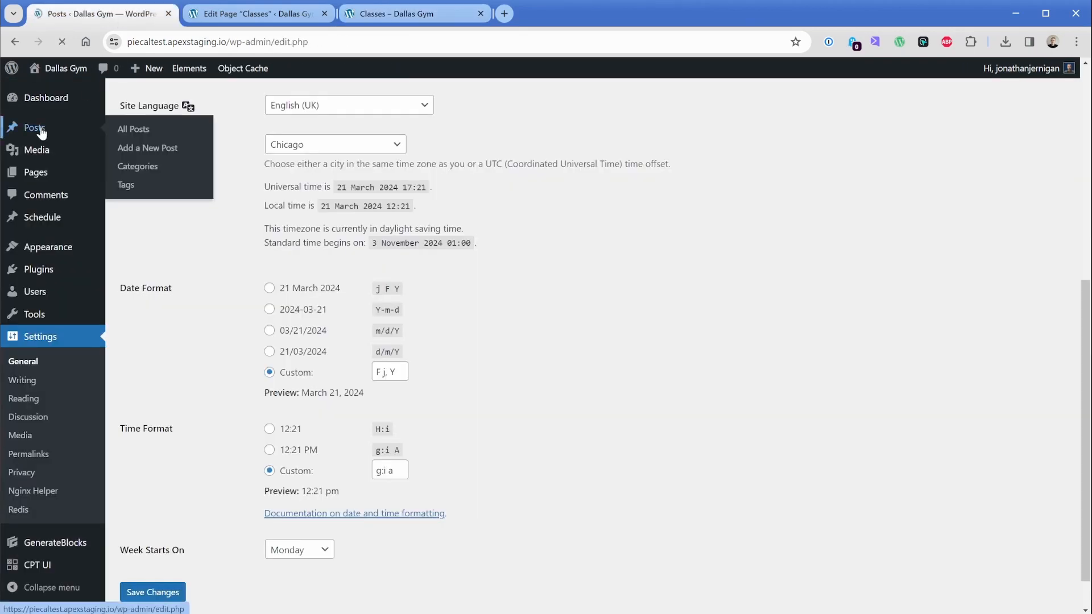
# Add a new post titled 'New Location Grand Opening' with the paragraph 'Come out and visit us!'.
pyautogui.click(133, 129)
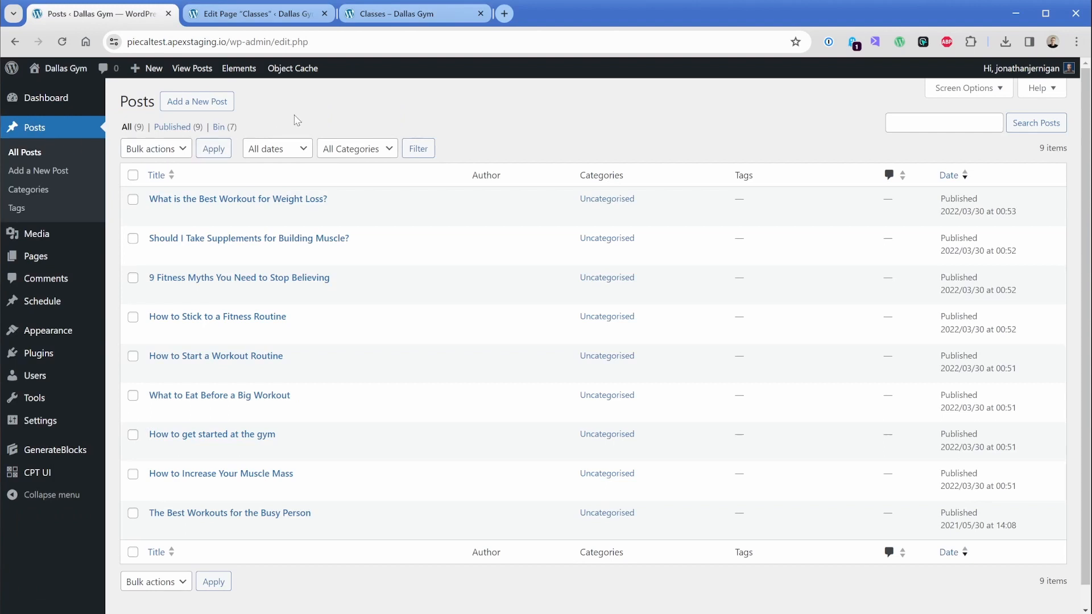
pyautogui.click(197, 101)
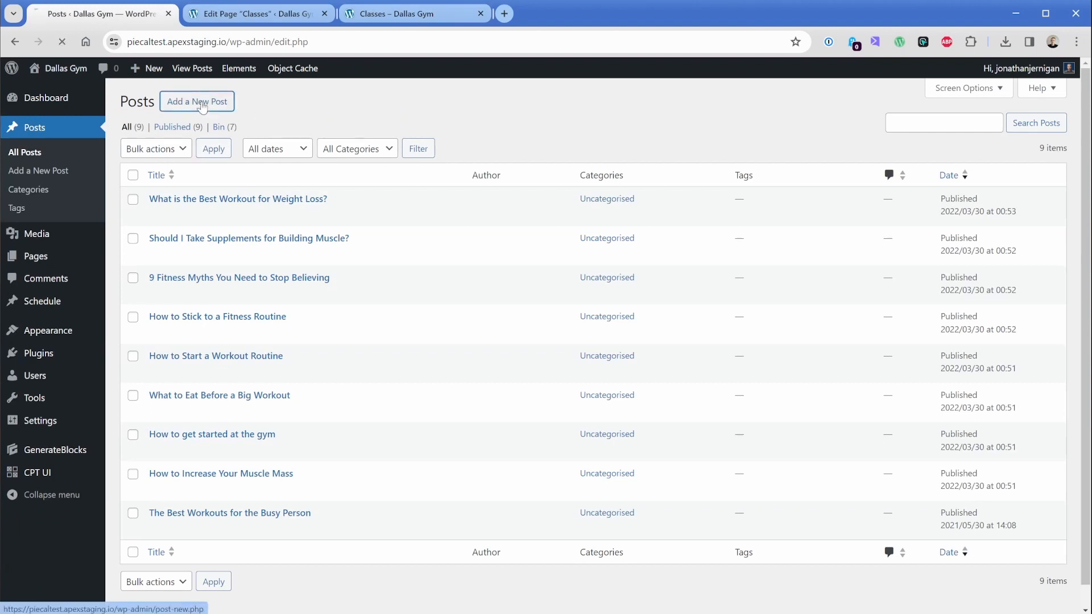
pyautogui.click(197, 101)
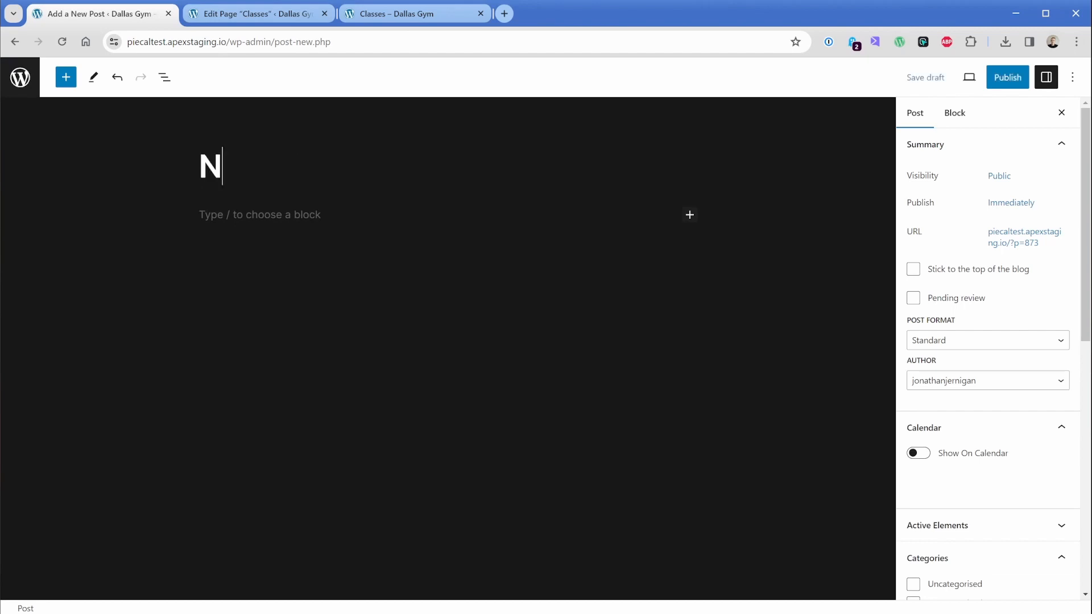
pyautogui.write('ew Location Grand')
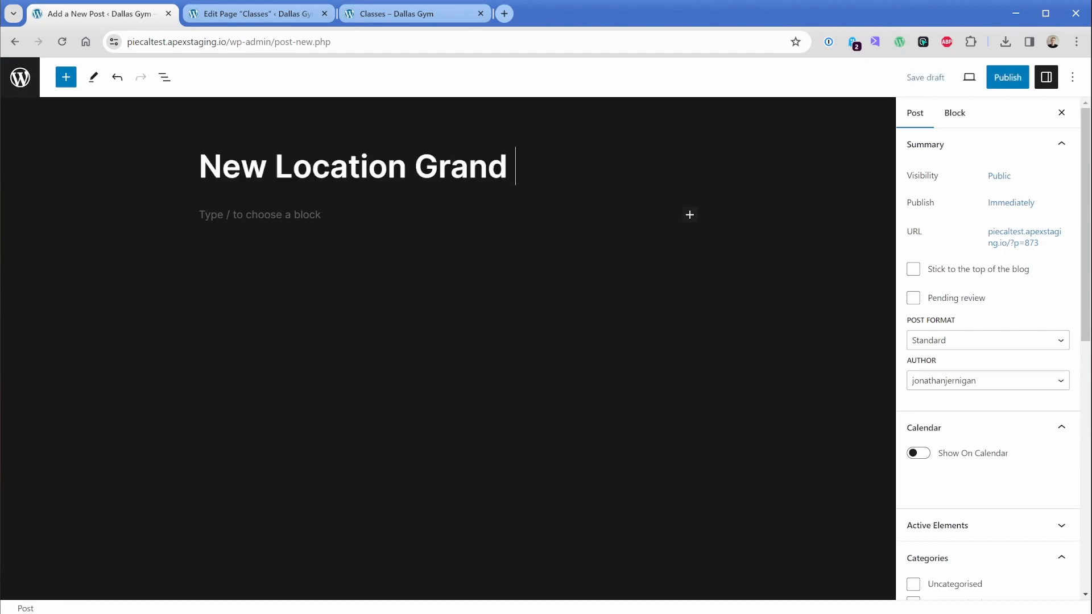
pyautogui.write('Opening')
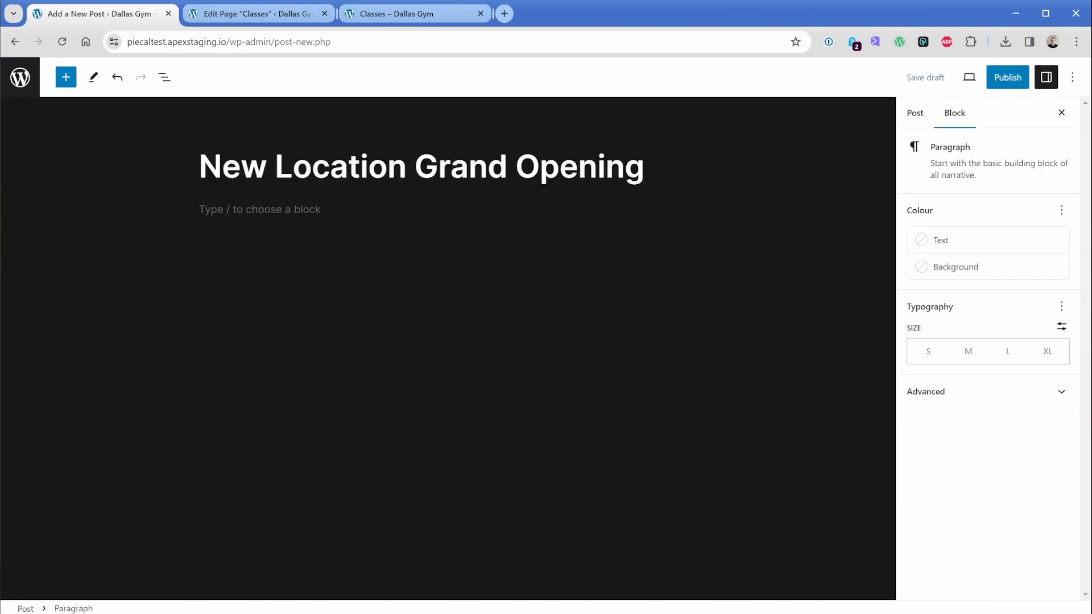
pyautogui.write('Come out and visit us!')
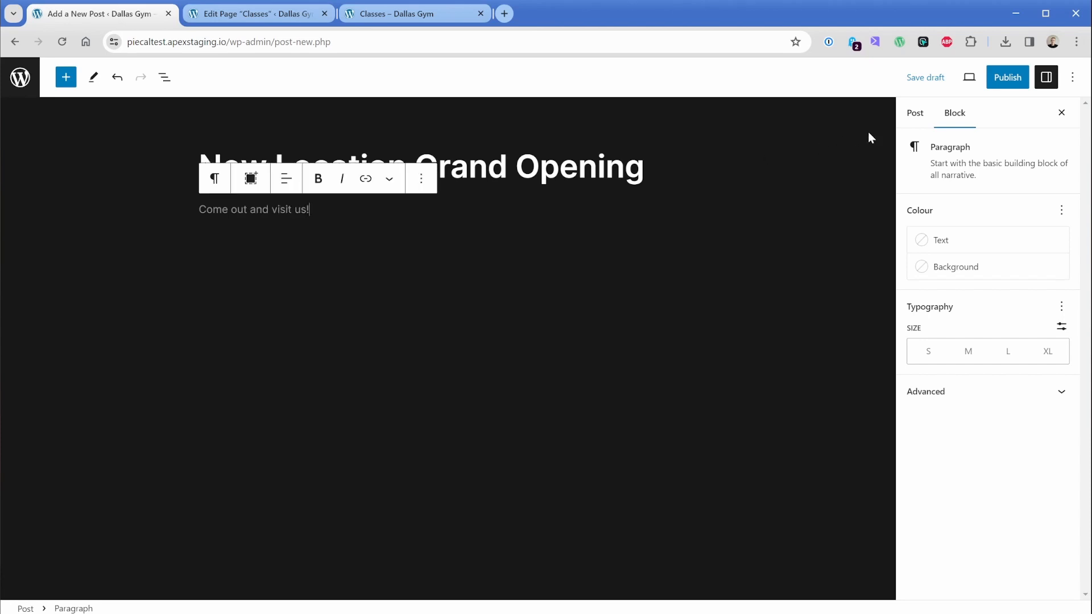
# Give the post a calendar start date of 30 March 2024, publish it, and view Classes.
pyautogui.click(915, 112)
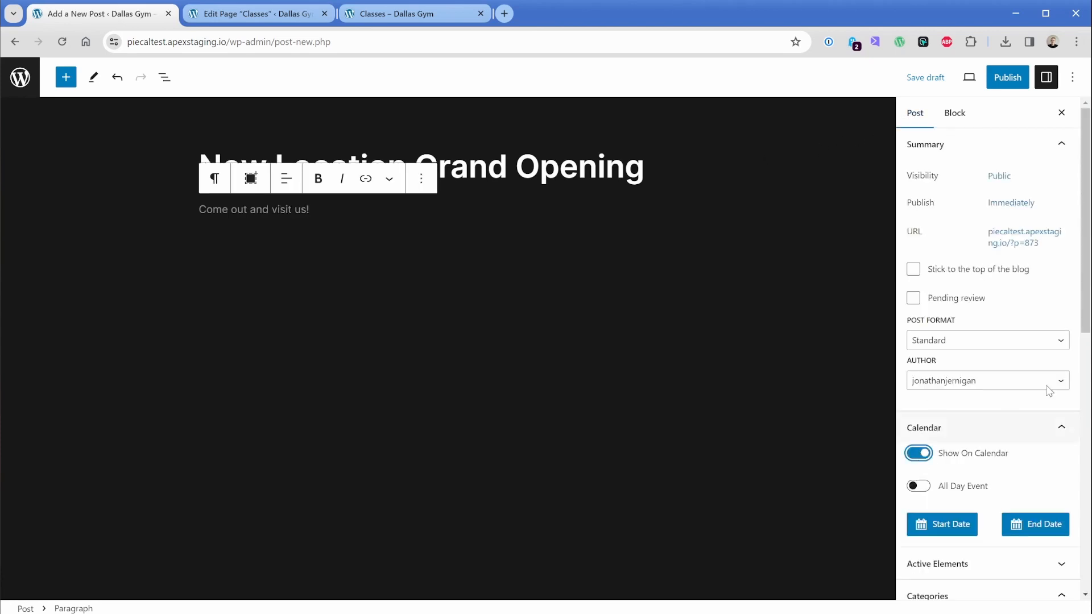
pyautogui.scroll(-3)
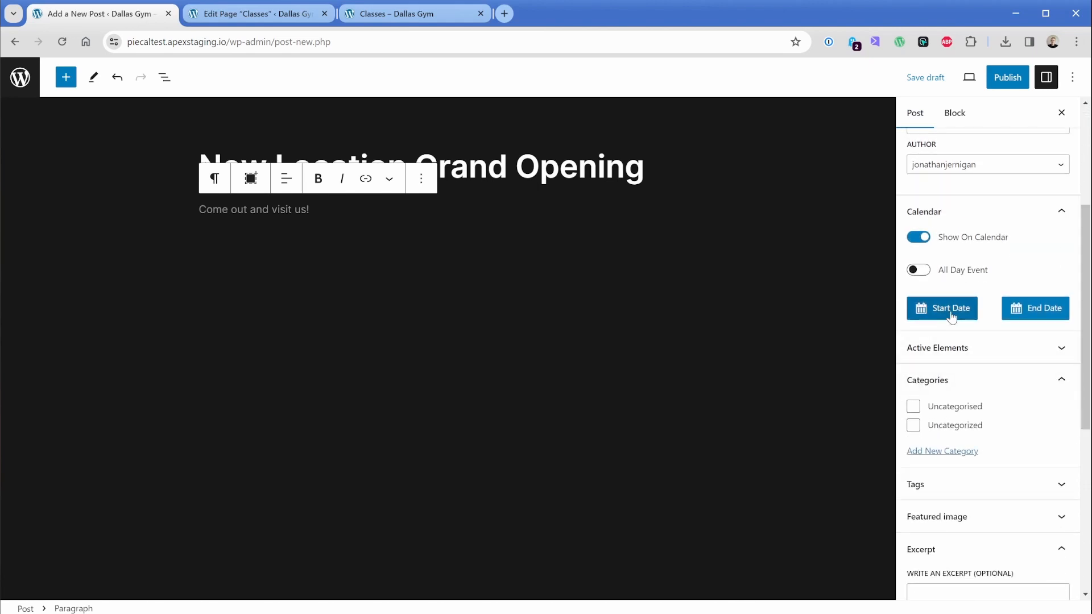
pyautogui.click(942, 308)
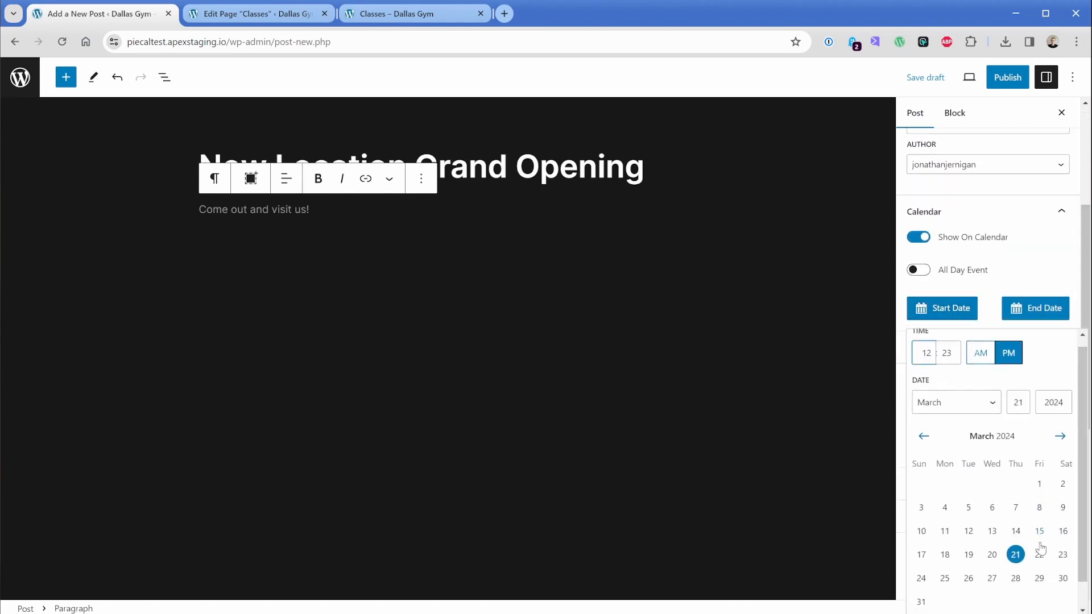
pyautogui.click(1064, 555)
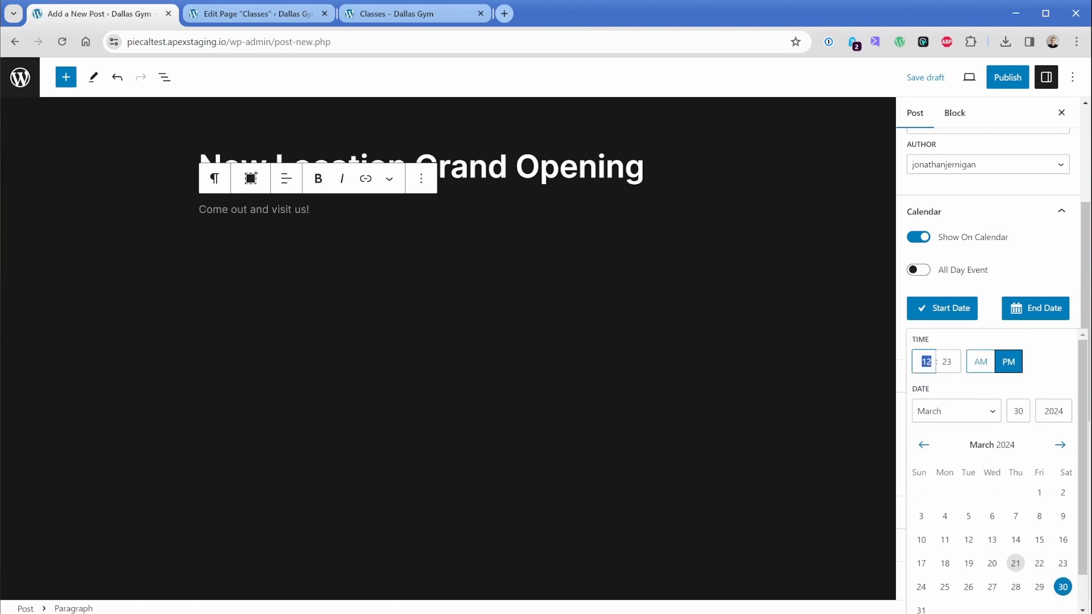
pyautogui.click(942, 308)
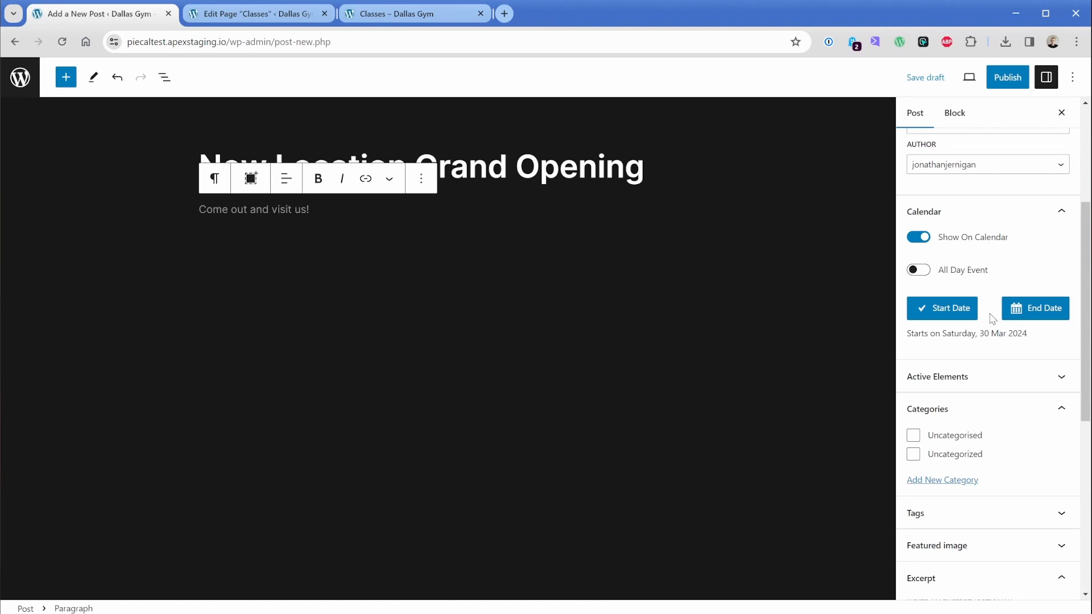
pyautogui.click(1007, 77)
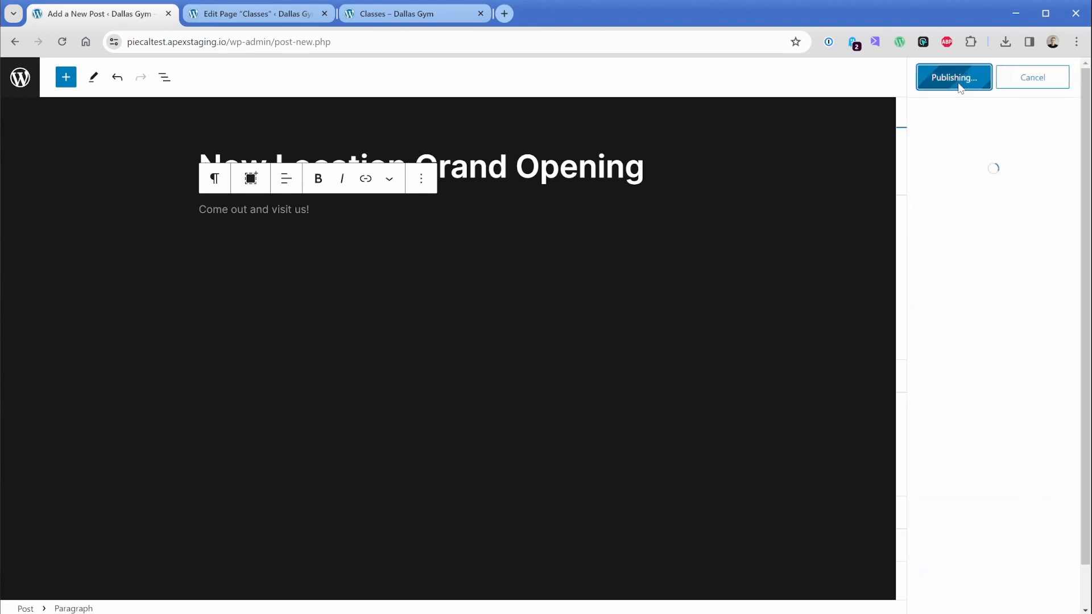
pyautogui.click(403, 14)
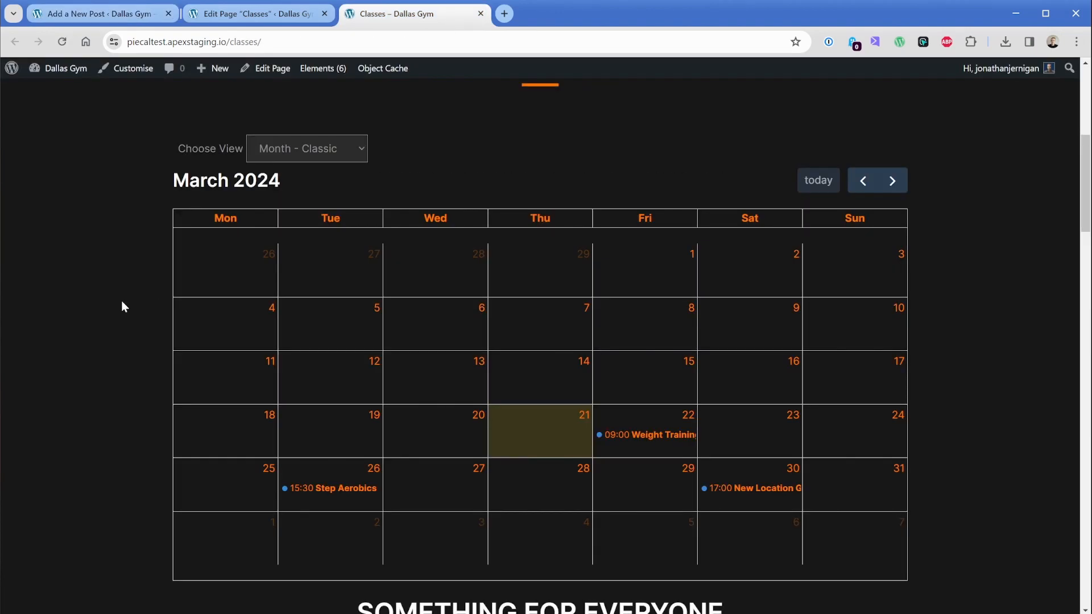
pyautogui.moveTo(760, 492)
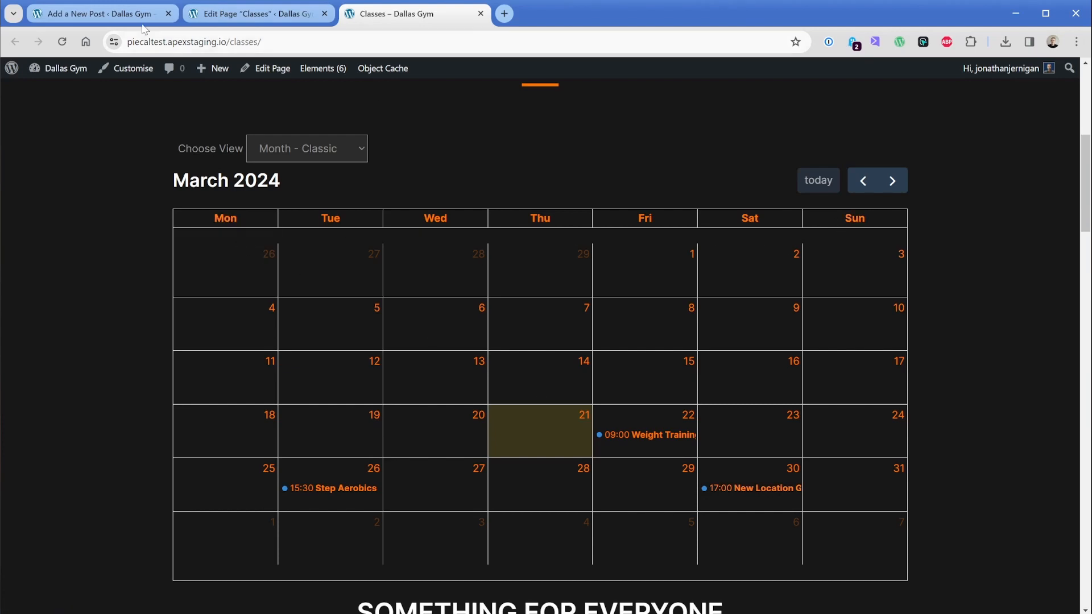
# Return to the admin tab showing the Posts list.
pyautogui.click(98, 13)
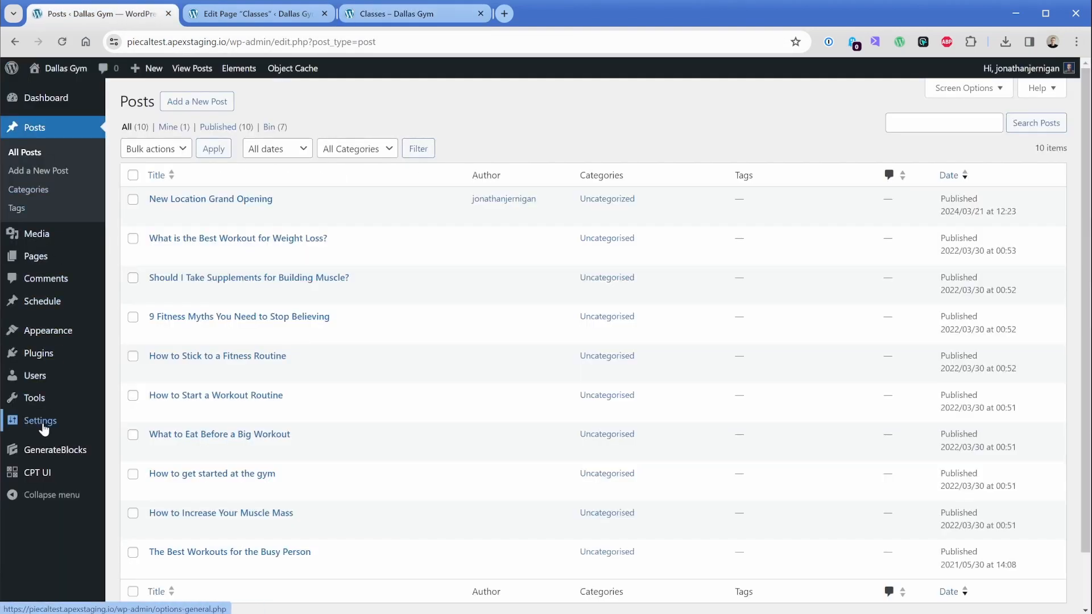
# Set Site Language to English (United States), save, and reload the Classes page.
pyautogui.click(40, 420)
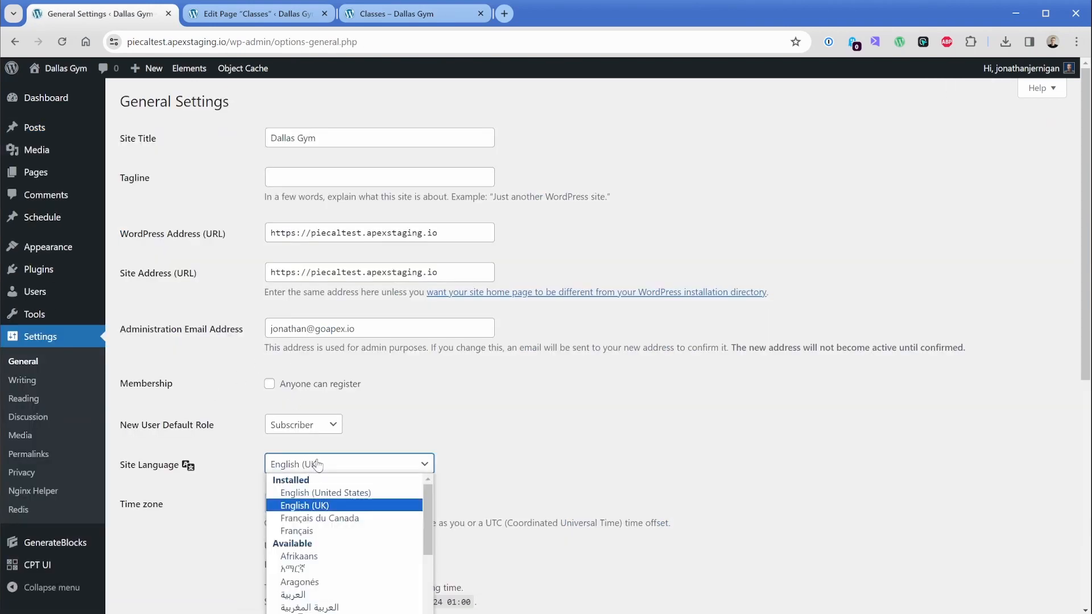
pyautogui.click(325, 493)
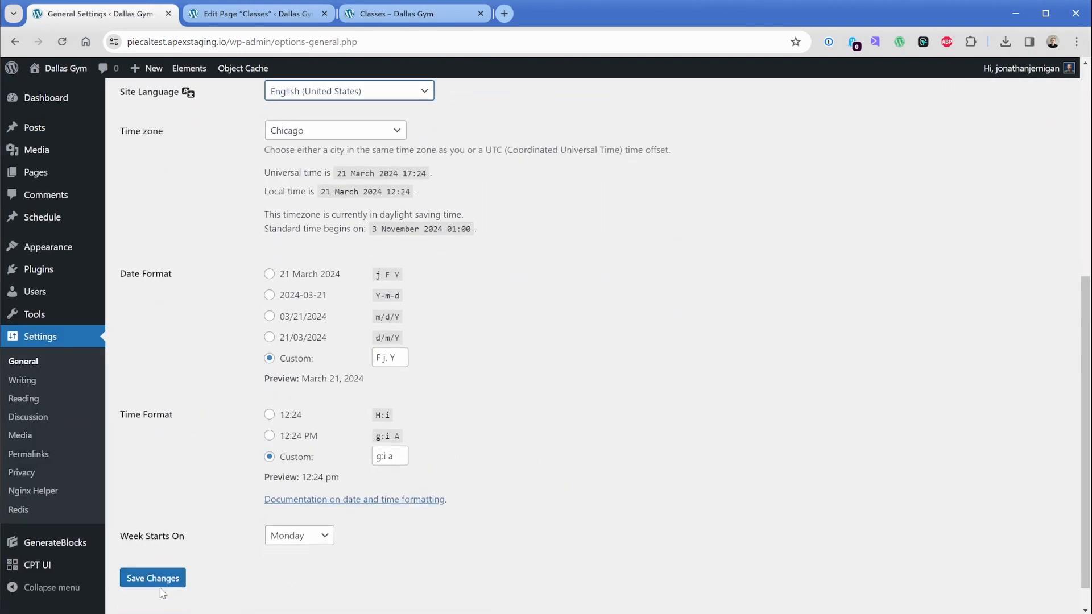
pyautogui.click(411, 13)
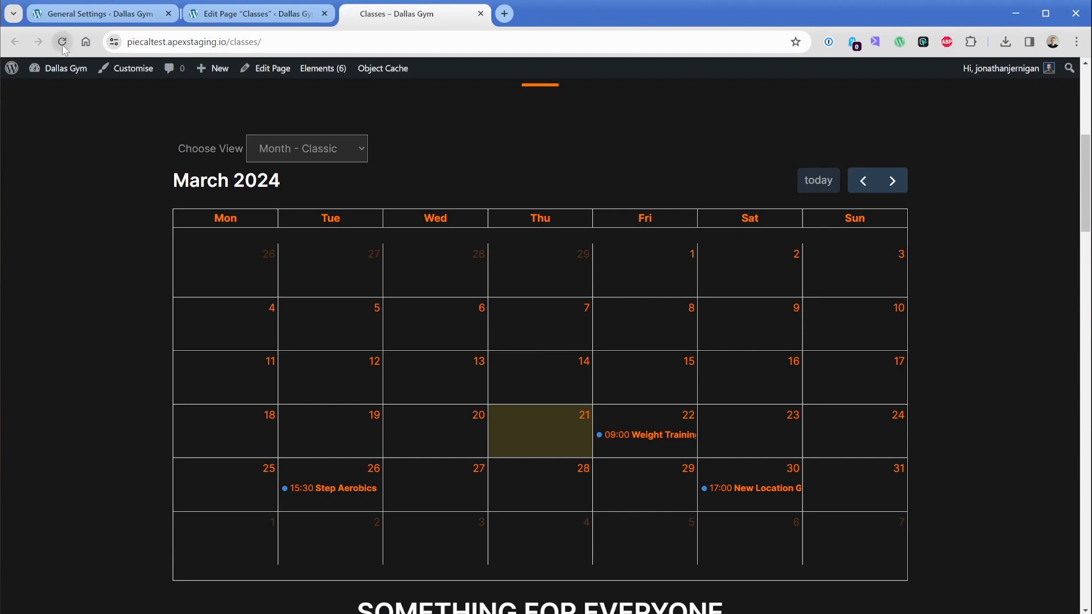
pyautogui.click(61, 41)
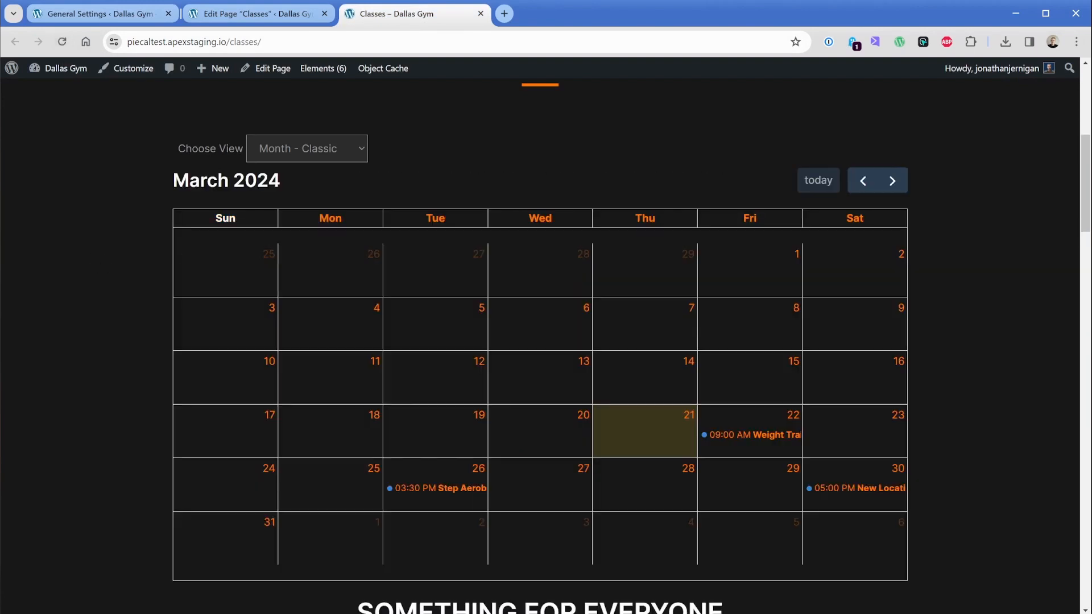
pyautogui.moveTo(867, 494)
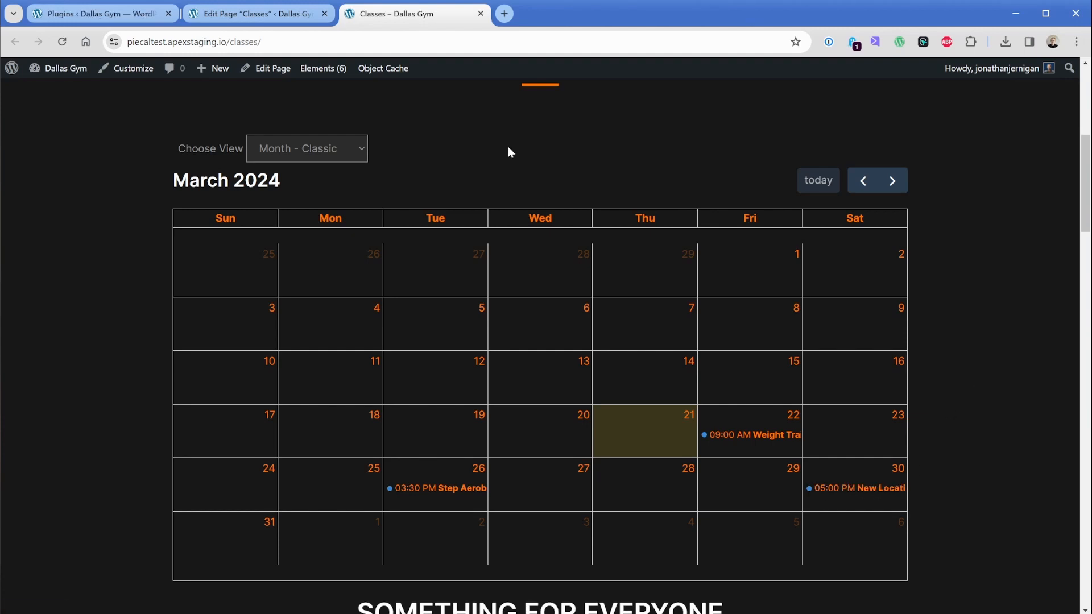
# Switch to the admin tab showing Plugins > Installed Plugins.
pyautogui.click(97, 14)
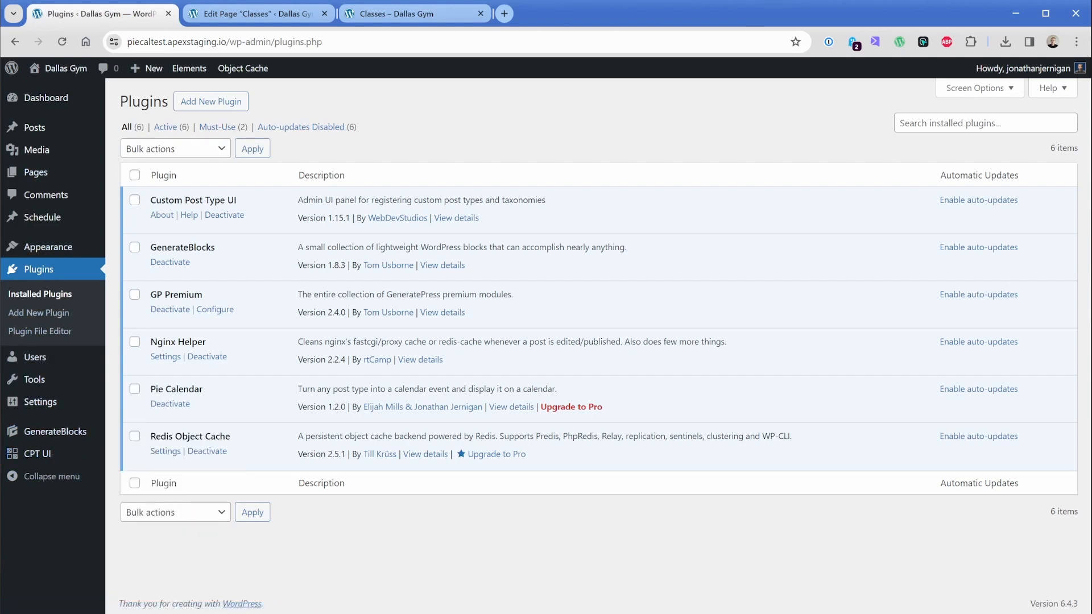
pyautogui.moveTo(236, 396)
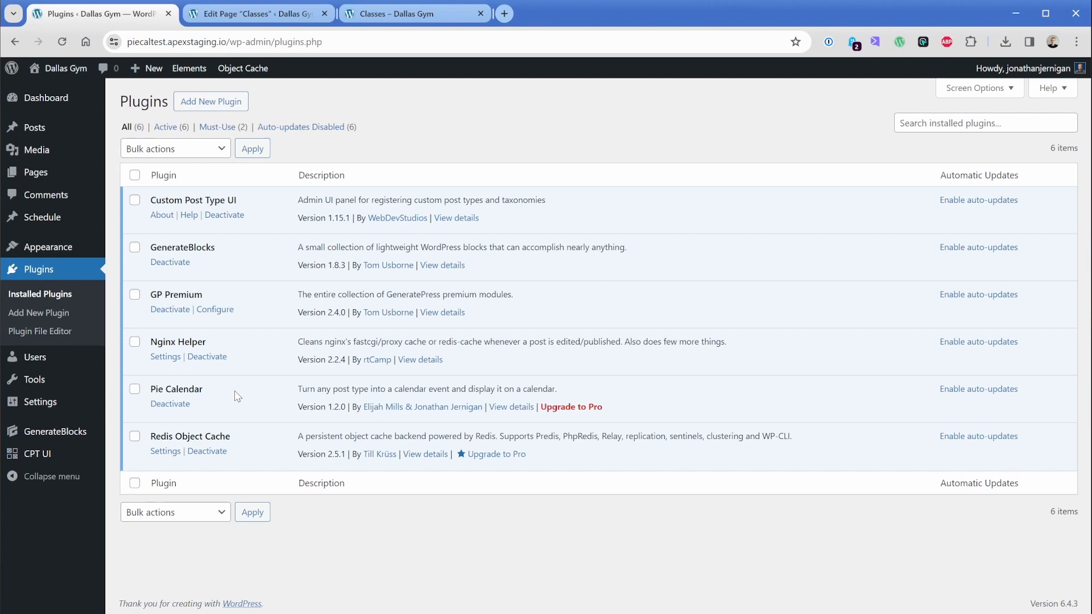